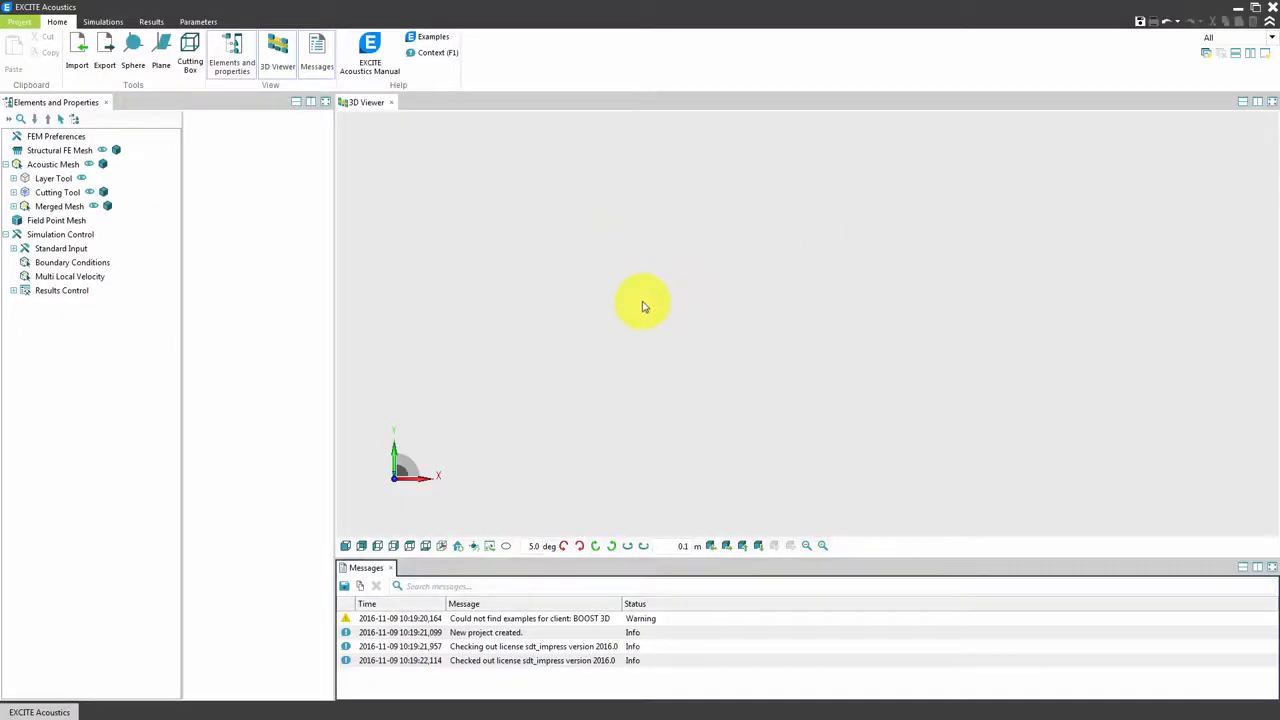
{"action": "mouse_move", "coordinate": [405, 163]}
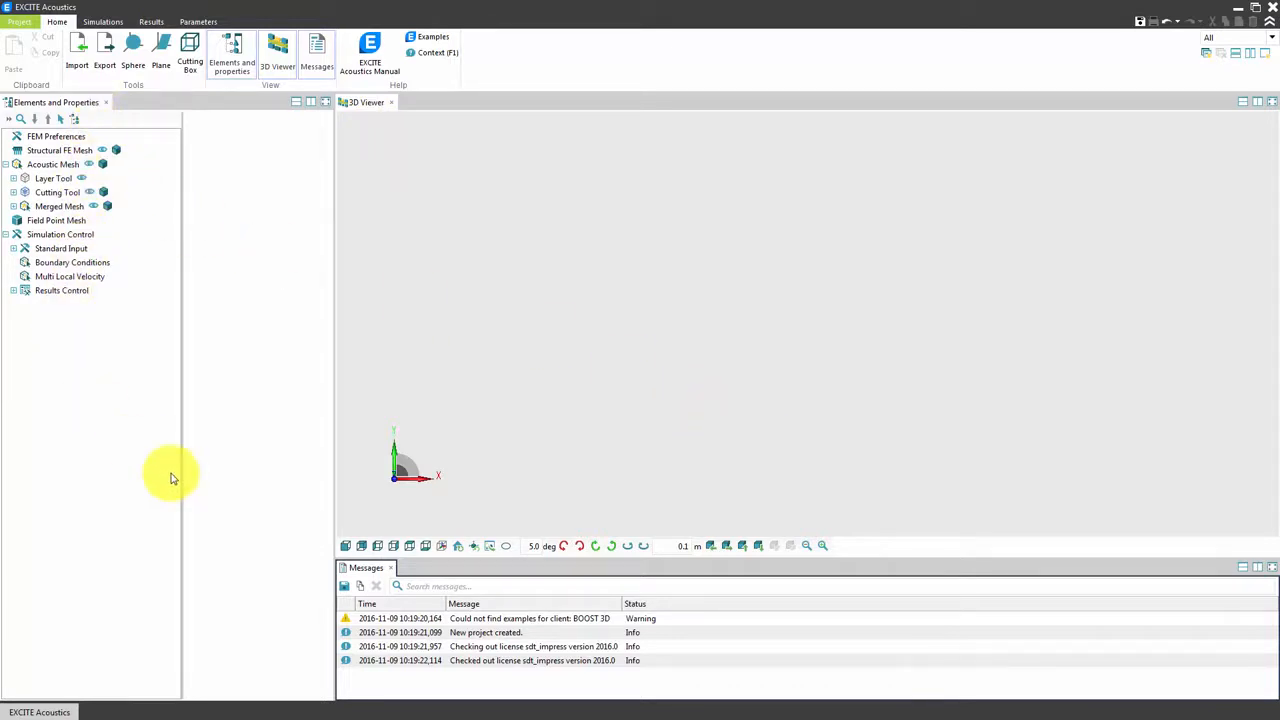
Save the project over EXCITE_Acoustics_project.proj using Project > Save As
{"action": "left_click", "coordinate": [28, 17]}
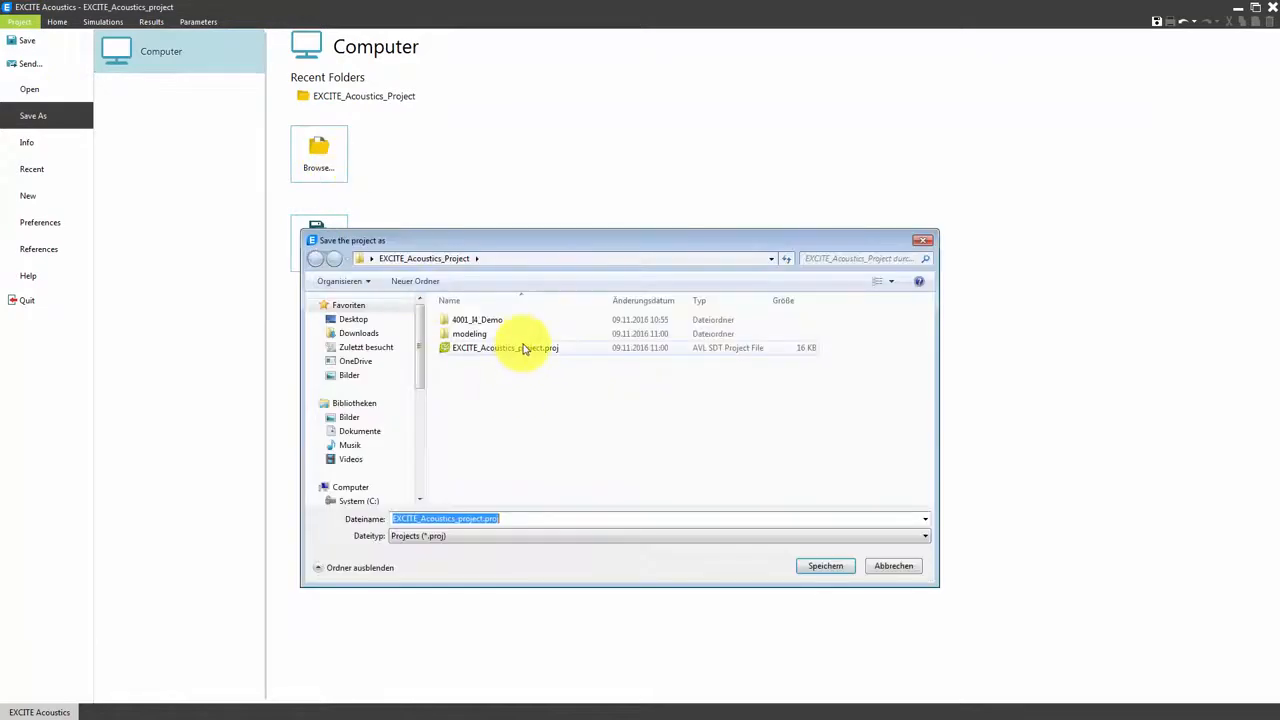
{"action": "left_click", "coordinate": [825, 566]}
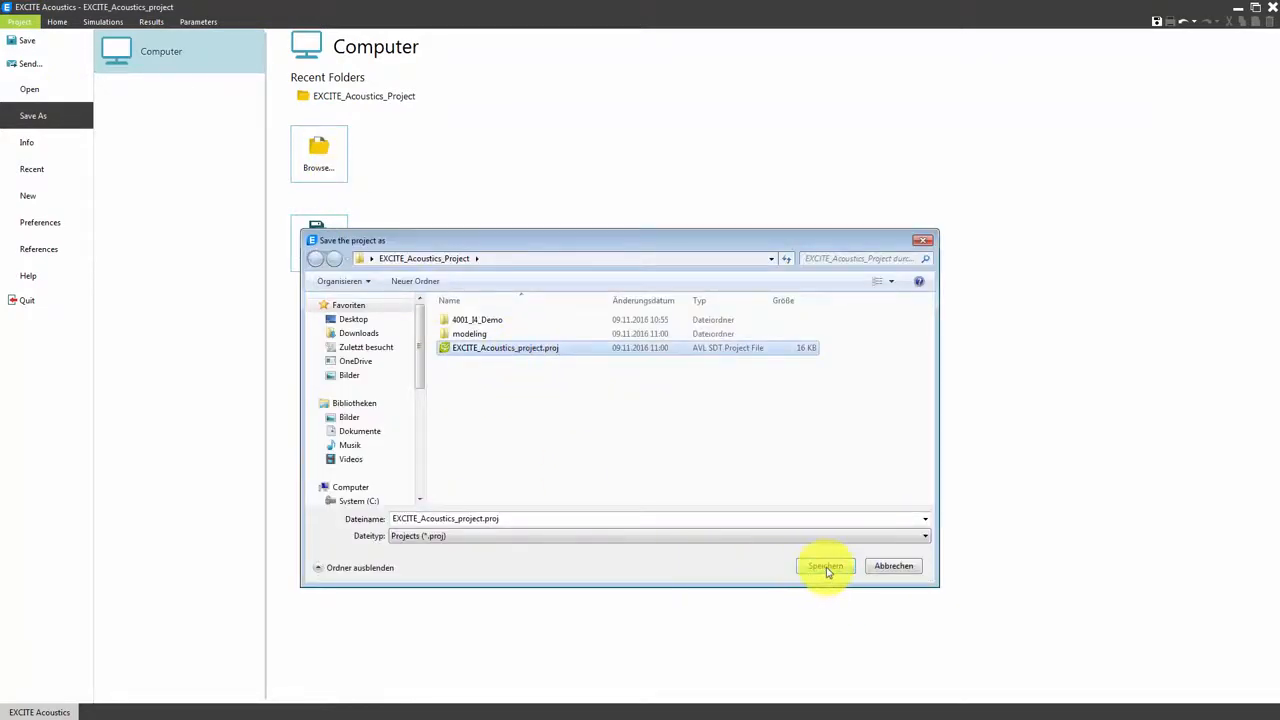
{"action": "left_click", "coordinate": [825, 566]}
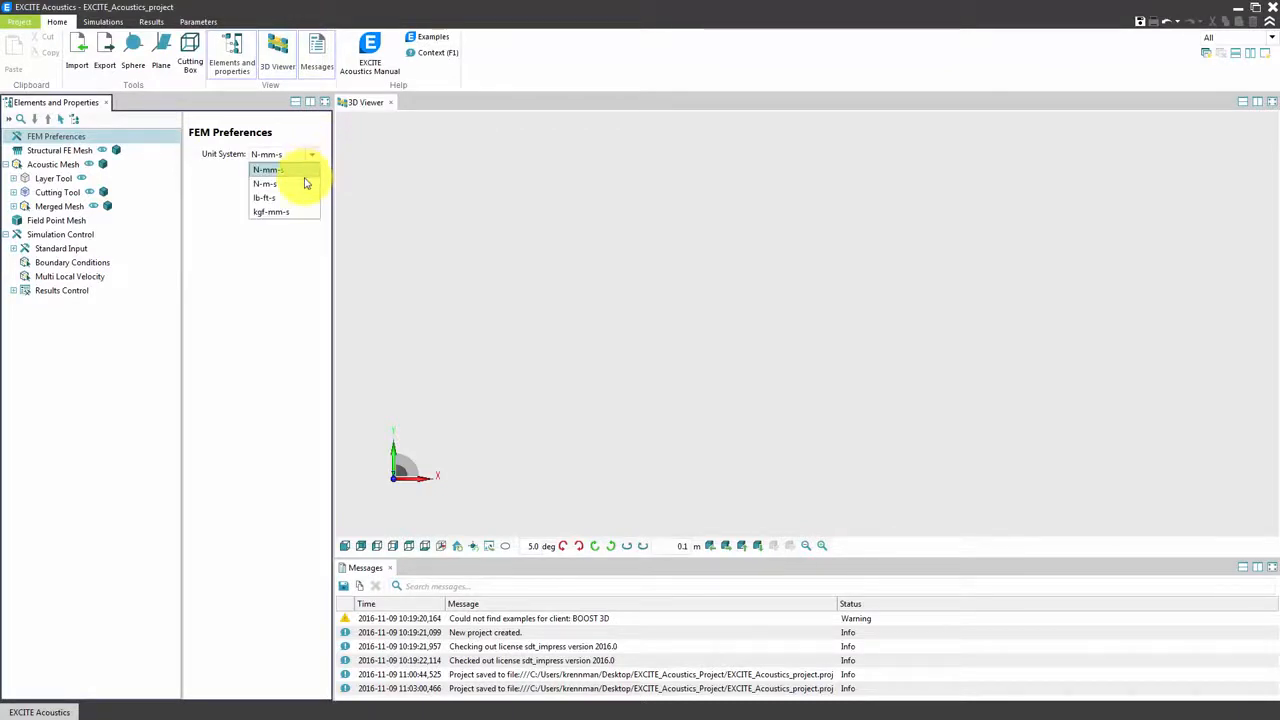
{"action": "mouse_move", "coordinate": [301, 183]}
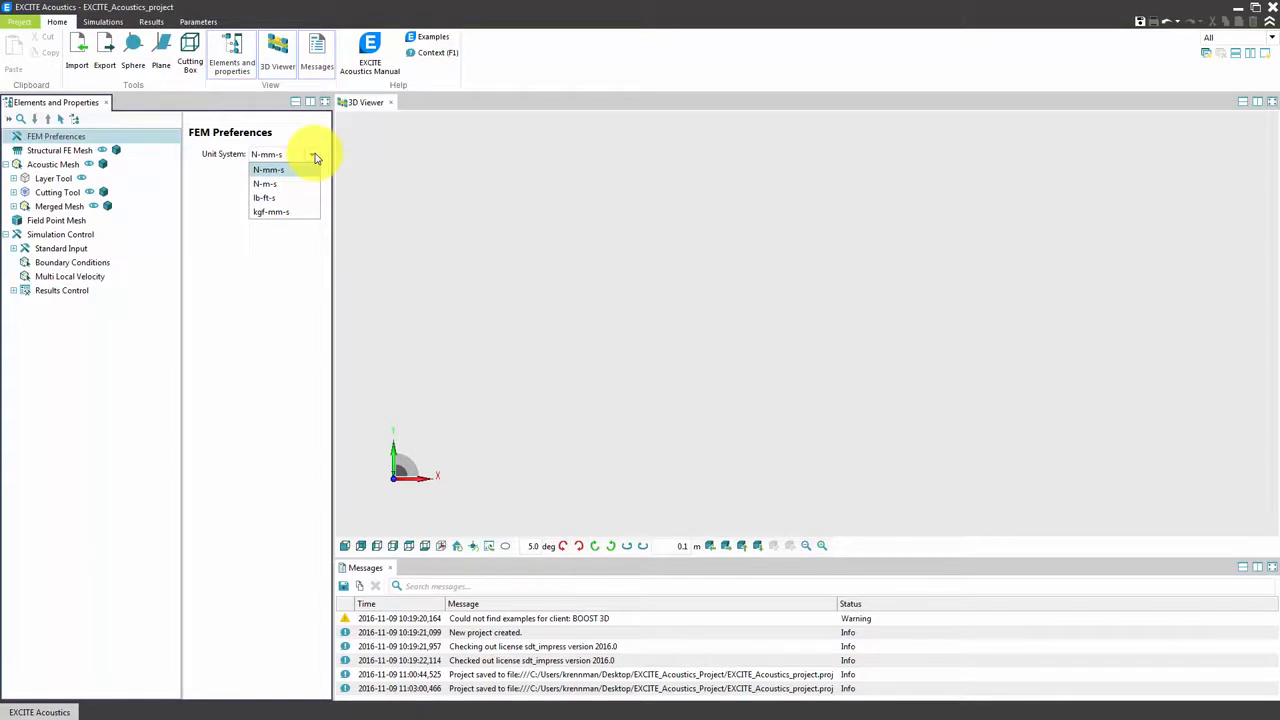
Confirm the N-mm-s FEM unit system and view the empty Structural FE Mesh information
{"action": "left_click", "coordinate": [268, 169]}
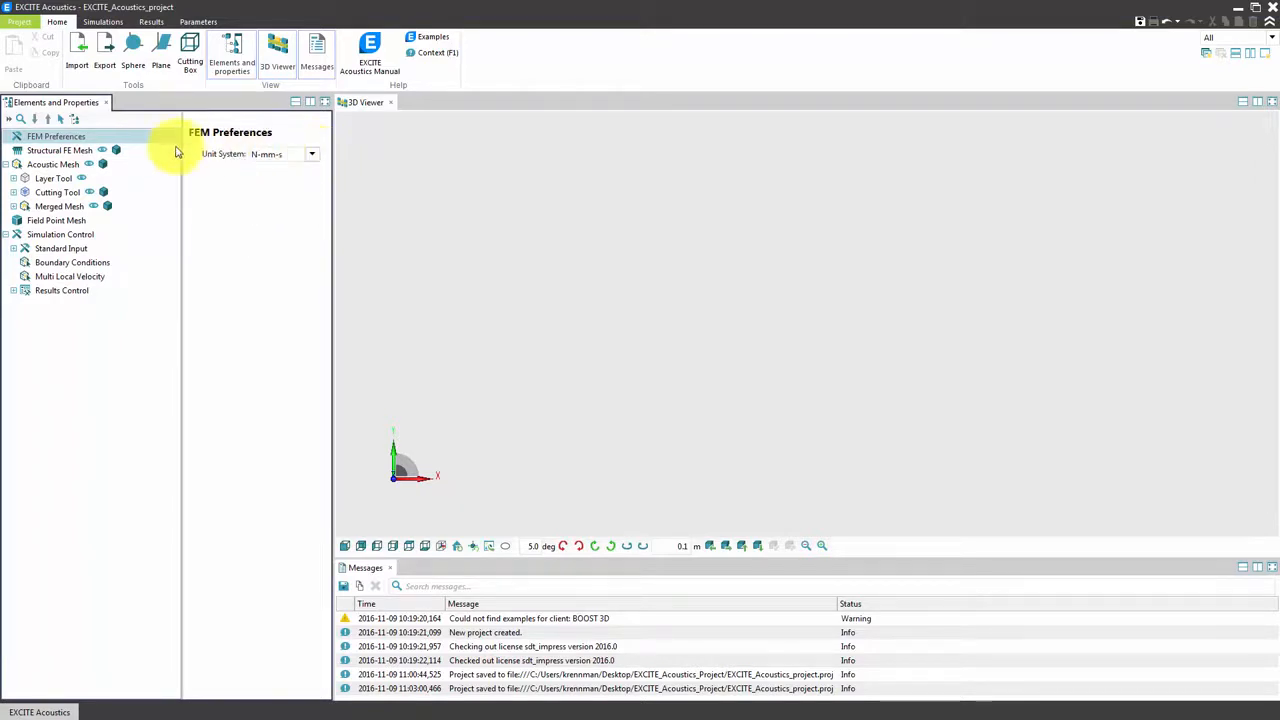
{"action": "left_click", "coordinate": [49, 150]}
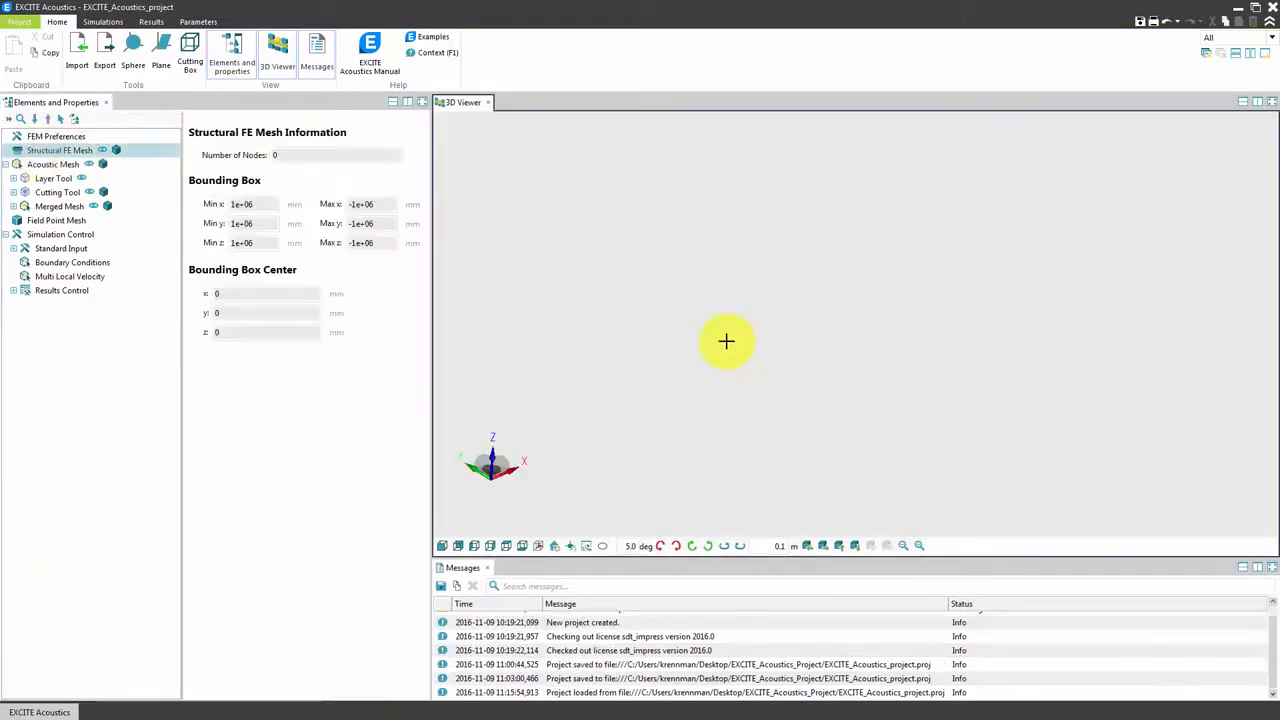
Import the Nastran file Powerunit_nvh_alu_cover.bdf as the structural mesh, giving 33,627 nodes
{"action": "right_click", "coordinate": [60, 150]}
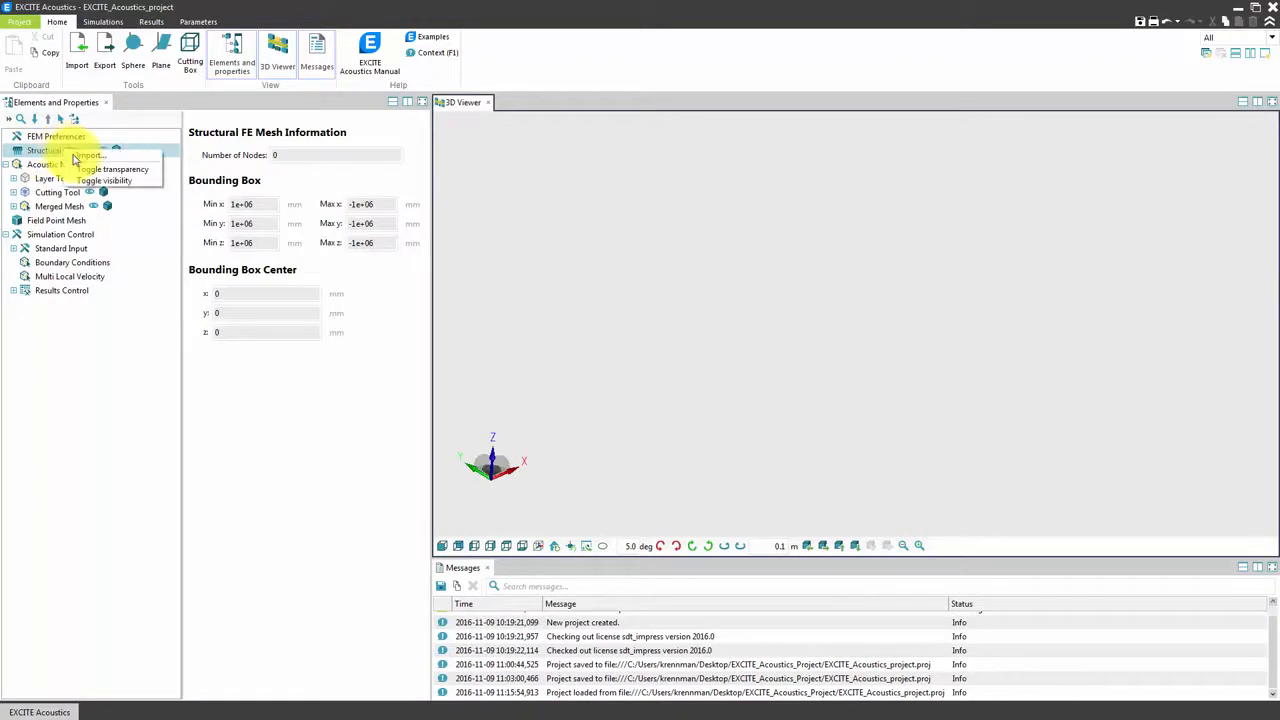
{"action": "left_click", "coordinate": [95, 152]}
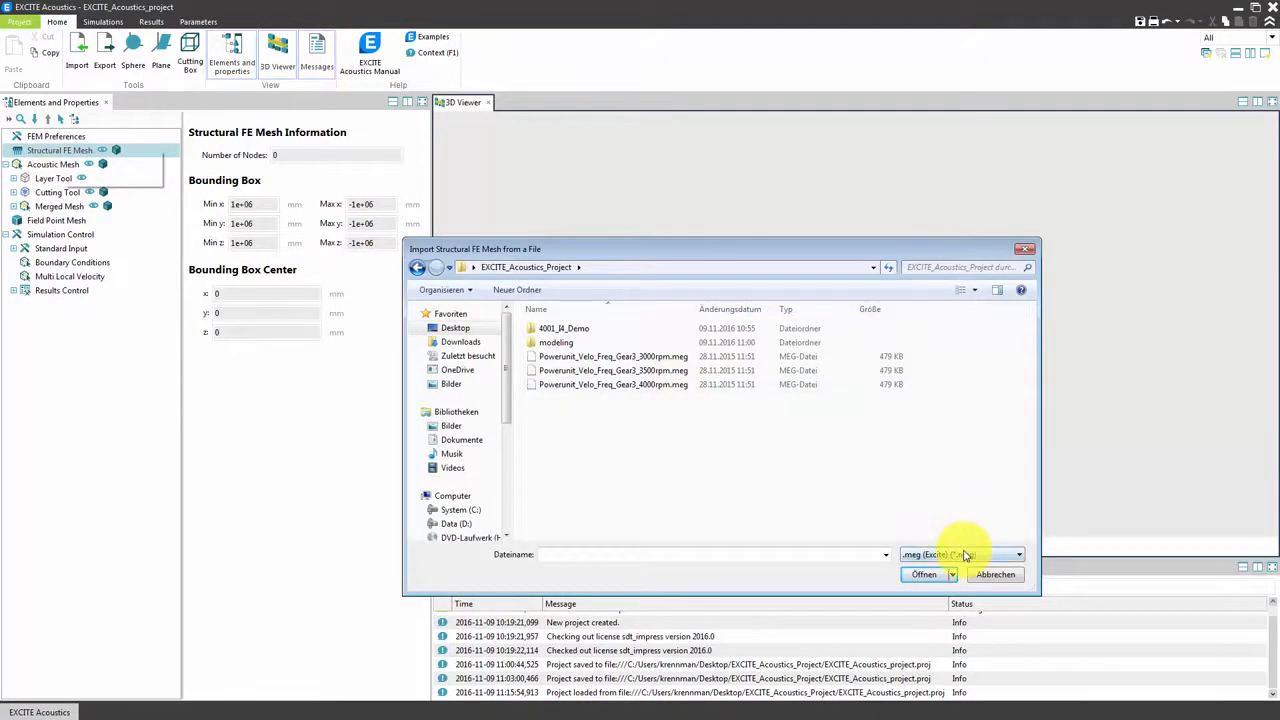
{"action": "left_click", "coordinate": [1013, 554]}
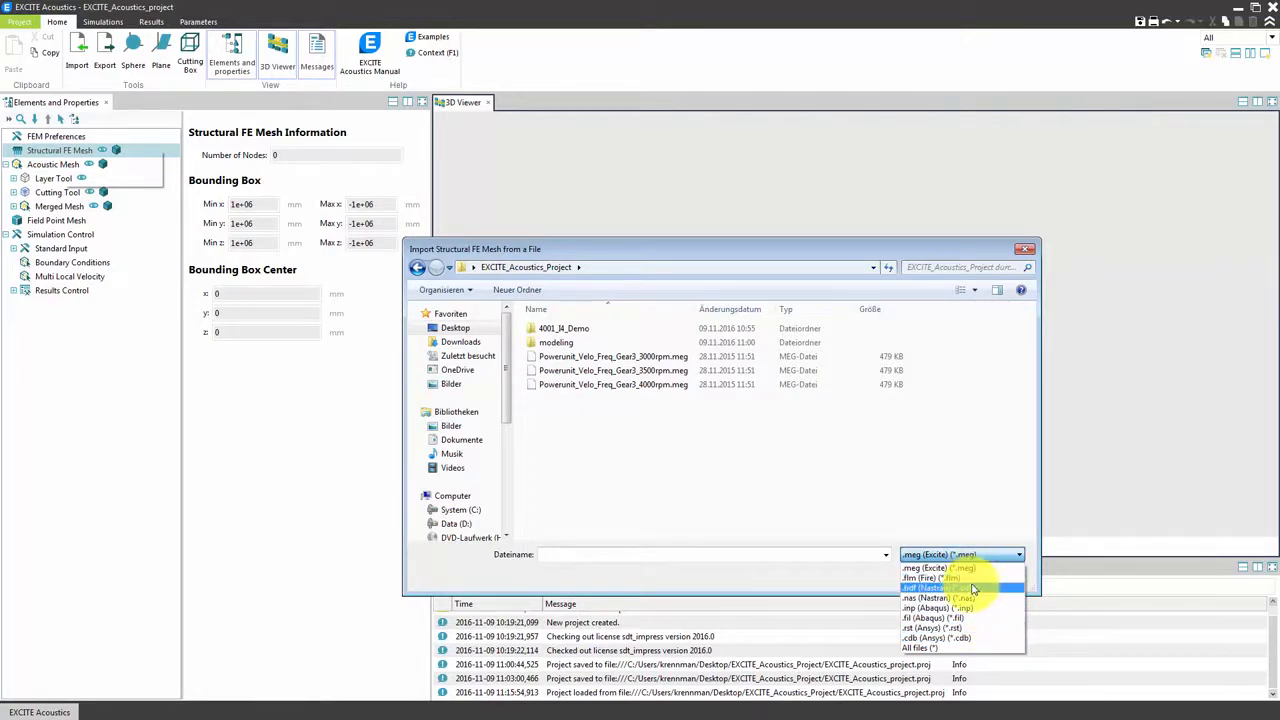
{"action": "left_click", "coordinate": [935, 588]}
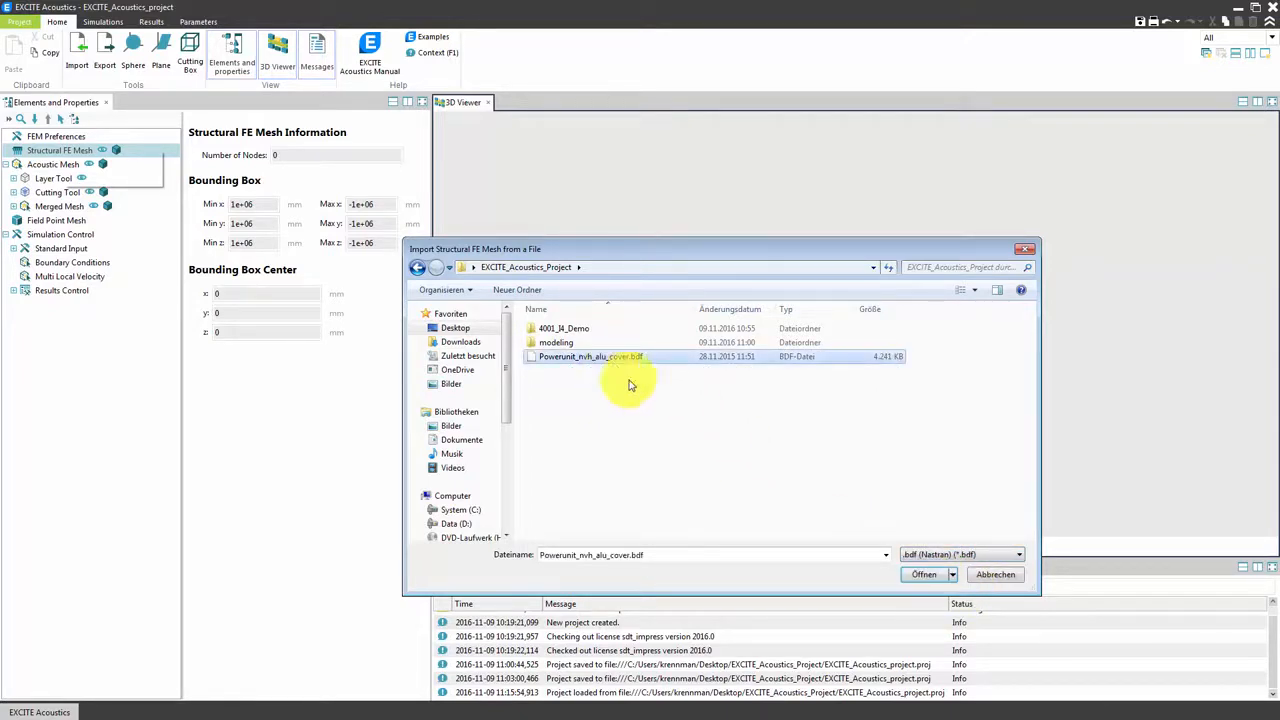
{"action": "left_click", "coordinate": [924, 574]}
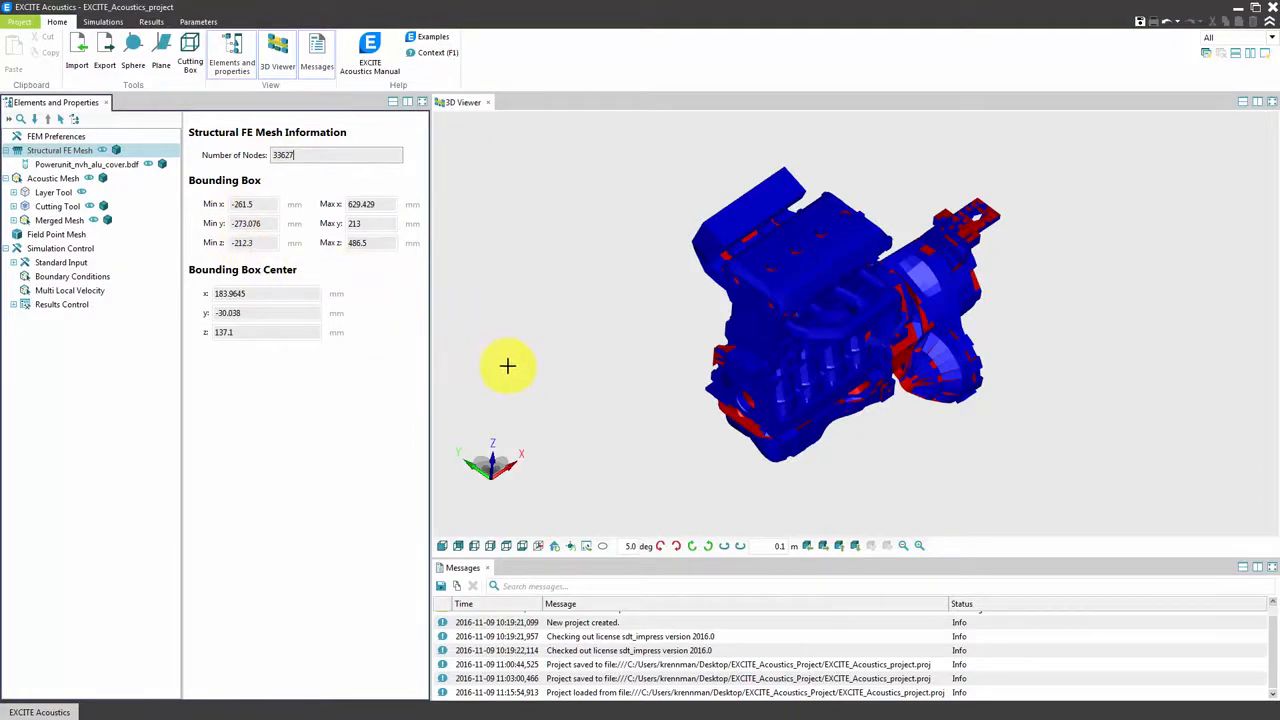
{"action": "mouse_move", "coordinate": [561, 392]}
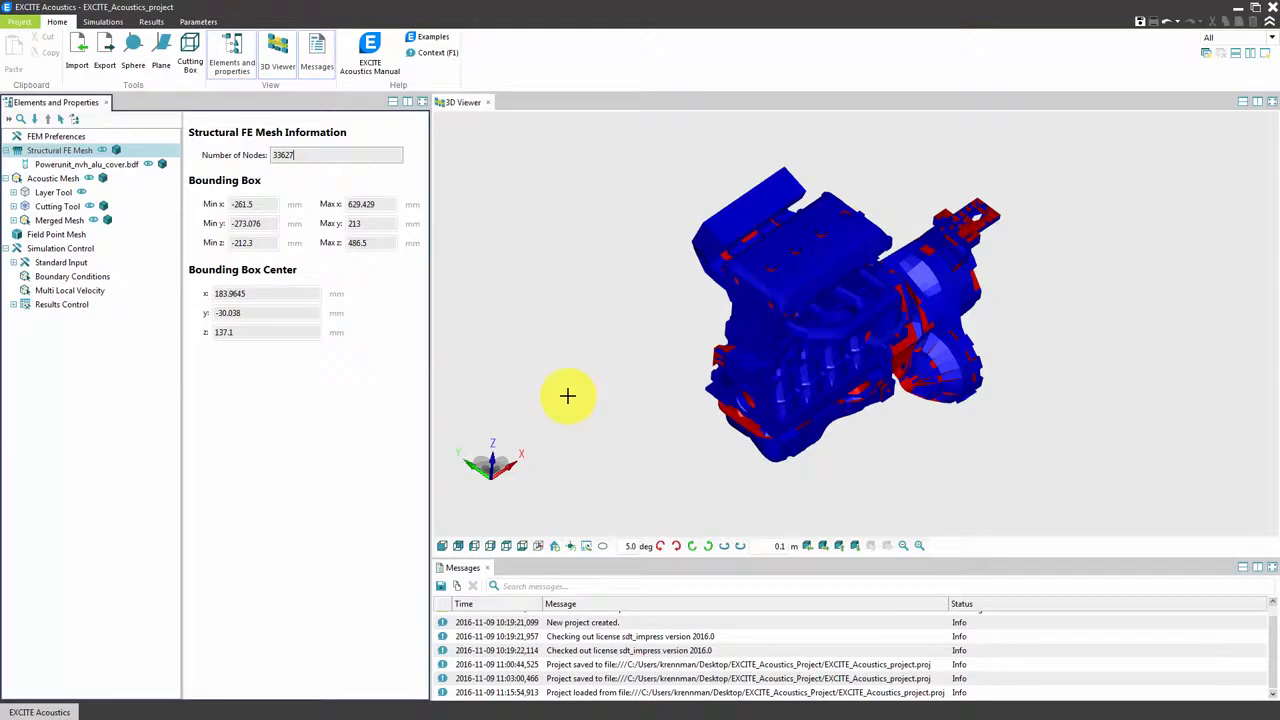
Inspect the Powerunit_nvh_alu_cover.bdf mesh properties, face orientation and visibility options
{"action": "left_click", "coordinate": [70, 164]}
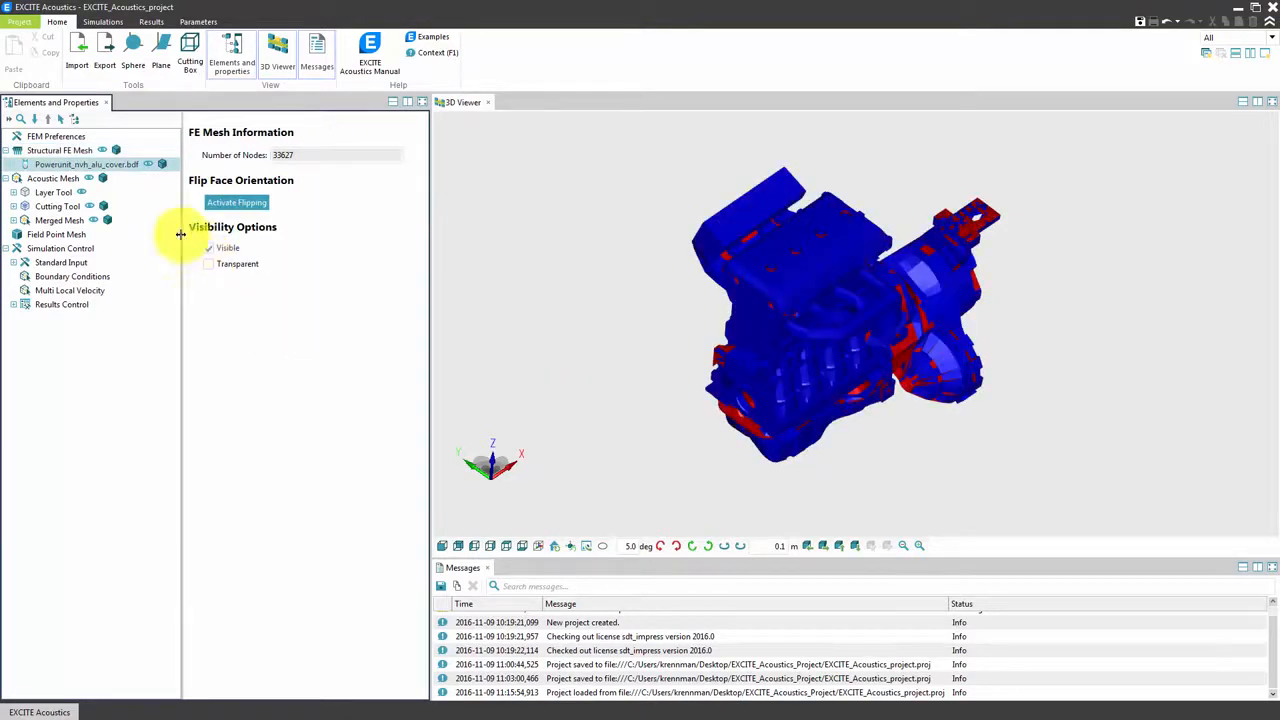
{"action": "left_click", "coordinate": [237, 202]}
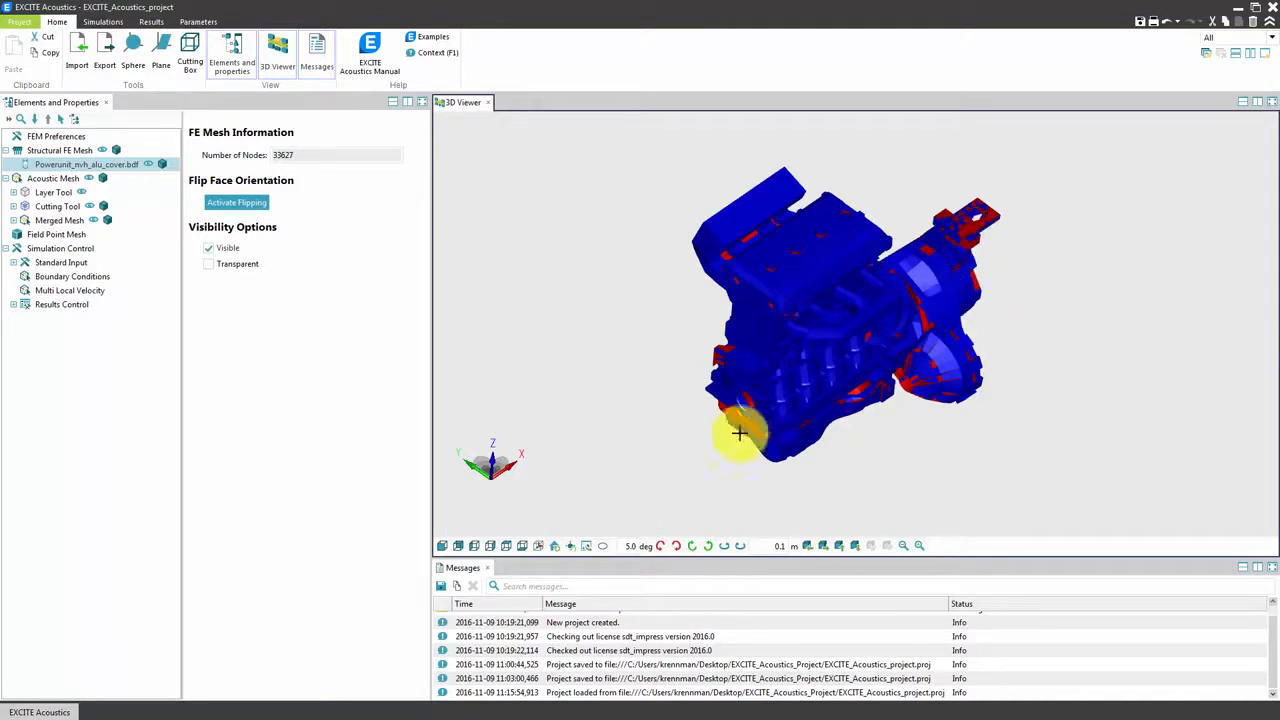
{"action": "left_click", "coordinate": [53, 178]}
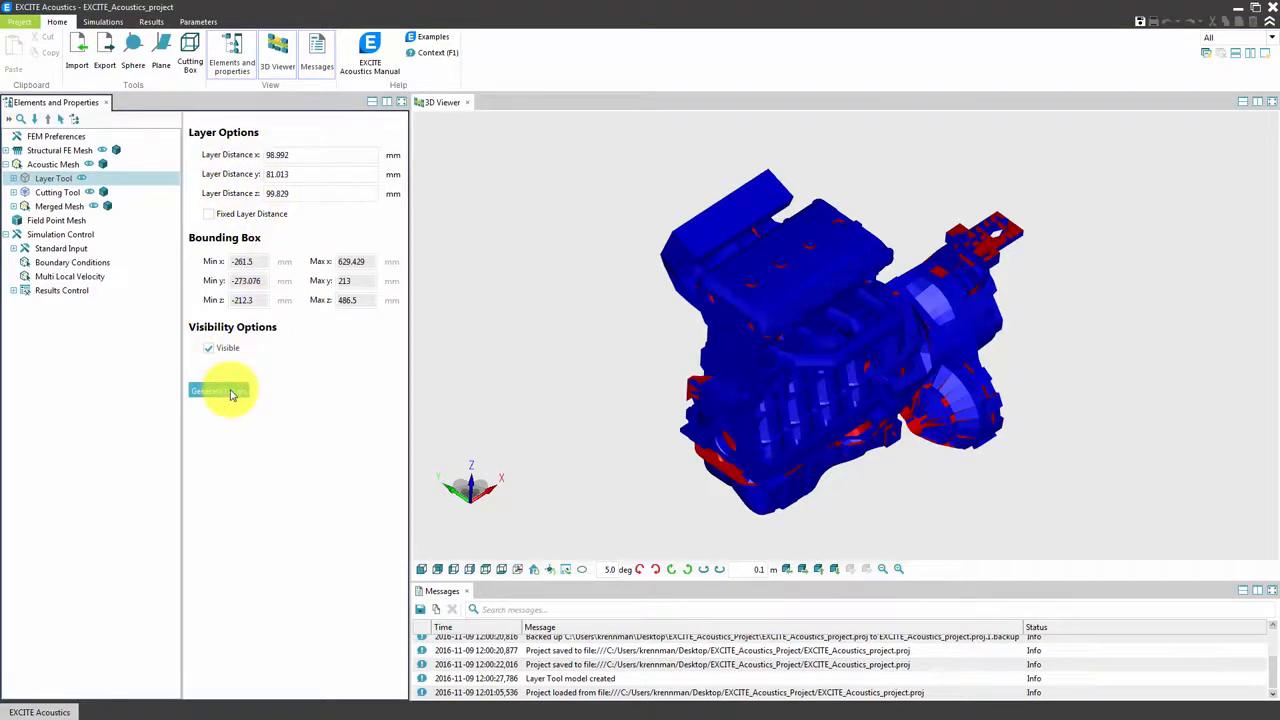
Generate X, Y and Z layers around the power unit and select an X layer to edit
{"action": "left_click", "coordinate": [218, 390]}
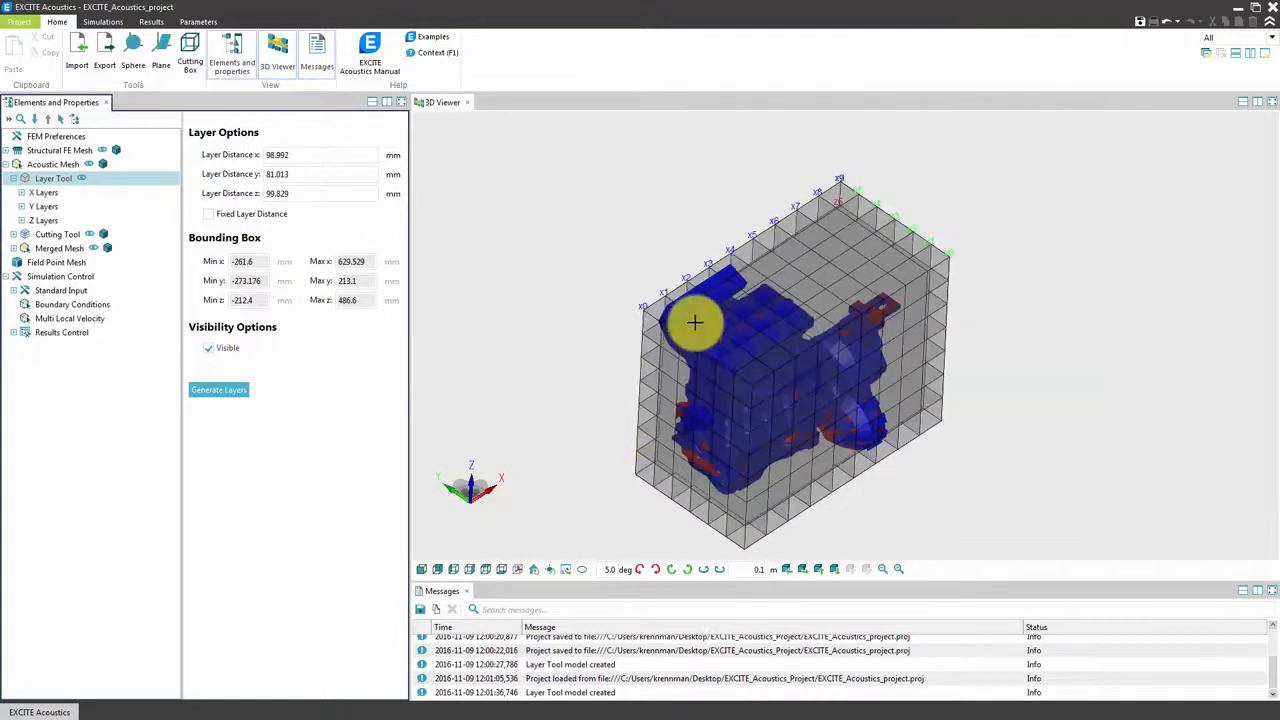
{"action": "left_click_drag", "start_coordinate": [695, 322], "coordinate": [730, 248]}
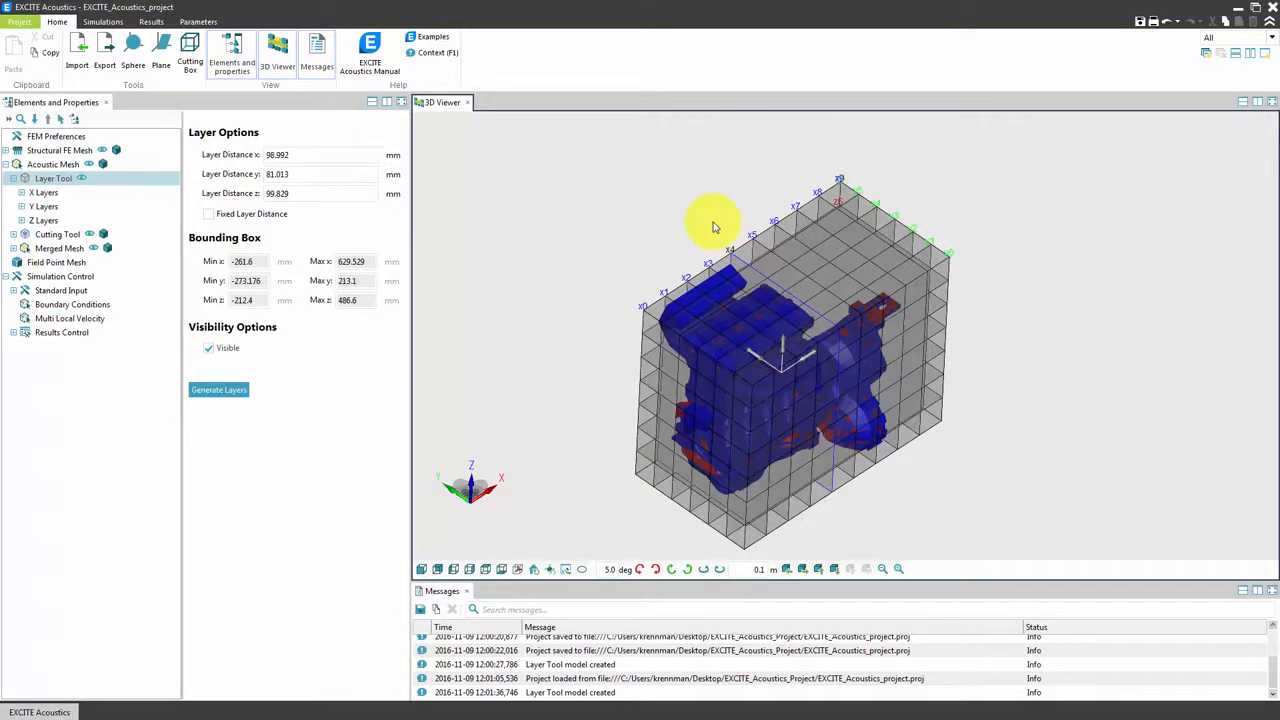
{"action": "left_click", "coordinate": [24, 220]}
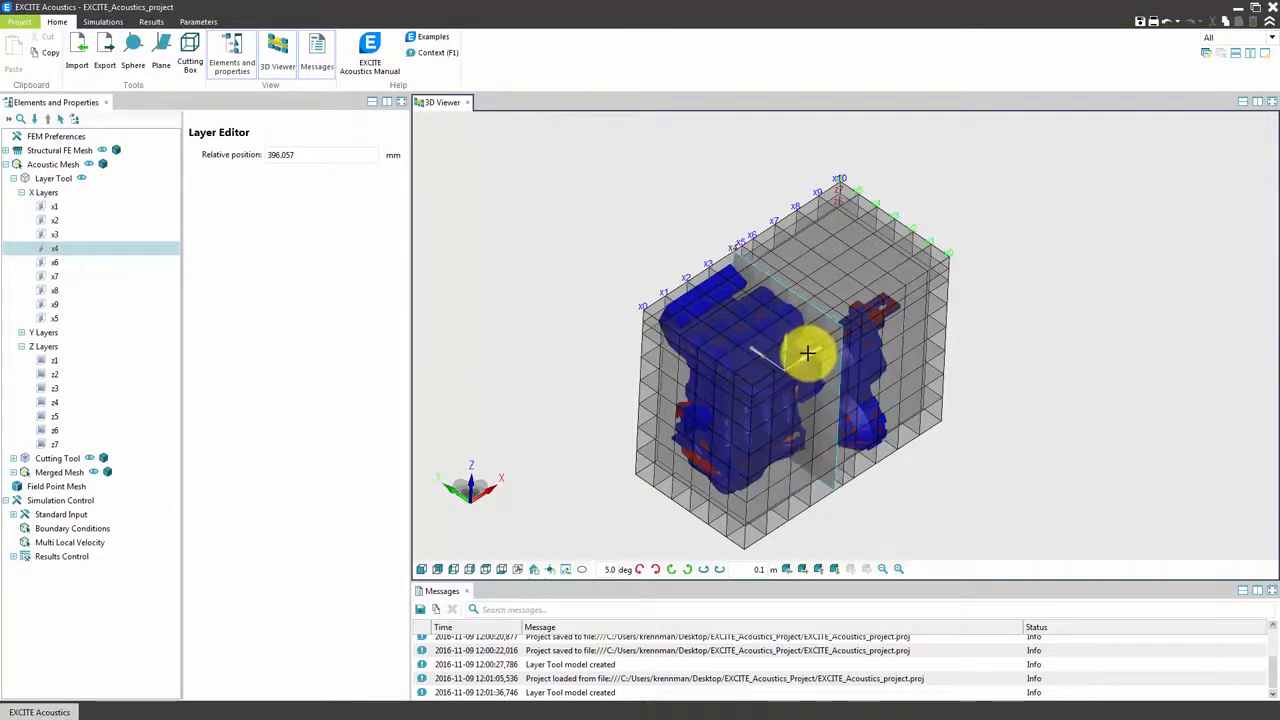
Generate the cut mesh with threshold 0.2 and refinement 3, producing 378 solids
{"action": "left_click", "coordinate": [58, 191]}
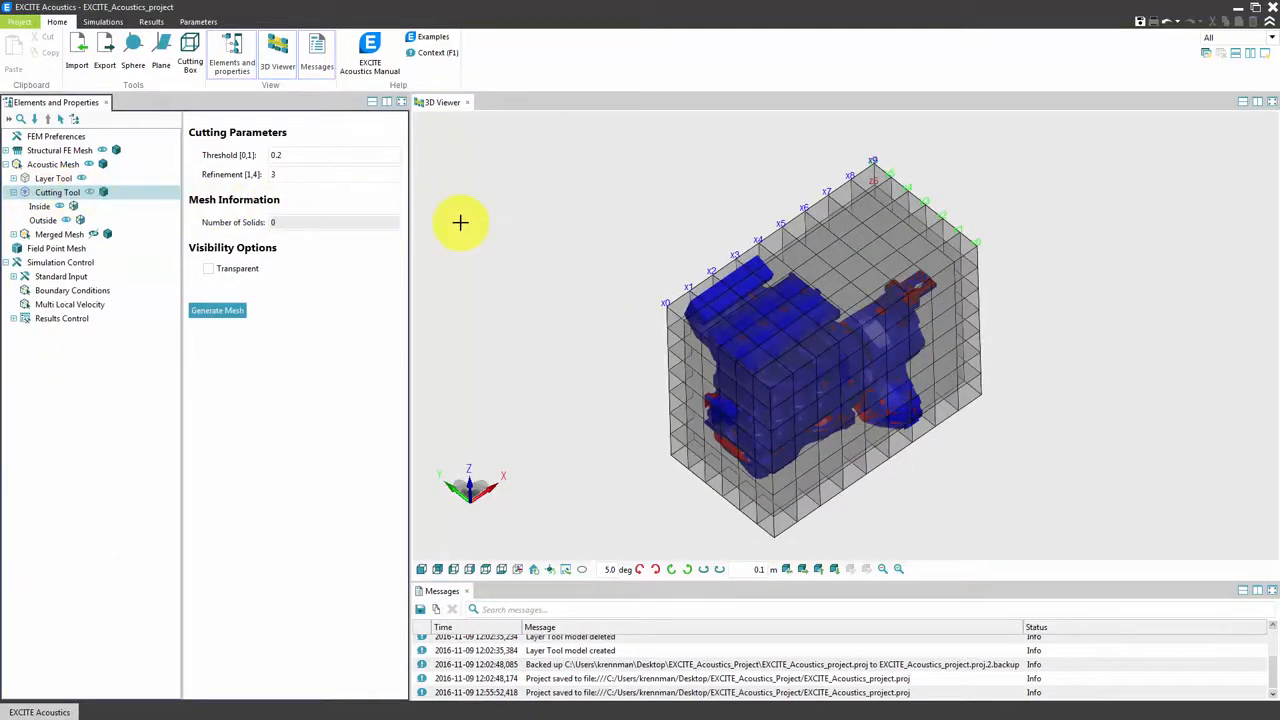
{"action": "mouse_move", "coordinate": [546, 227]}
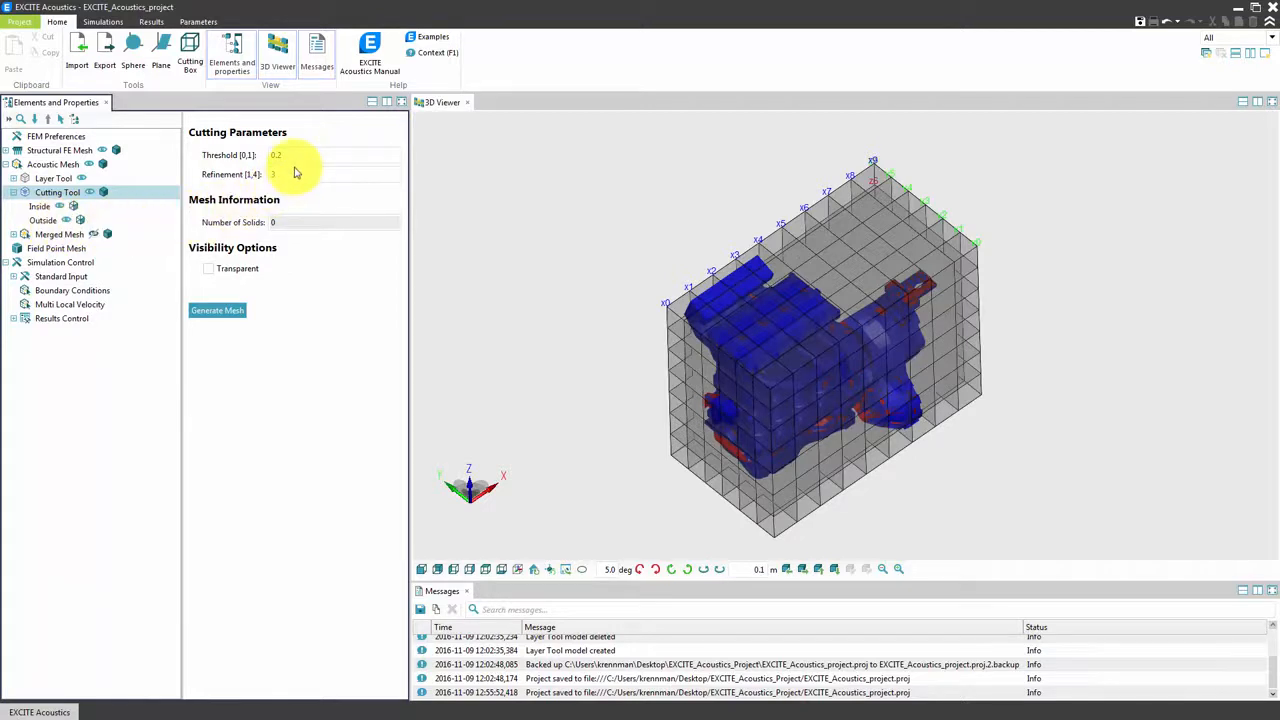
{"action": "left_click", "coordinate": [335, 174]}
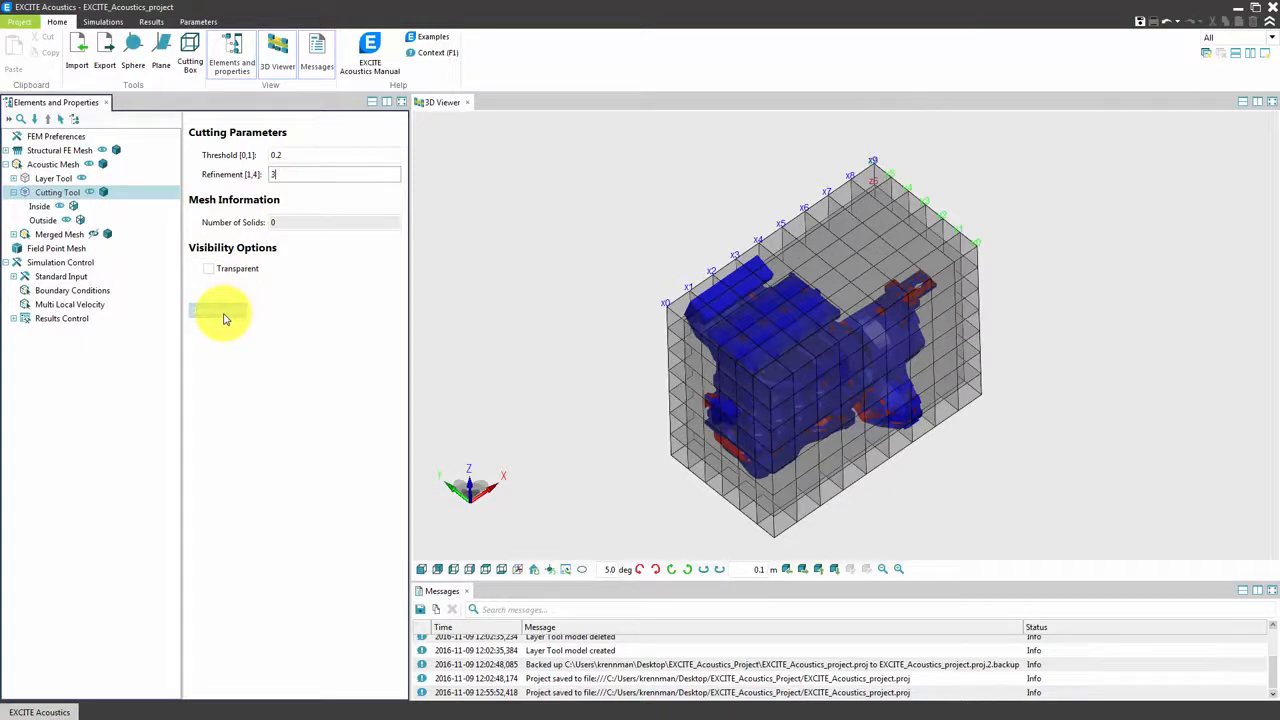
{"action": "left_click", "coordinate": [217, 310]}
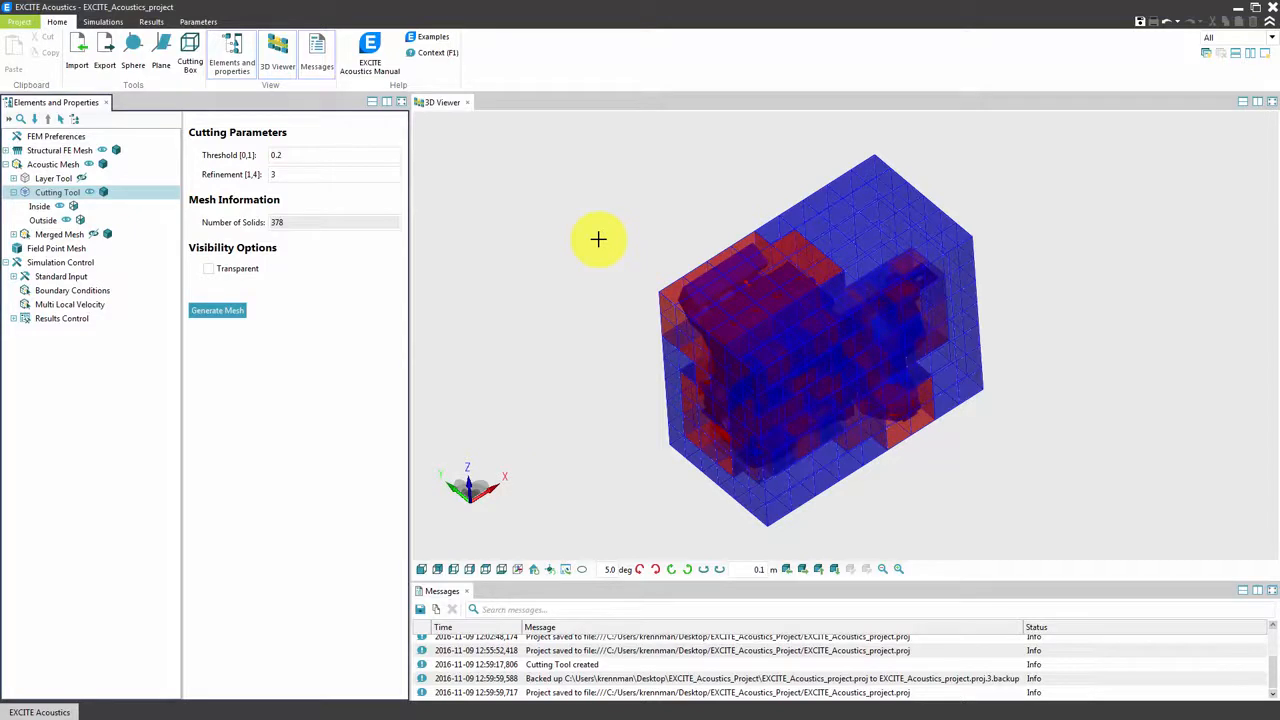
{"action": "mouse_move", "coordinate": [373, 306]}
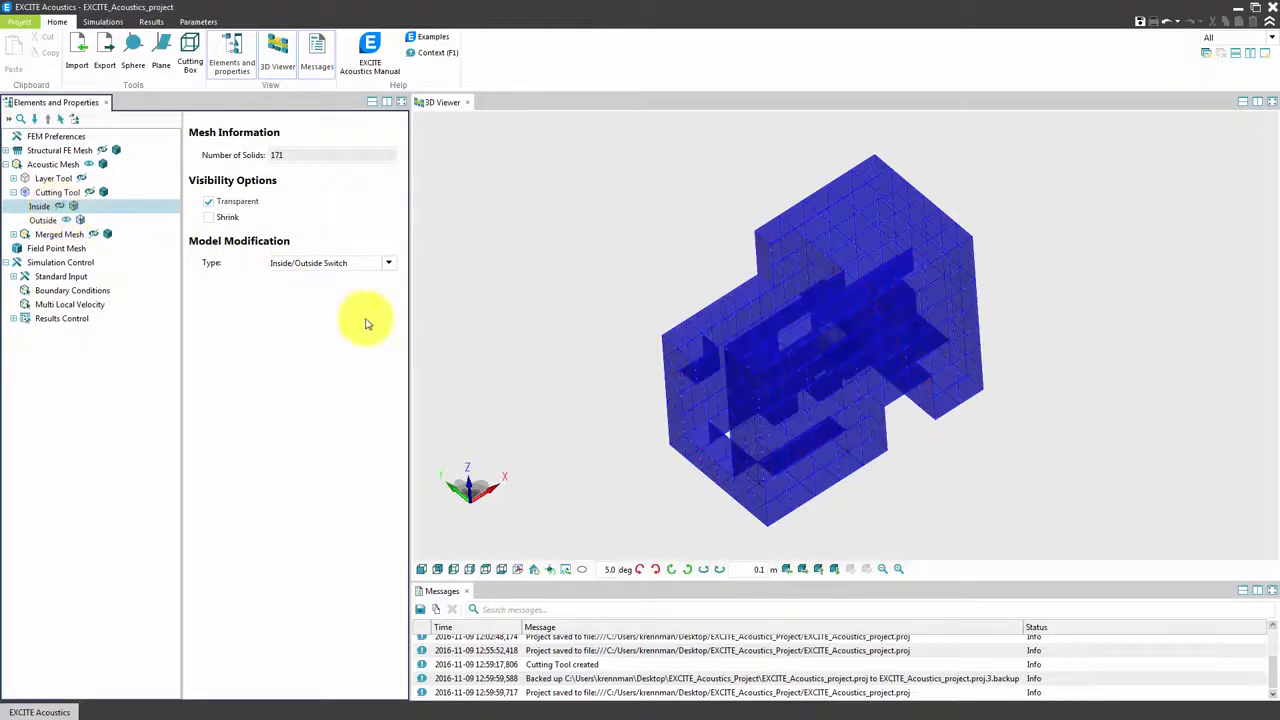
Orbit the view to inspect the 172-solid Inside part of the cut mesh
{"action": "left_click_drag", "start_coordinate": [365, 323], "coordinate": [736, 412]}
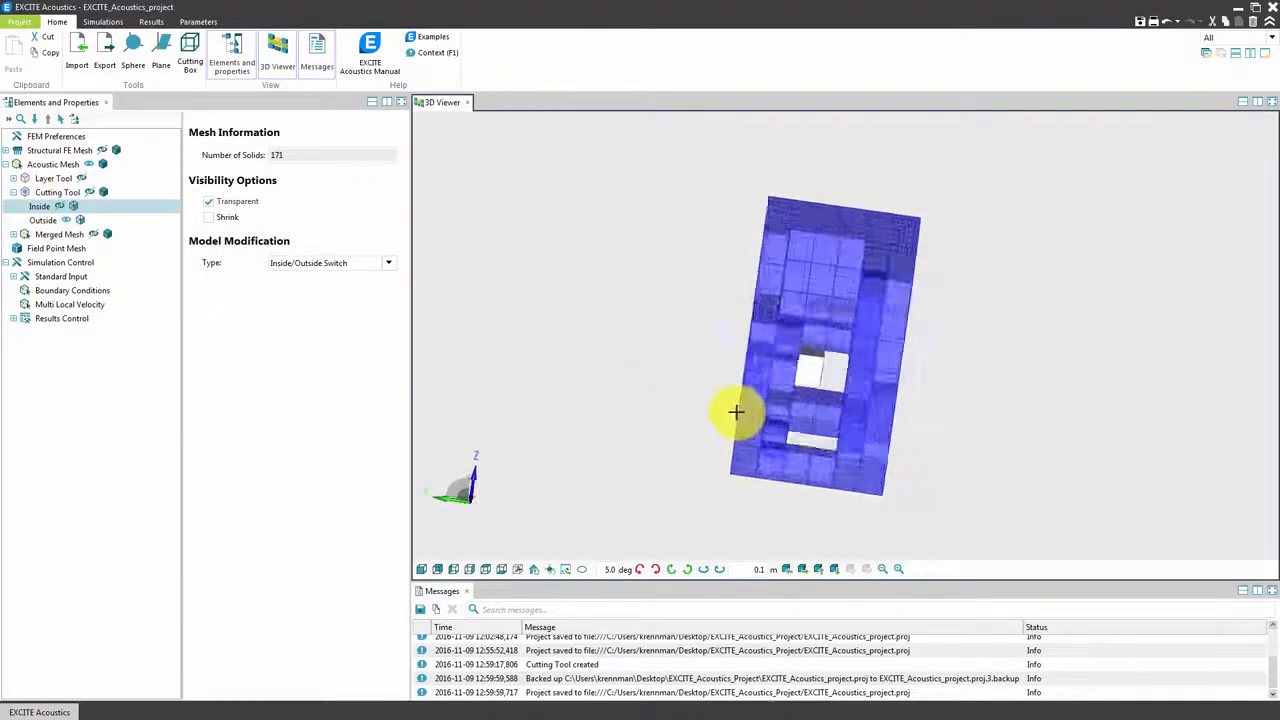
{"action": "left_click_drag", "start_coordinate": [735, 412], "coordinate": [815, 365]}
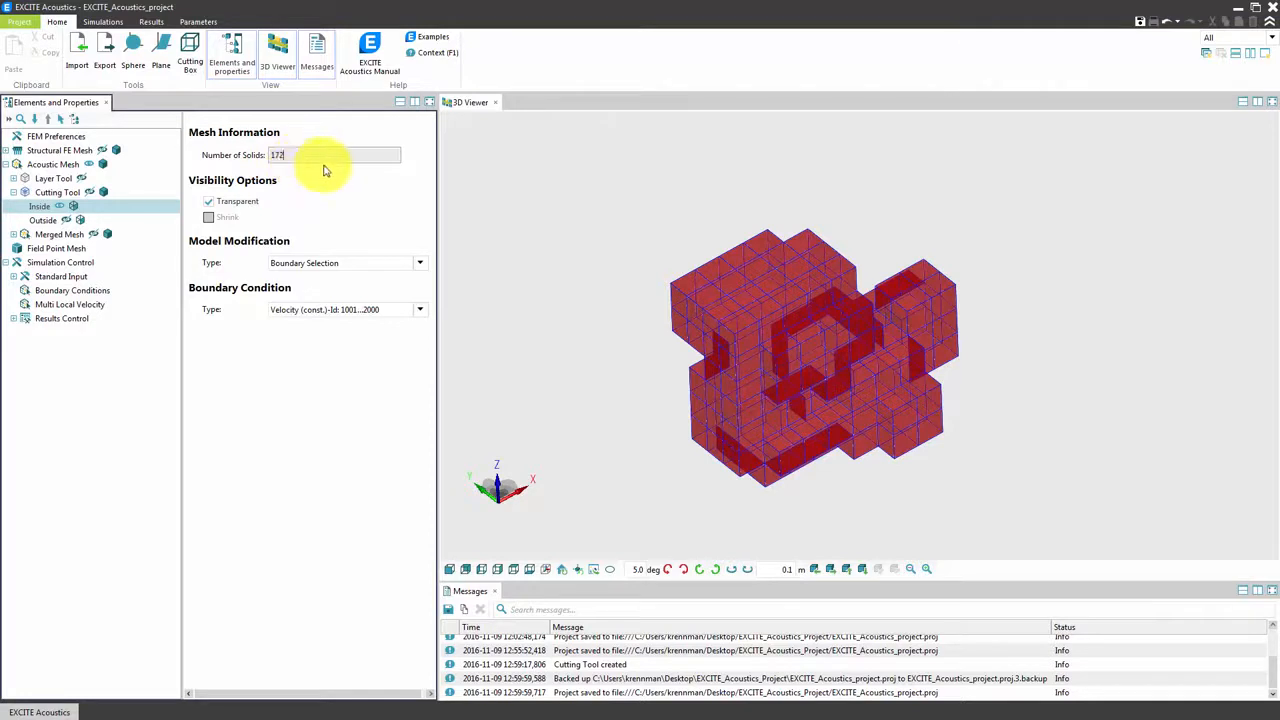
Pick Inside mesh faces and make Selection 1001 with a constant velocity condition
{"action": "left_click", "coordinate": [419, 262]}
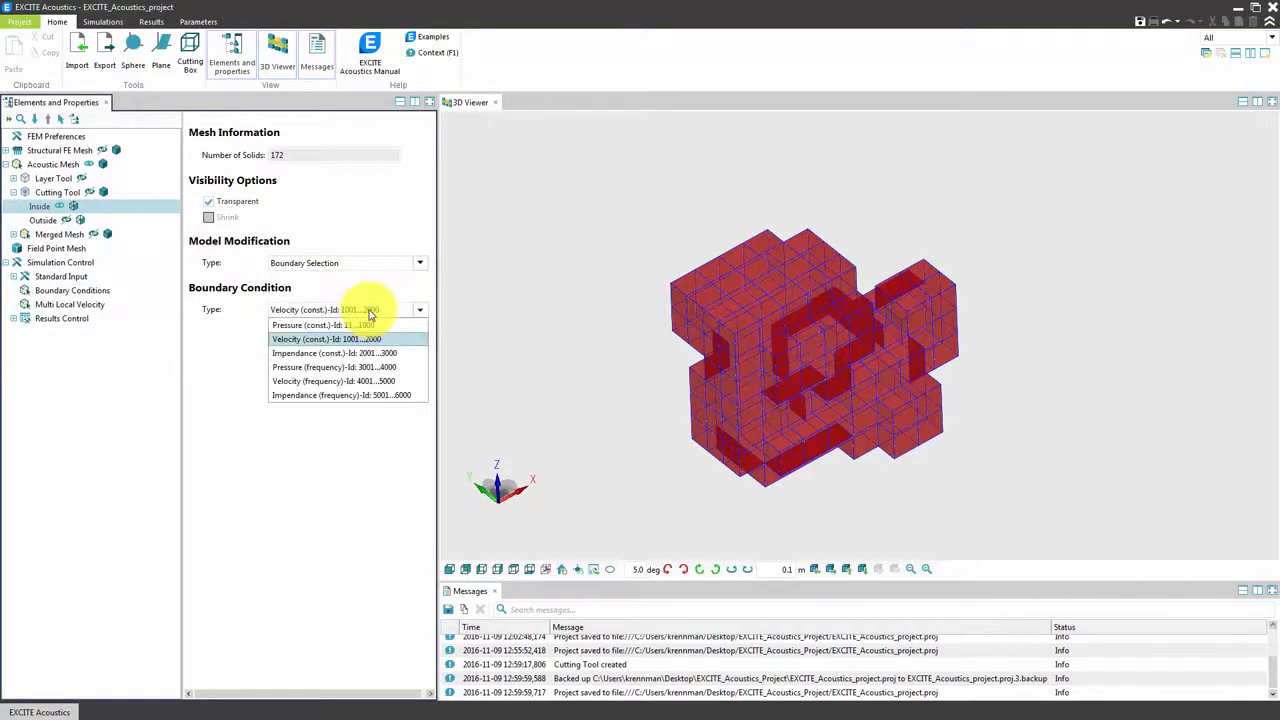
{"action": "left_click", "coordinate": [326, 338]}
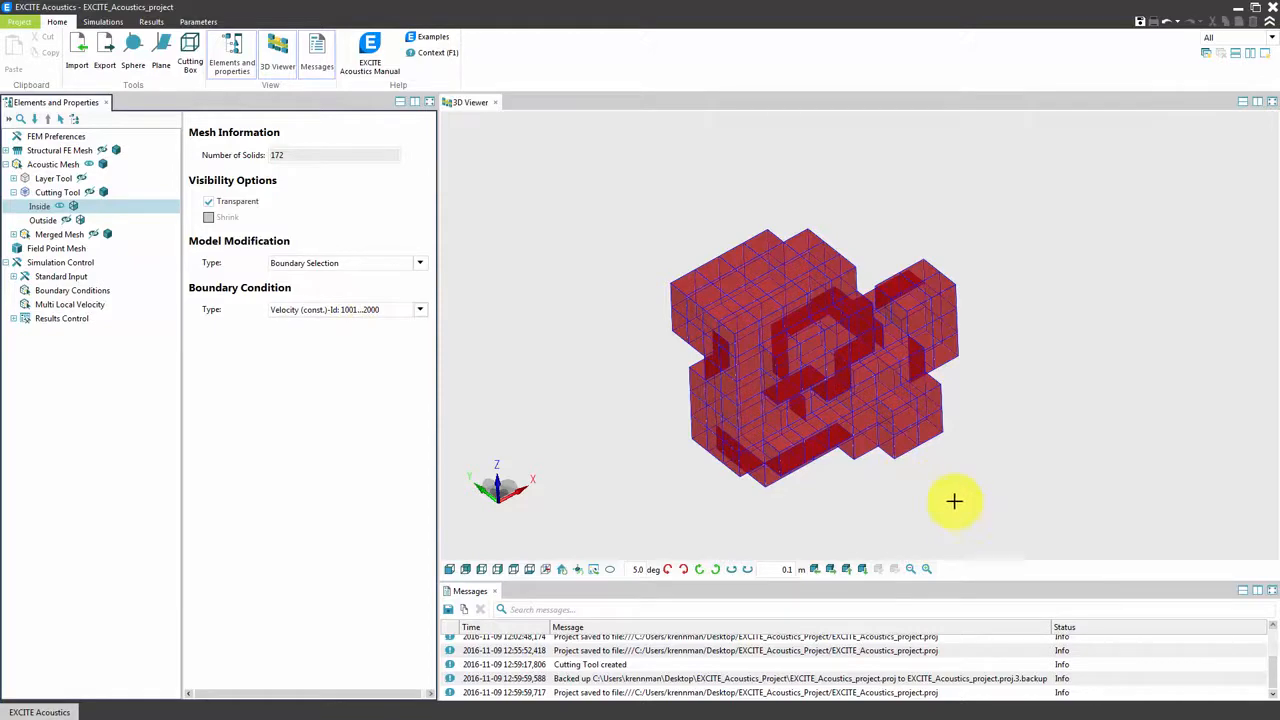
{"action": "left_click_drag", "start_coordinate": [954, 501], "coordinate": [992, 513]}
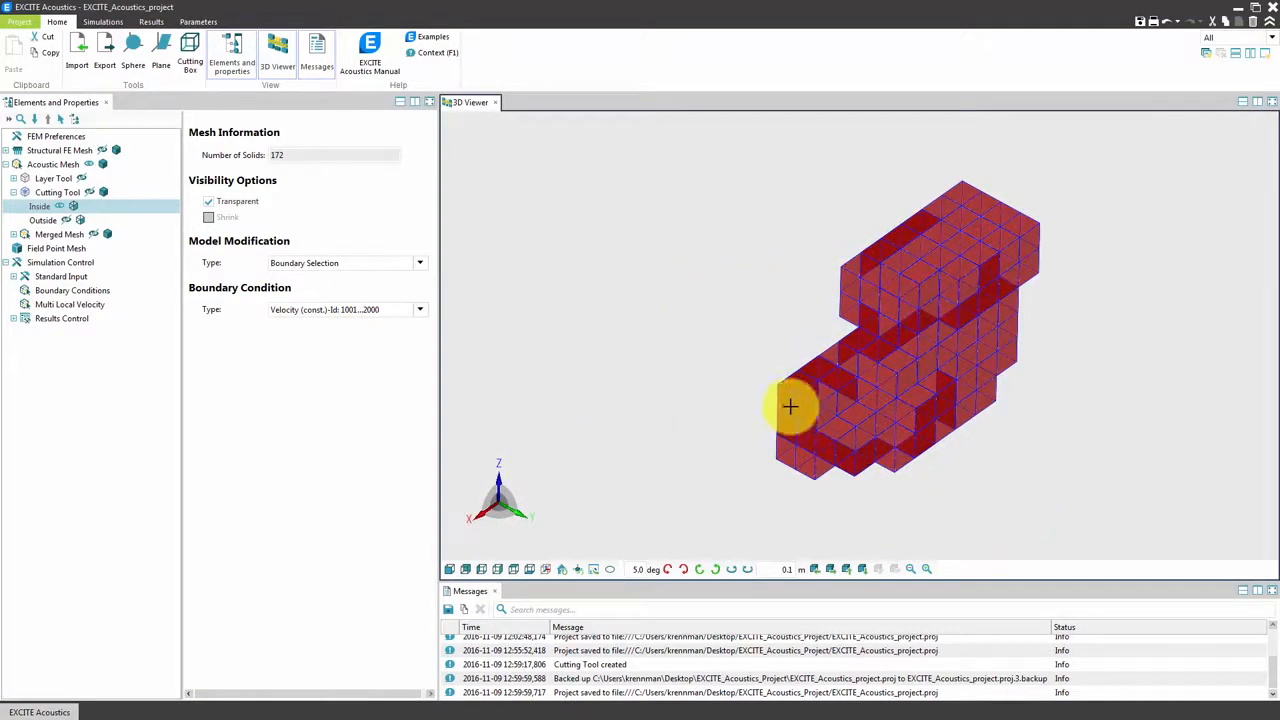
{"action": "left_click_drag", "start_coordinate": [790, 406], "coordinate": [769, 427]}
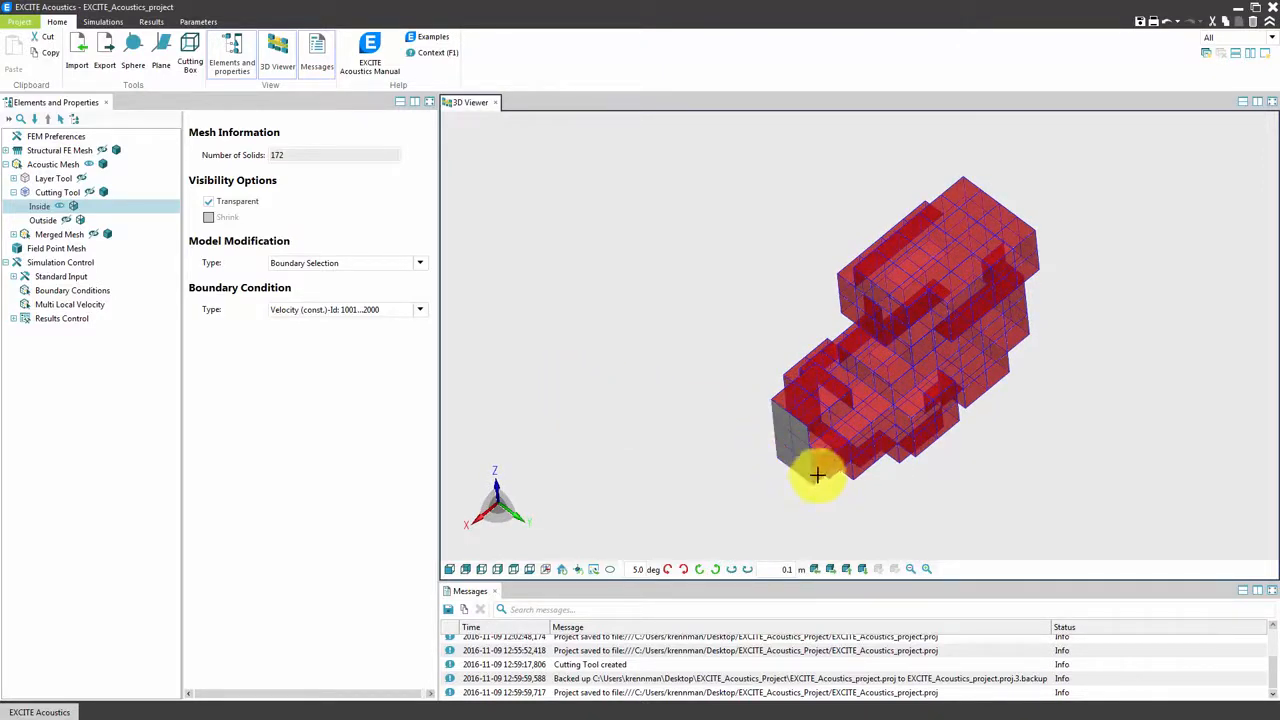
{"action": "mouse_move", "coordinate": [792, 447]}
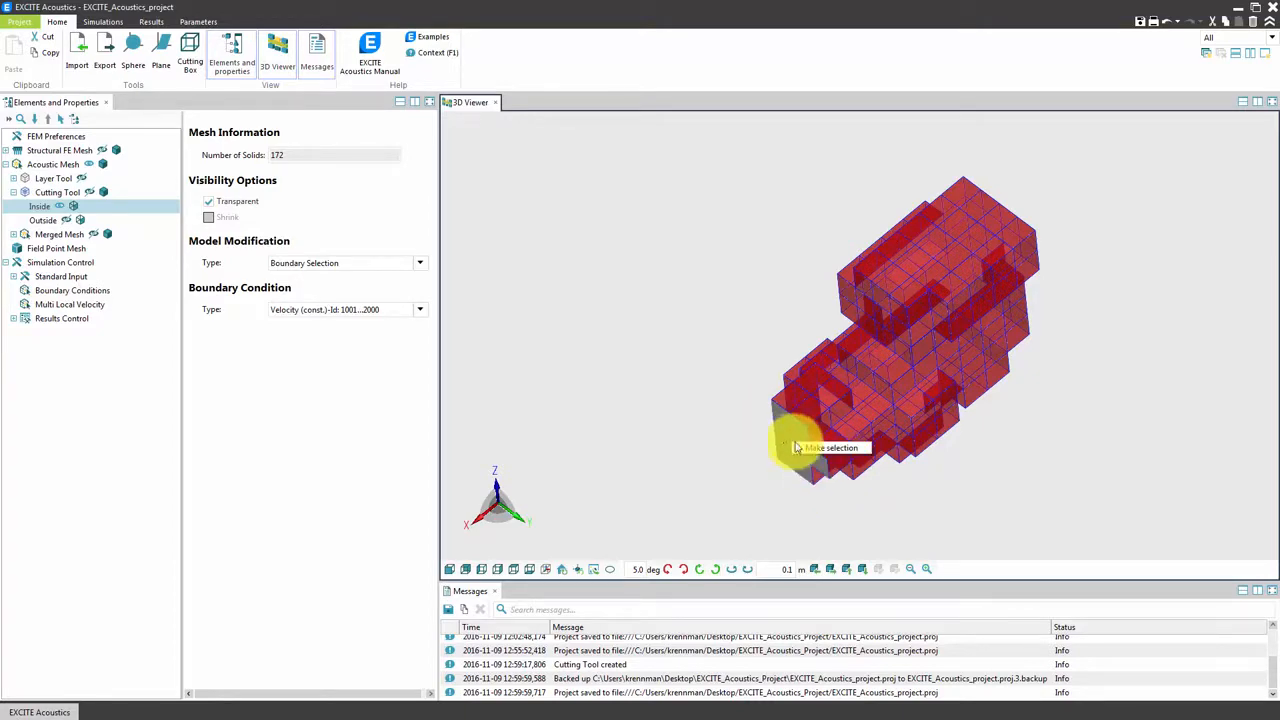
{"action": "left_click", "coordinate": [793, 447]}
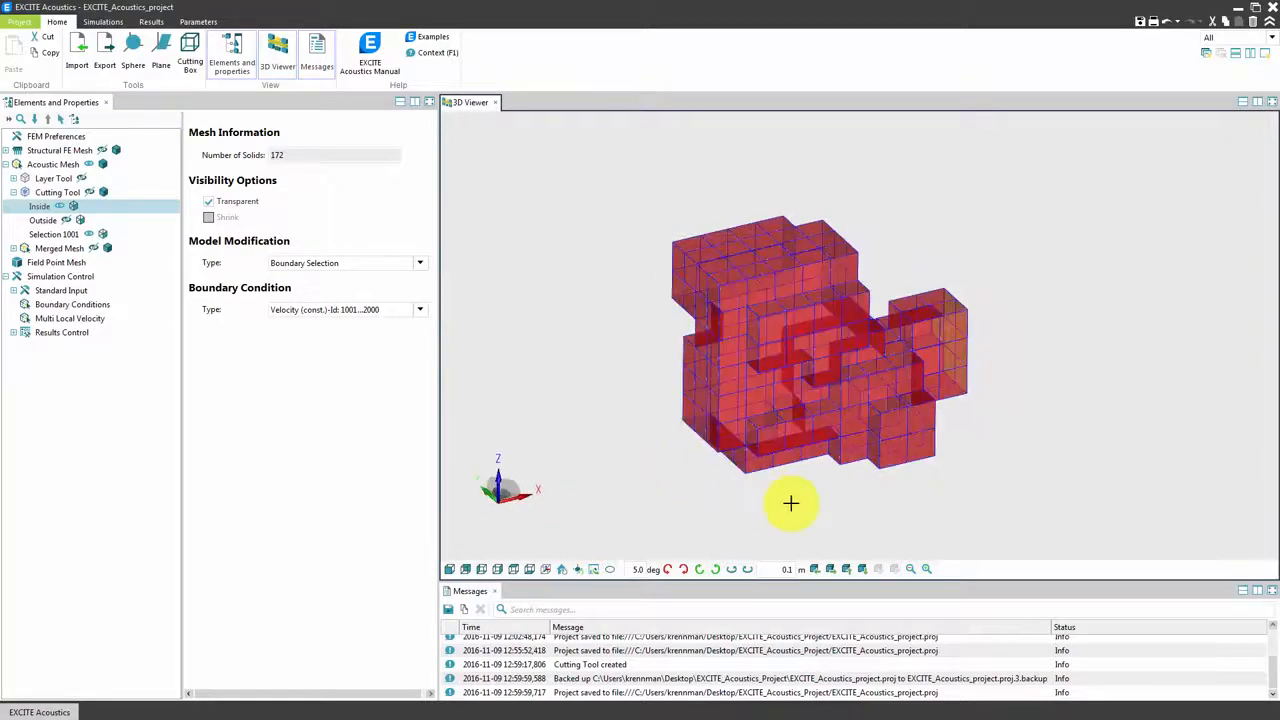
{"action": "left_click", "coordinate": [419, 262]}
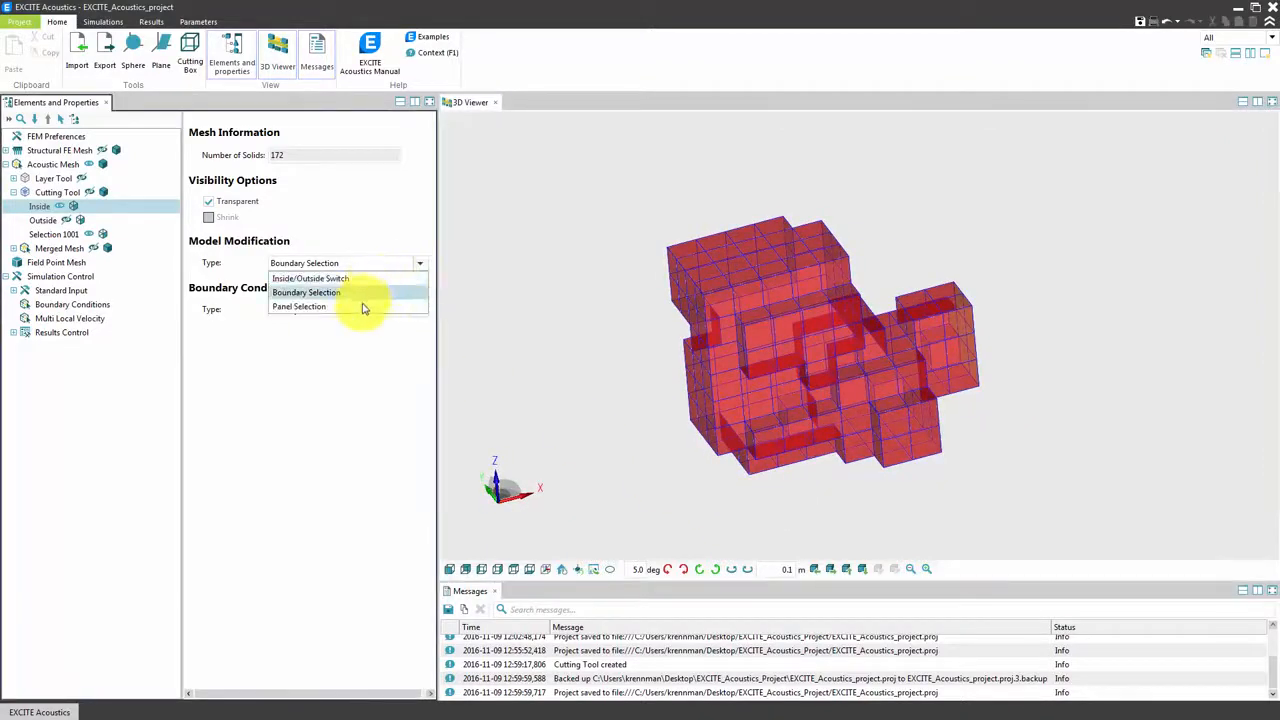
Create Panels 8001–8005 and merge the solids into a 171-surface mesh
{"action": "left_click", "coordinate": [299, 306]}
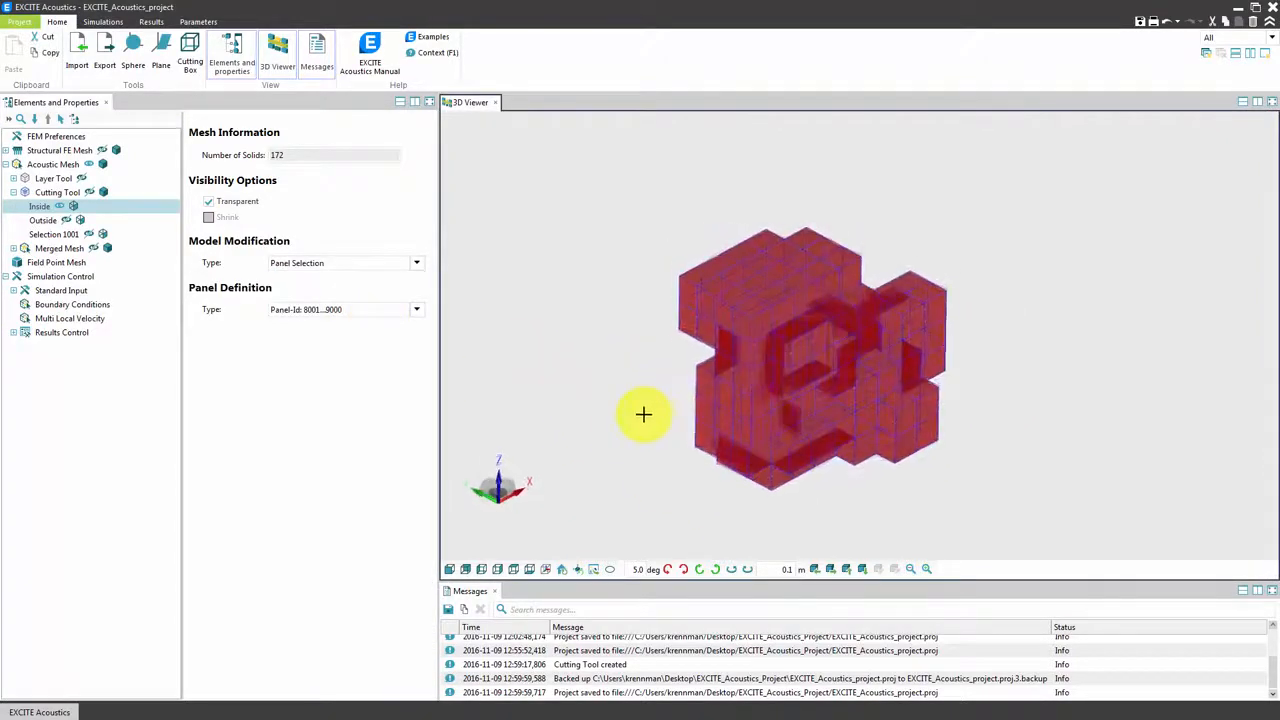
{"action": "left_click_drag", "start_coordinate": [643, 415], "coordinate": [681, 305]}
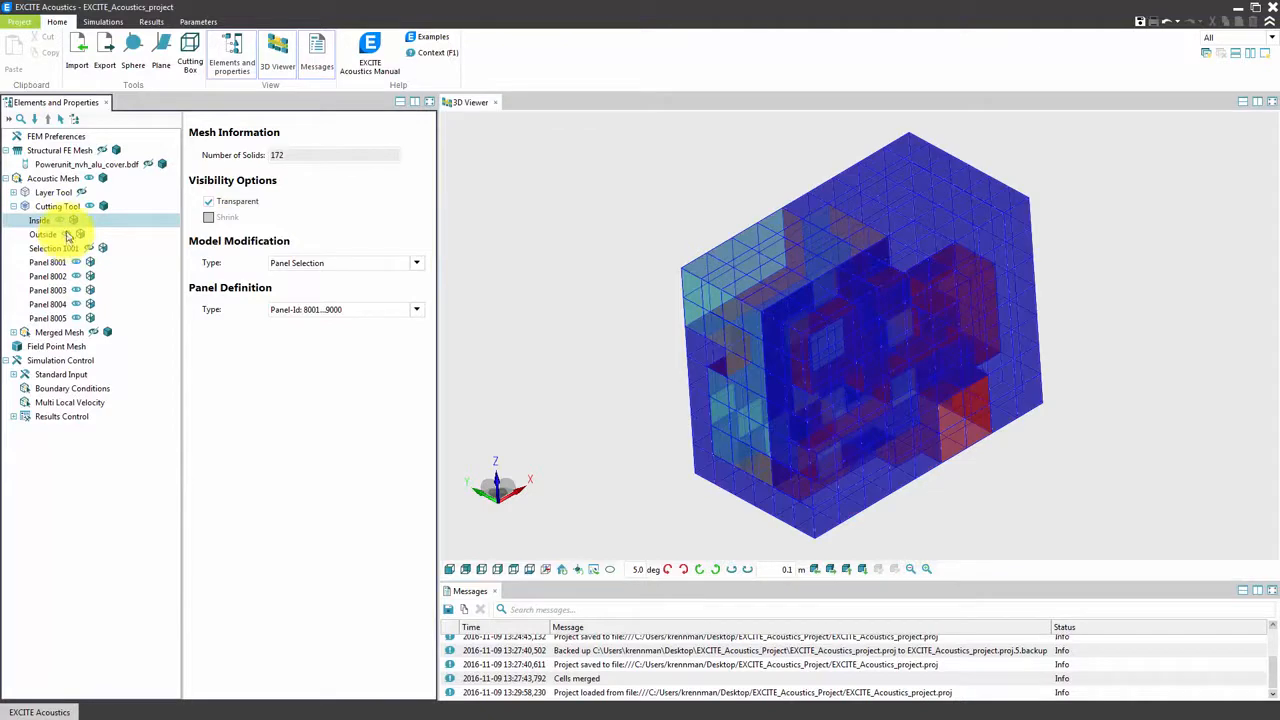
{"action": "left_click", "coordinate": [56, 331]}
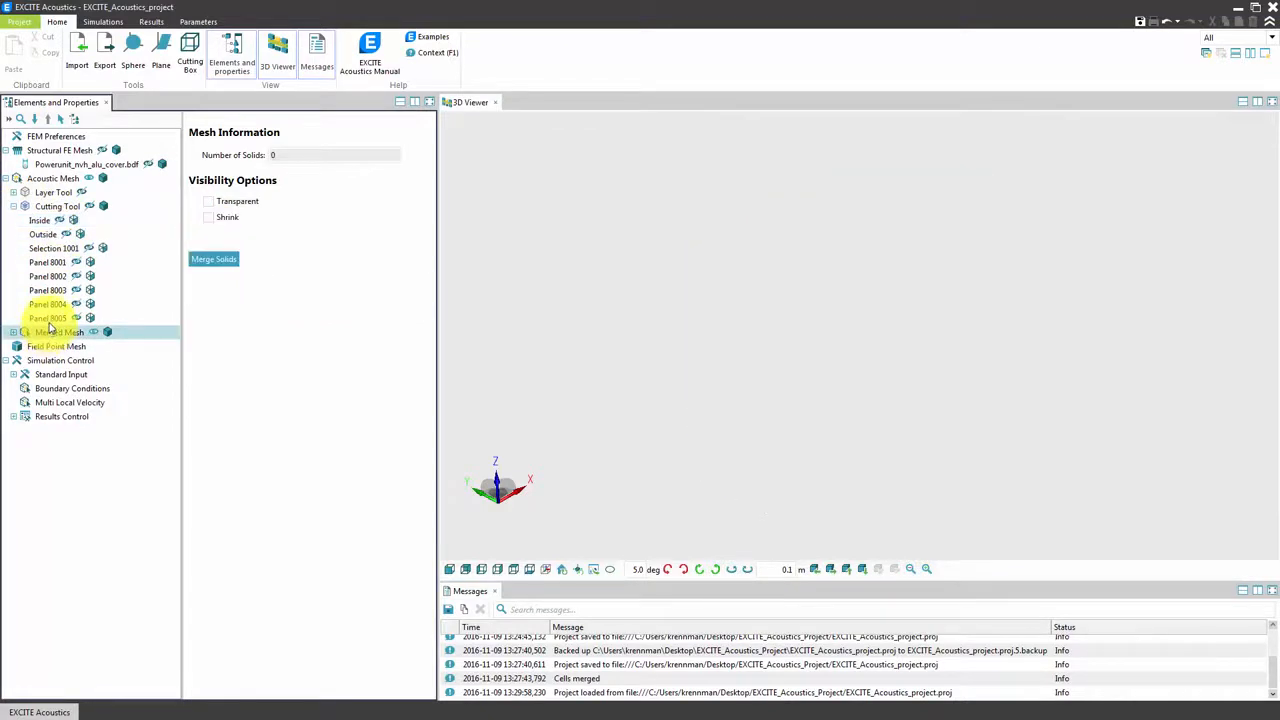
{"action": "left_click", "coordinate": [24, 206]}
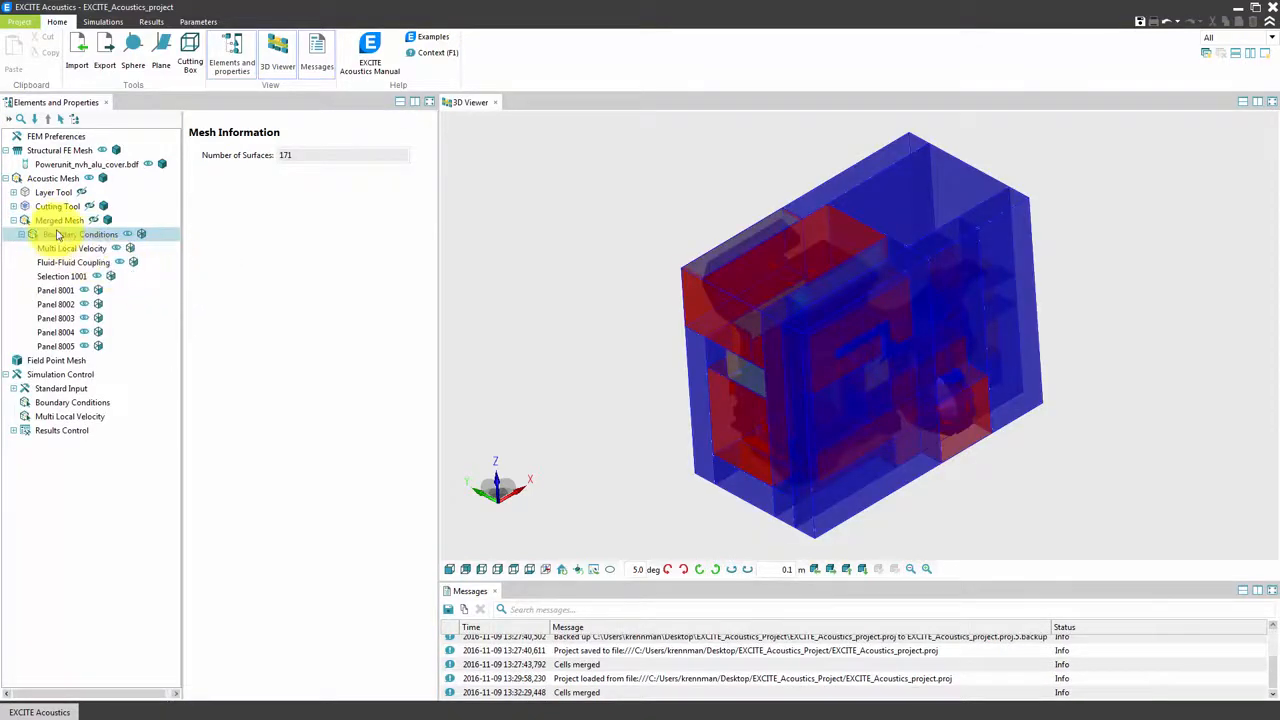
{"action": "left_click", "coordinate": [58, 219]}
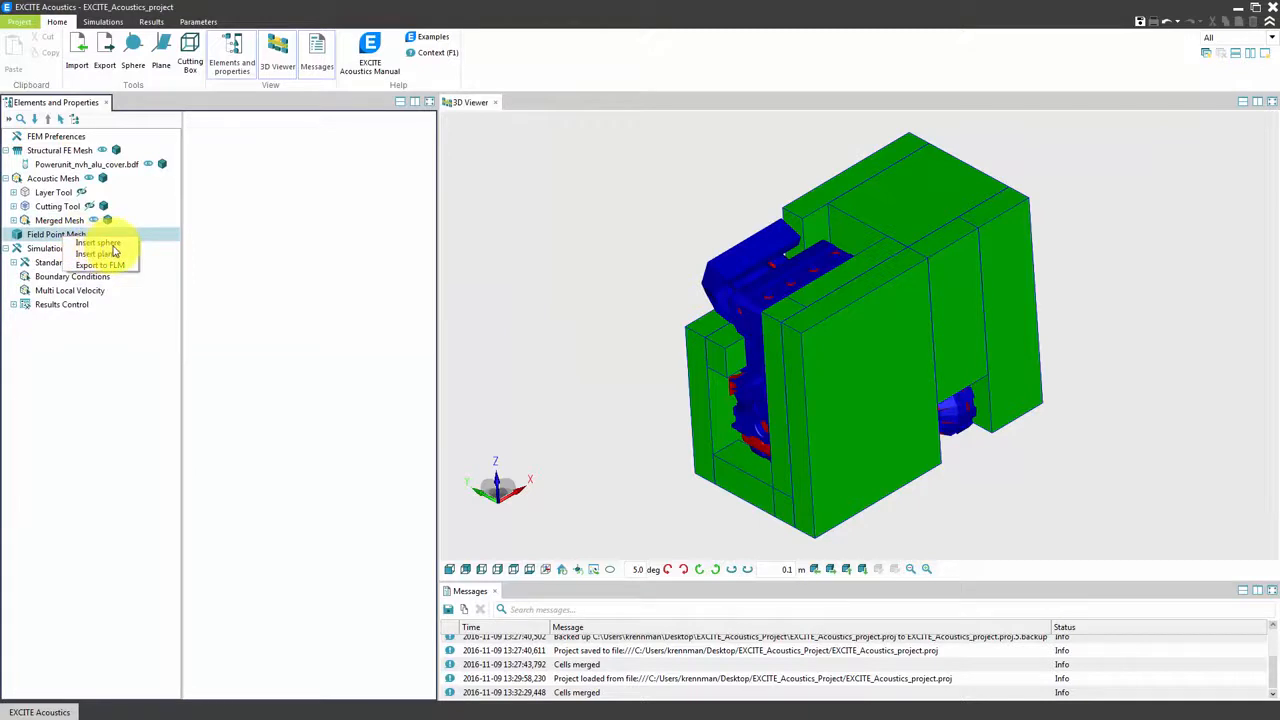
Insert a field-point sphere and check its 1000 mm radius and refinement 4
{"action": "left_click", "coordinate": [92, 245]}
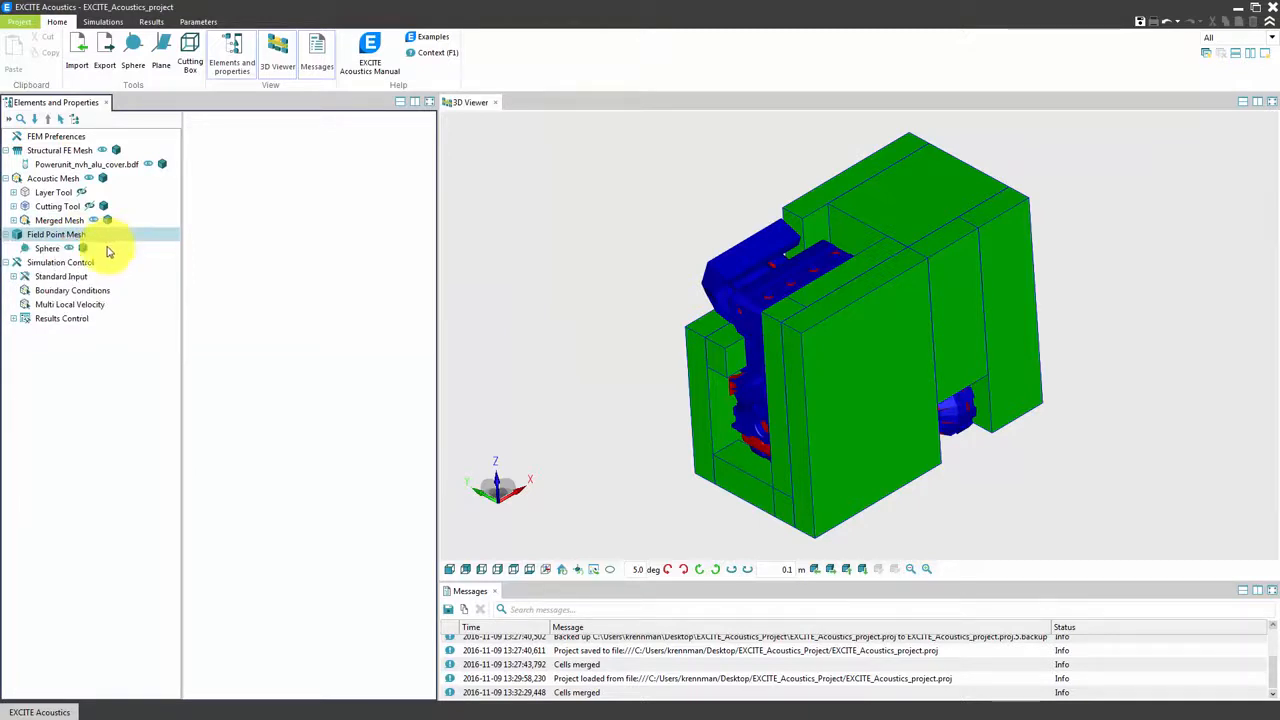
{"action": "left_click", "coordinate": [47, 247]}
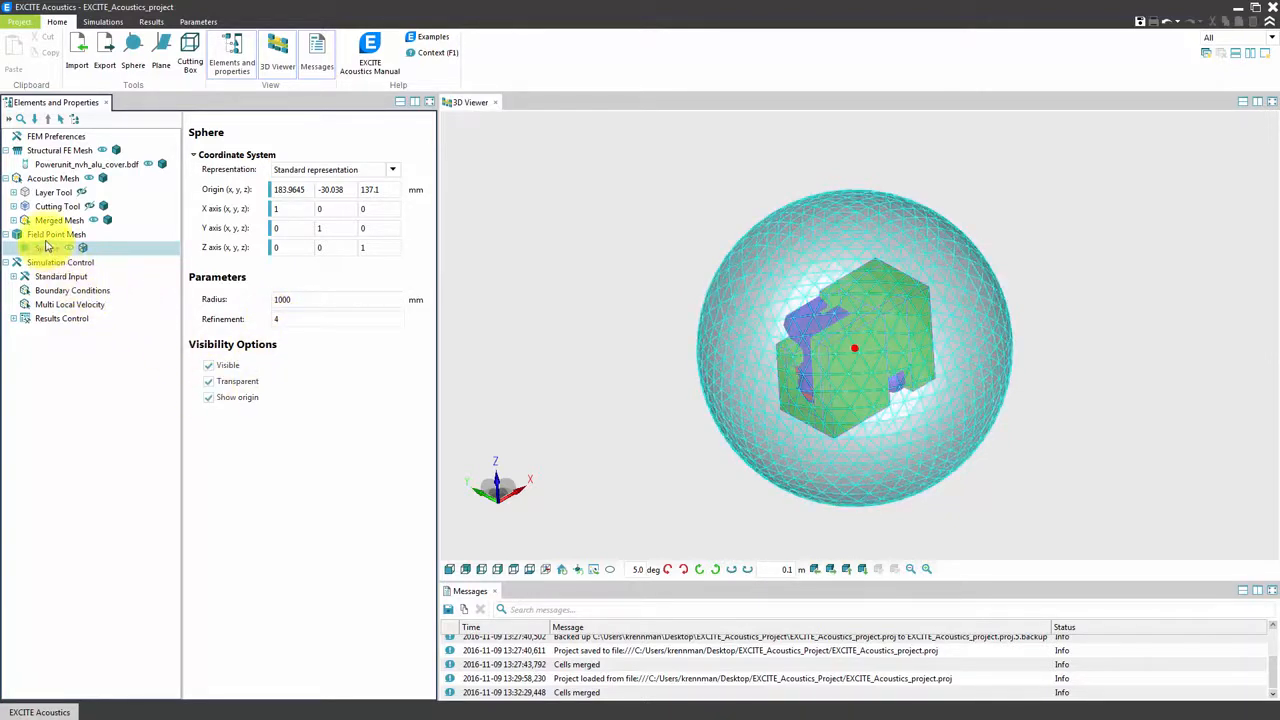
{"action": "right_click", "coordinate": [50, 234]}
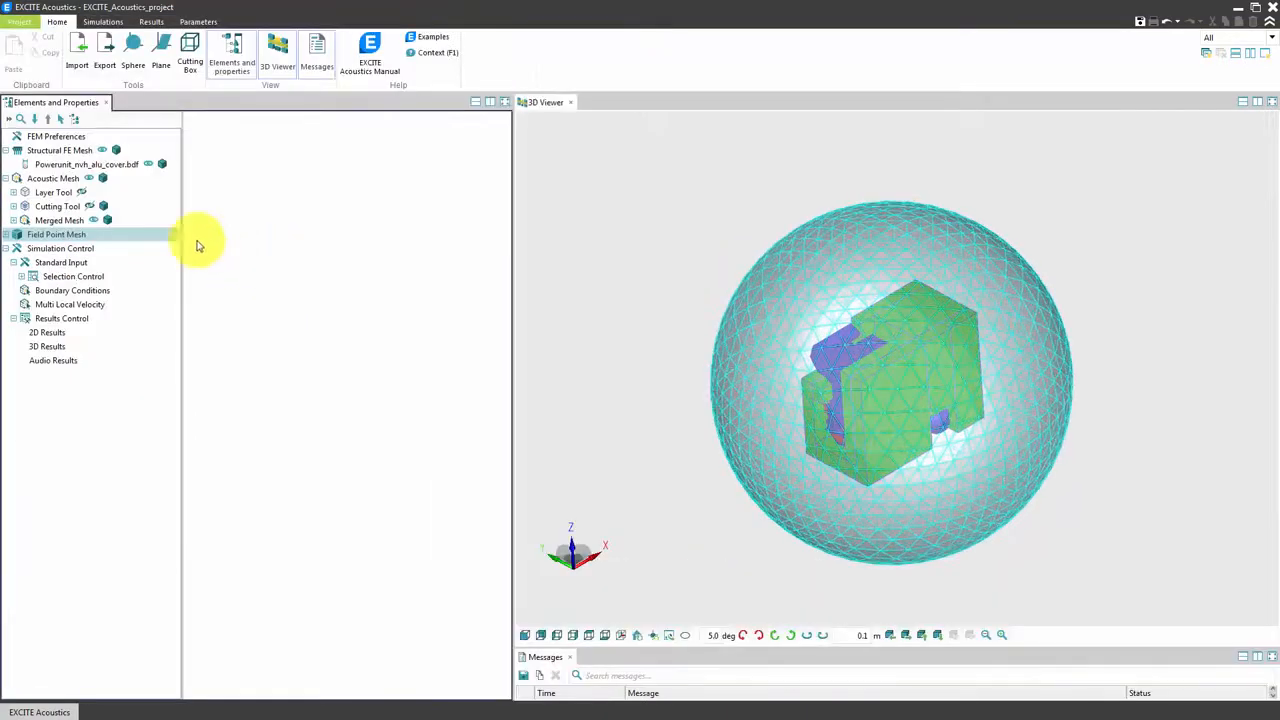
Set Standard Input to Simulation, keeping As Boundary Condition frequencies and Temperature fluid definition
{"action": "left_click", "coordinate": [60, 262]}
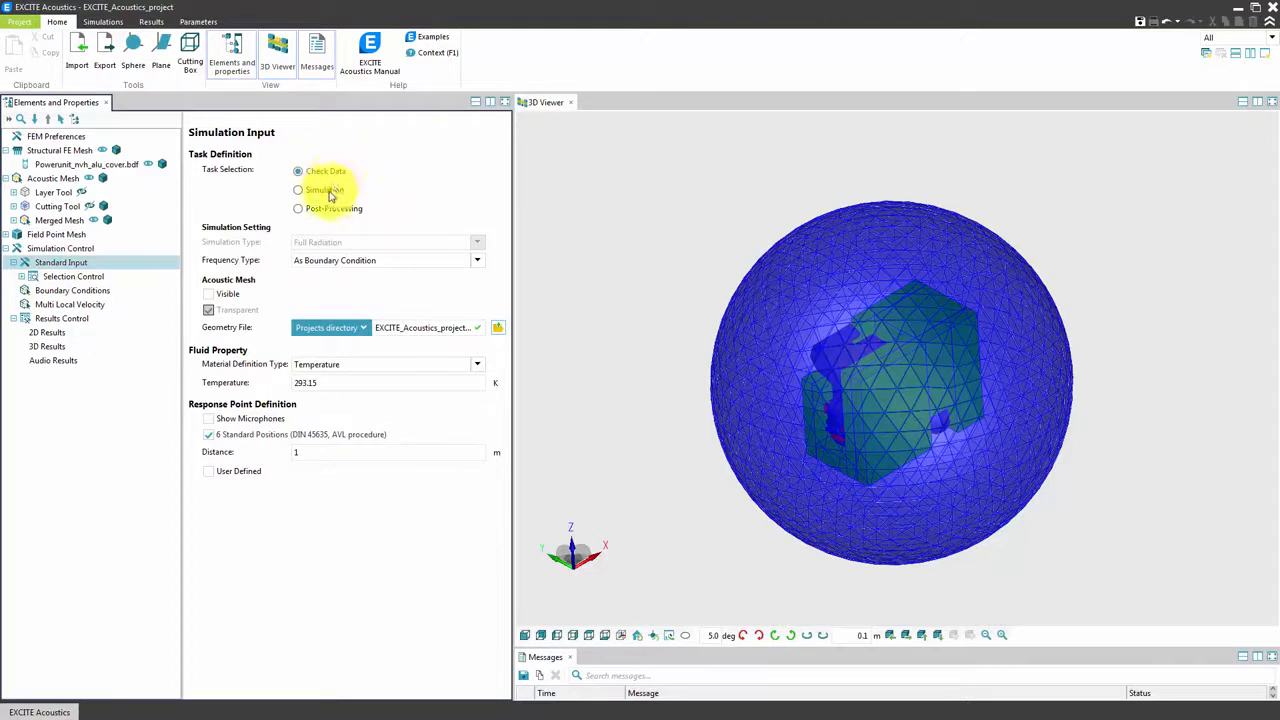
{"action": "left_click", "coordinate": [298, 190]}
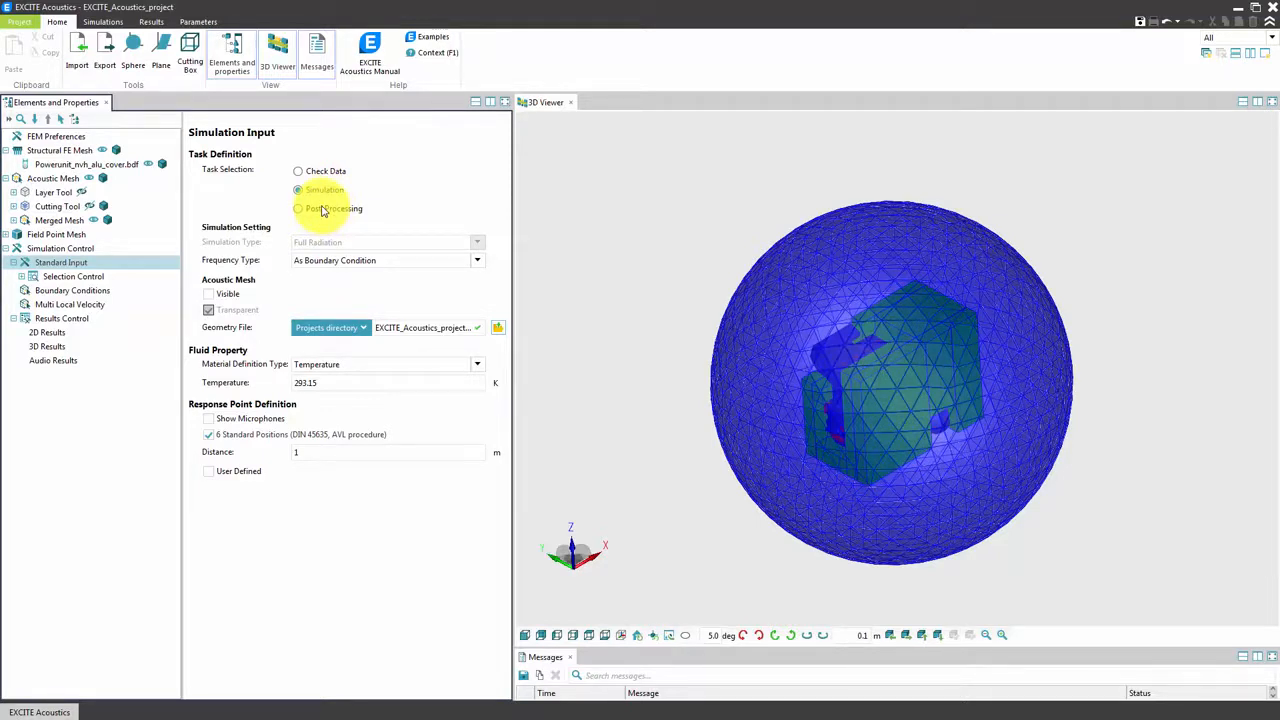
{"action": "left_click", "coordinate": [298, 208]}
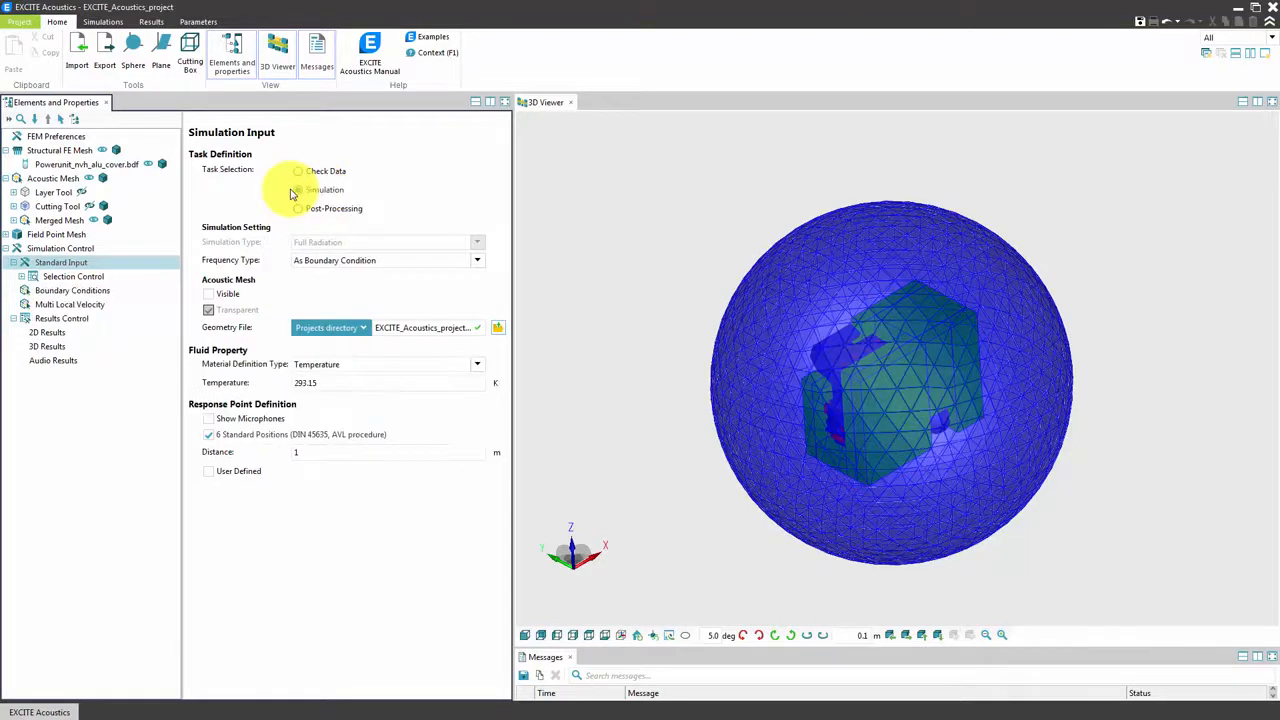
{"action": "left_click", "coordinate": [297, 190]}
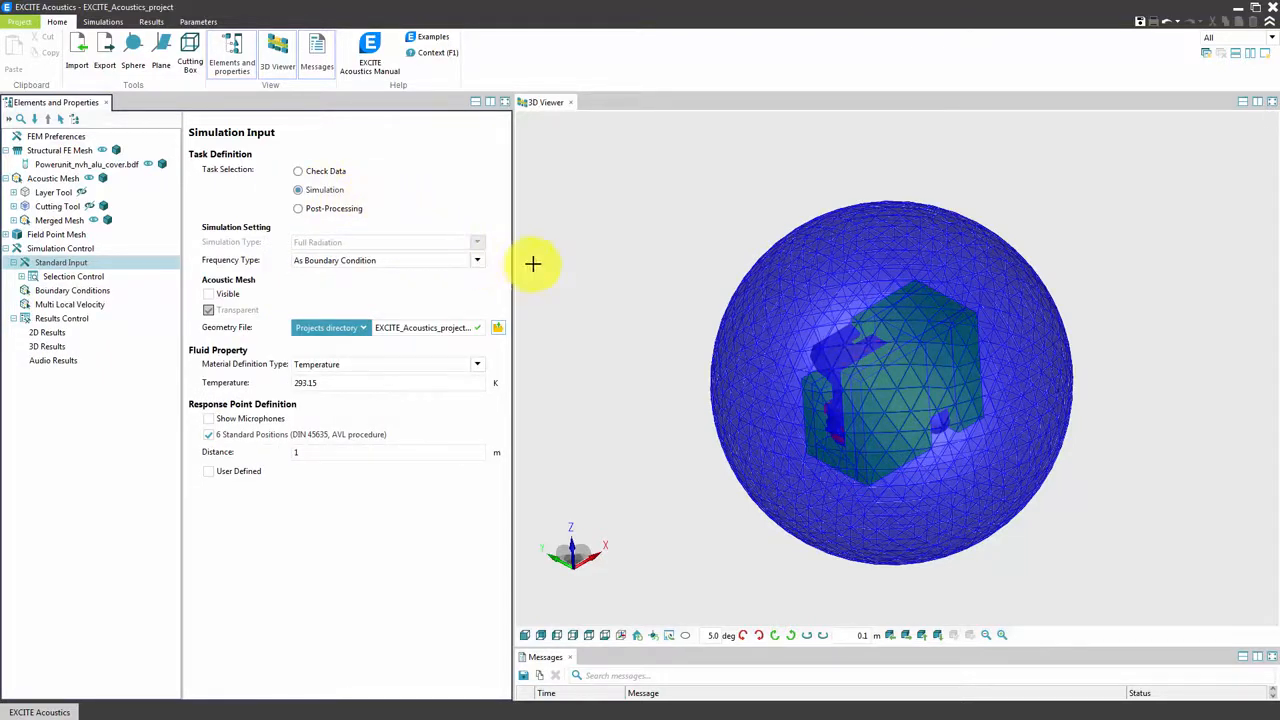
{"action": "left_click", "coordinate": [477, 260]}
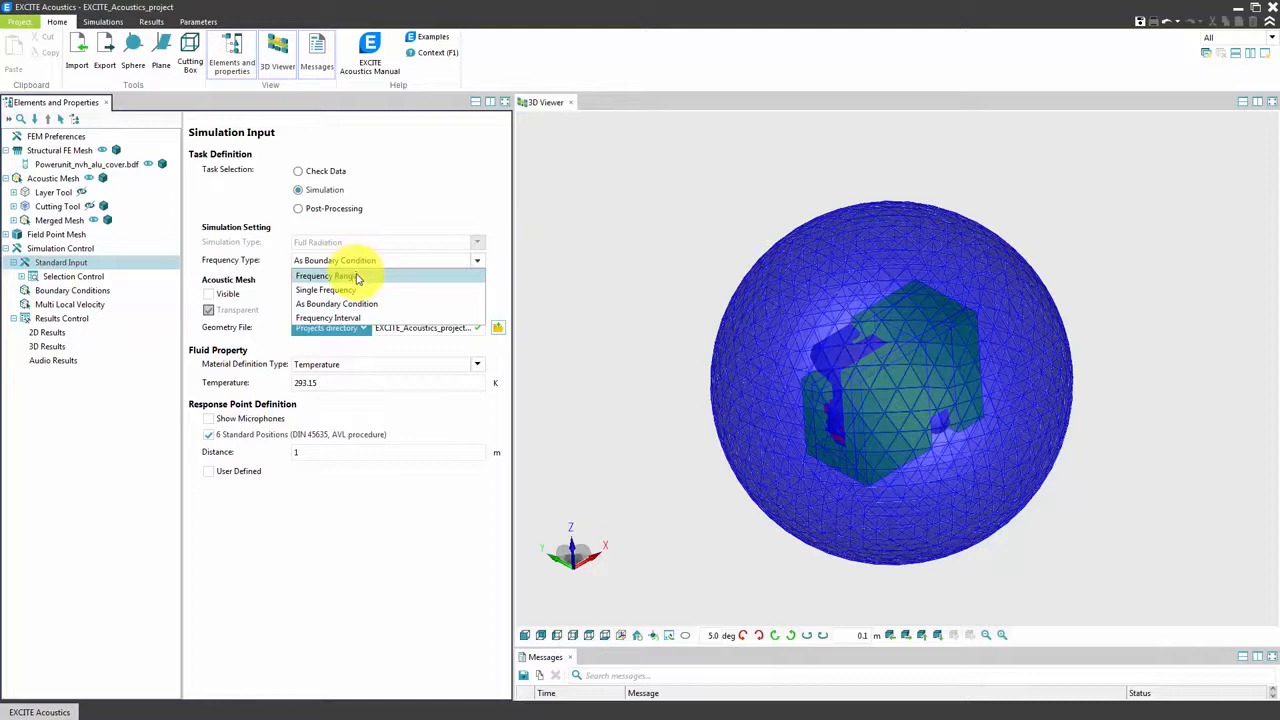
{"action": "mouse_move", "coordinate": [356, 290]}
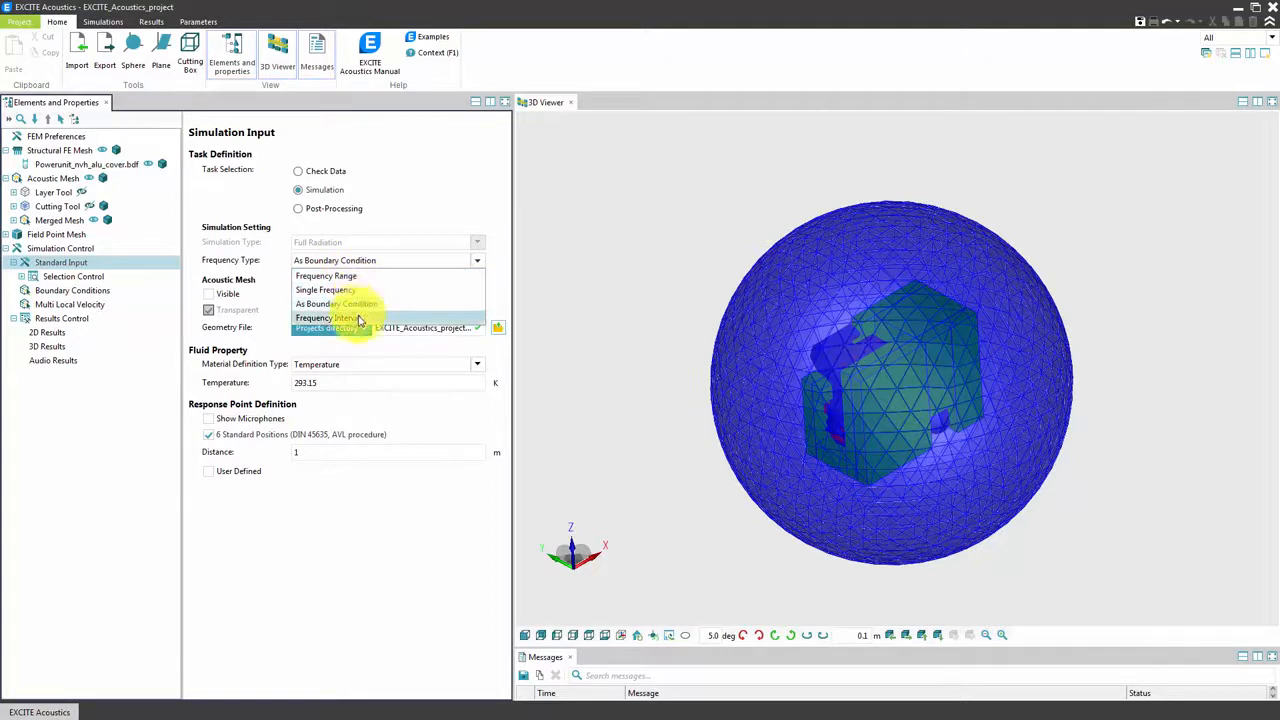
{"action": "mouse_move", "coordinate": [452, 302]}
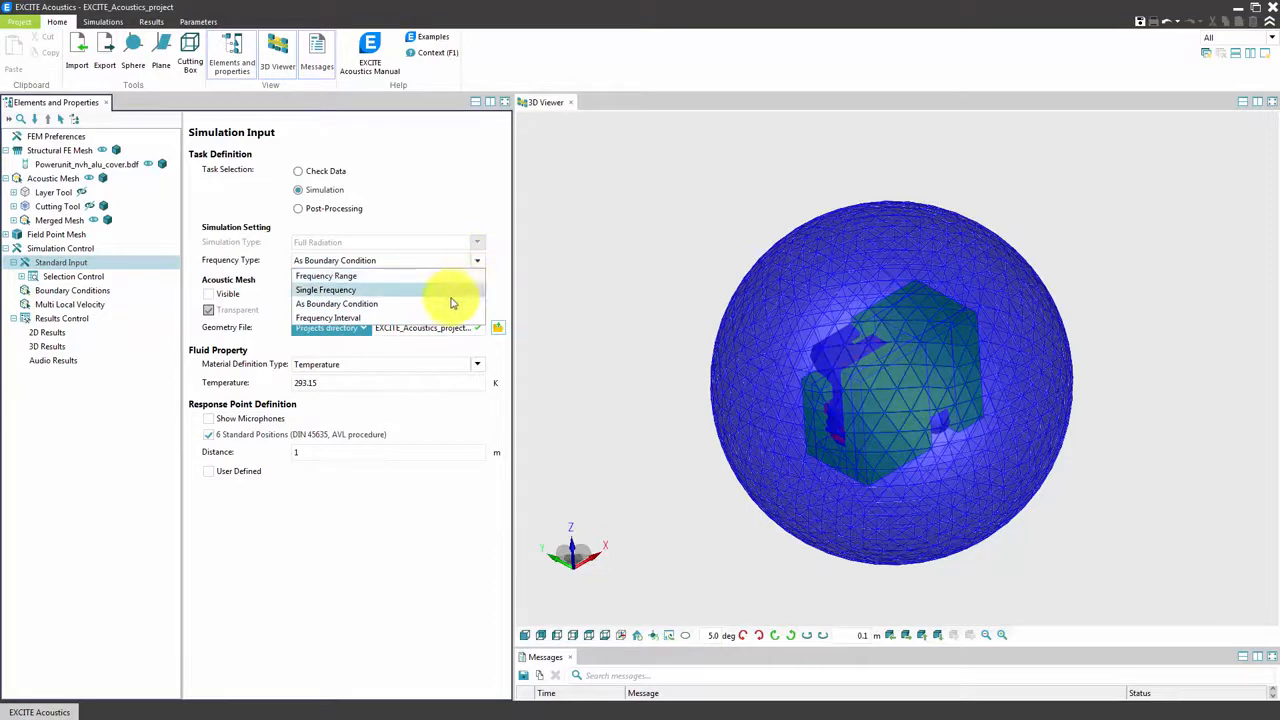
{"action": "left_click", "coordinate": [336, 303]}
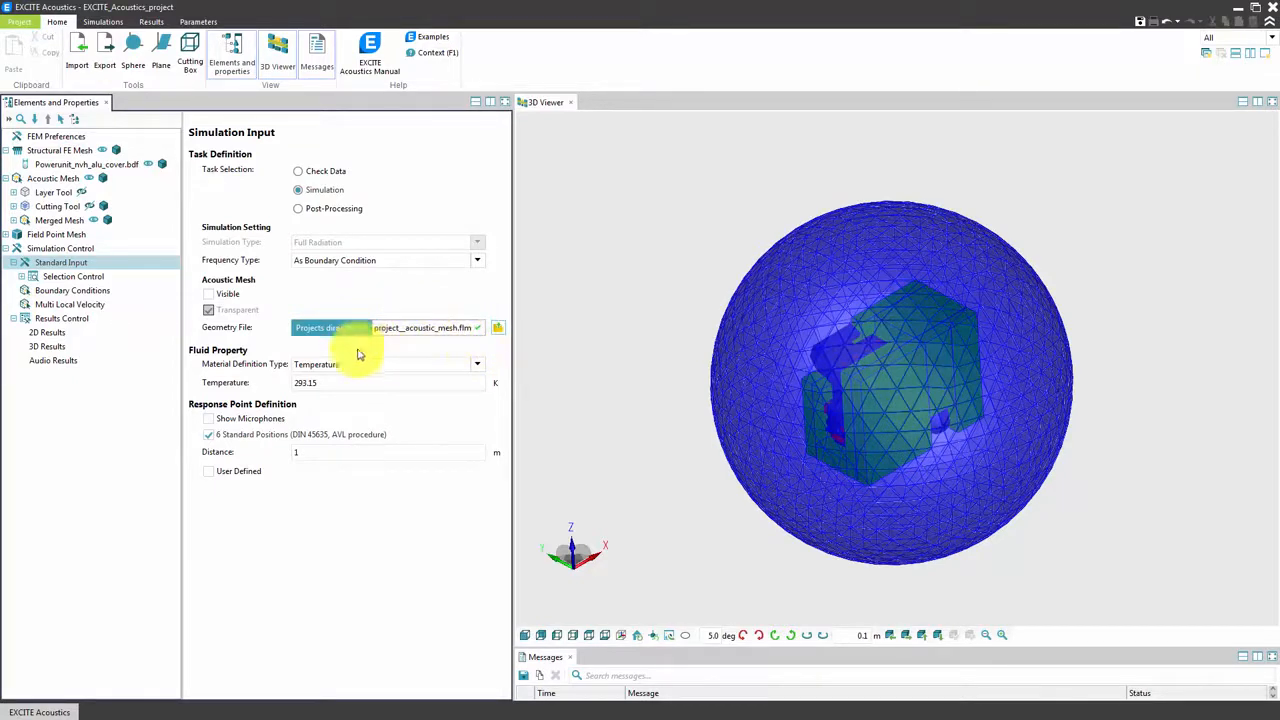
{"action": "left_click", "coordinate": [476, 364]}
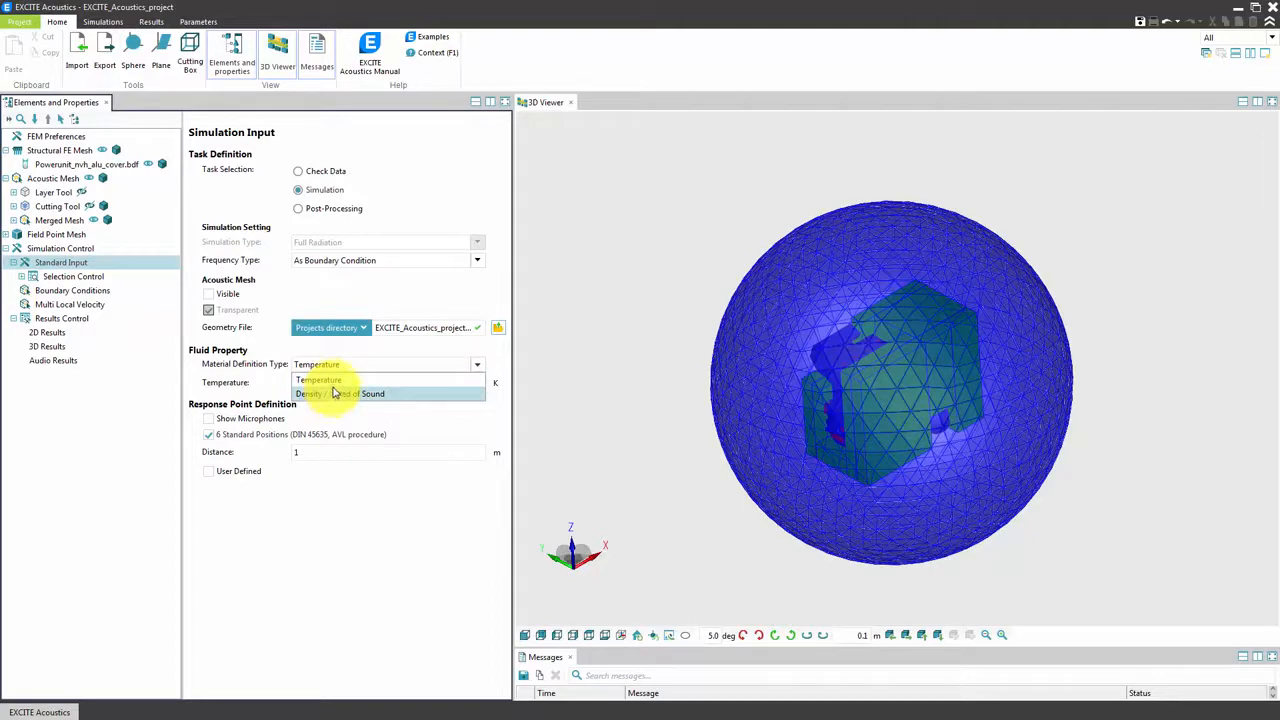
{"action": "left_click", "coordinate": [318, 379]}
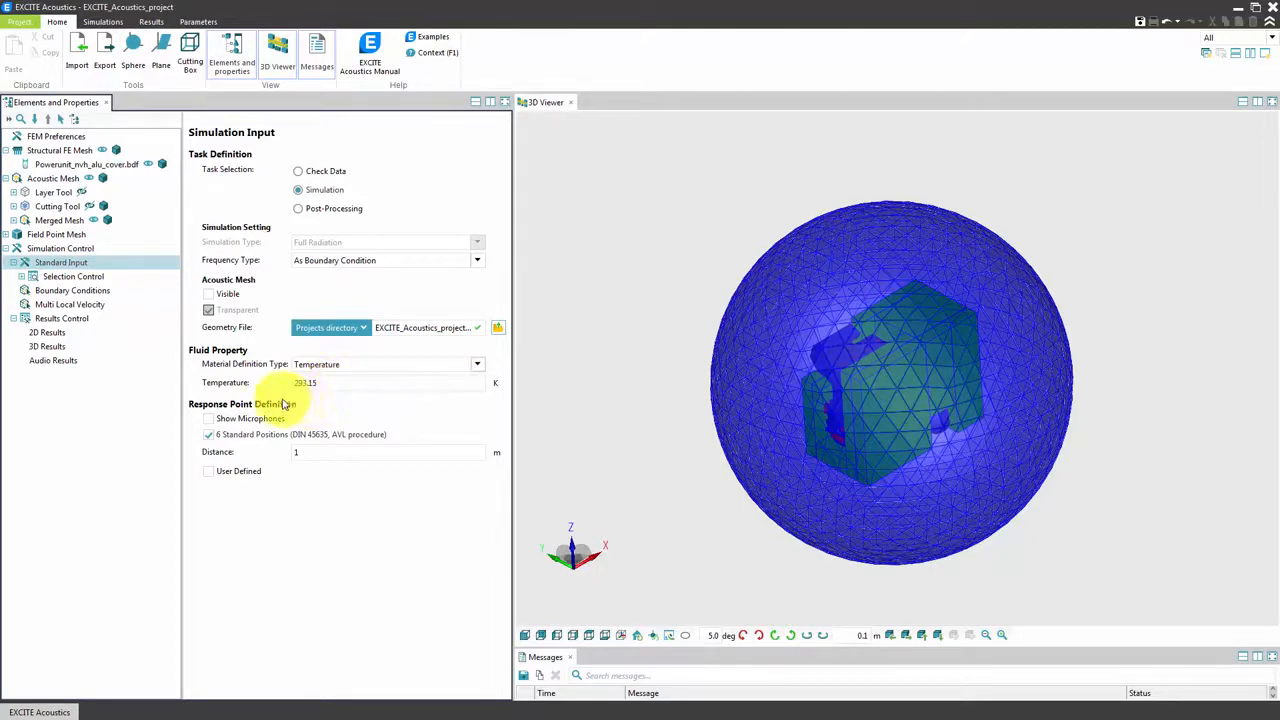
Add the six standard microphone positions at 1 m plus user-defined microphone 7
{"action": "left_click", "coordinate": [47, 248]}
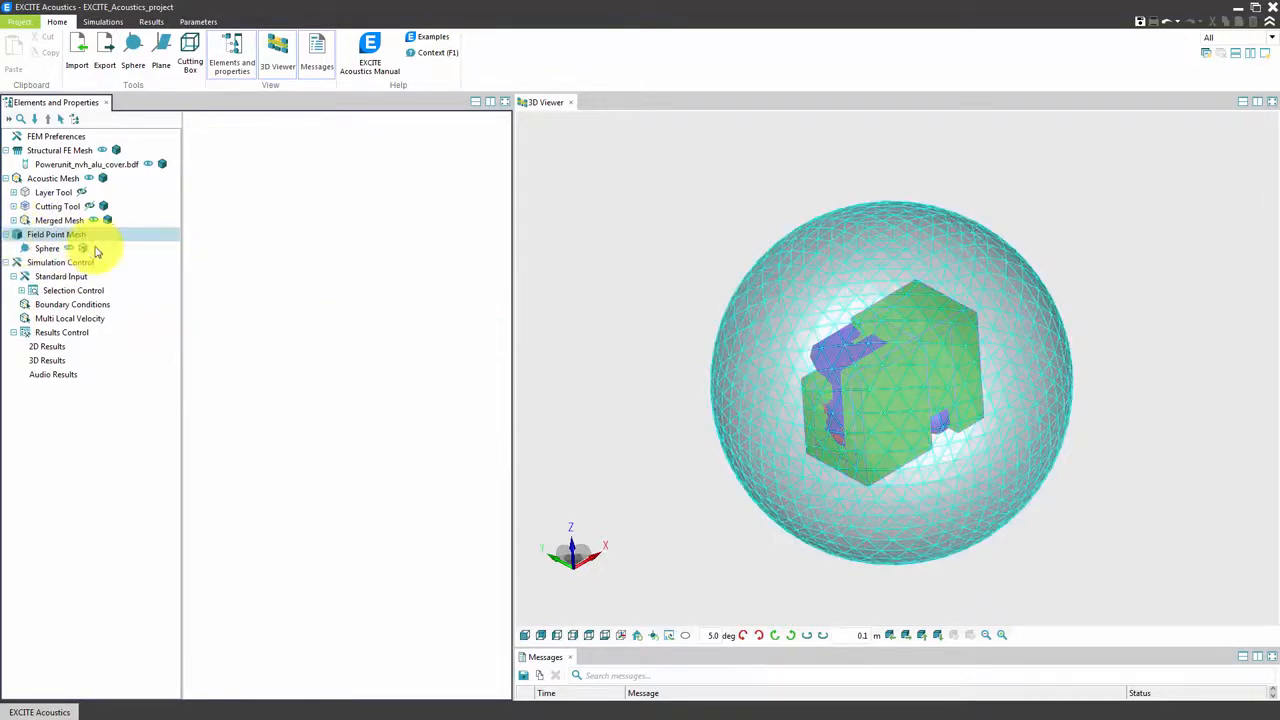
{"action": "left_click", "coordinate": [61, 276]}
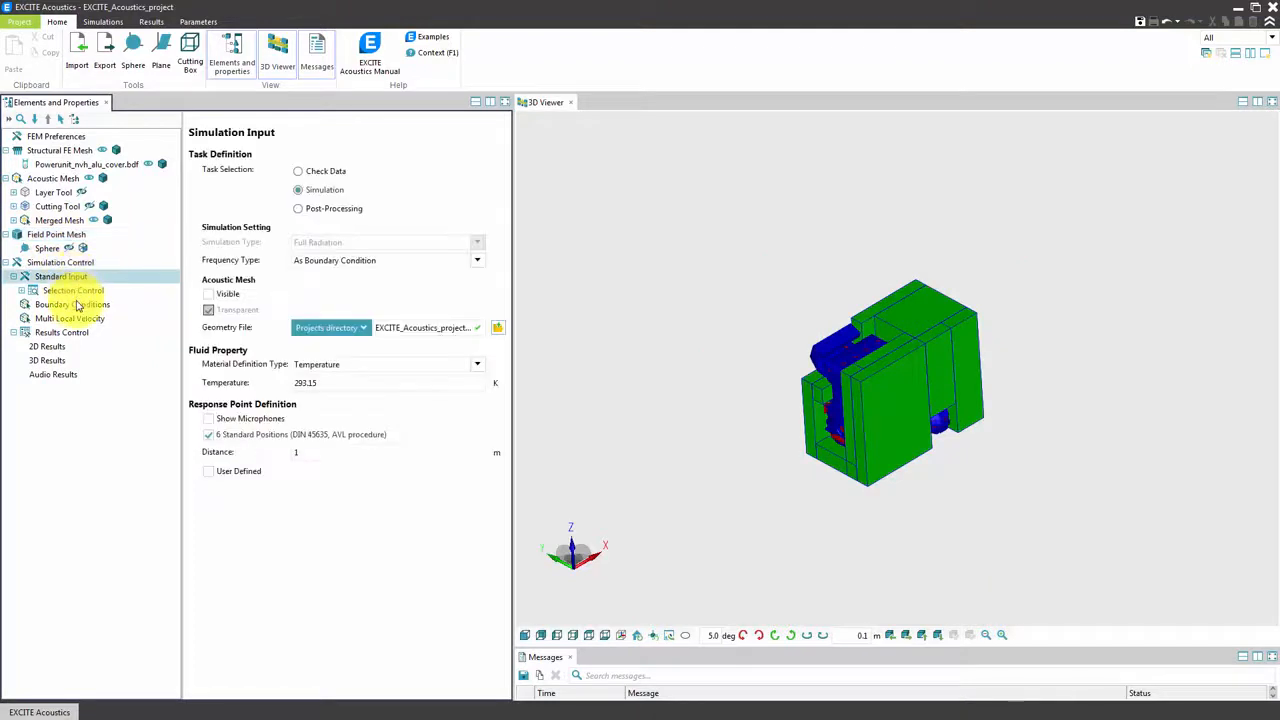
{"action": "left_click", "coordinate": [209, 418]}
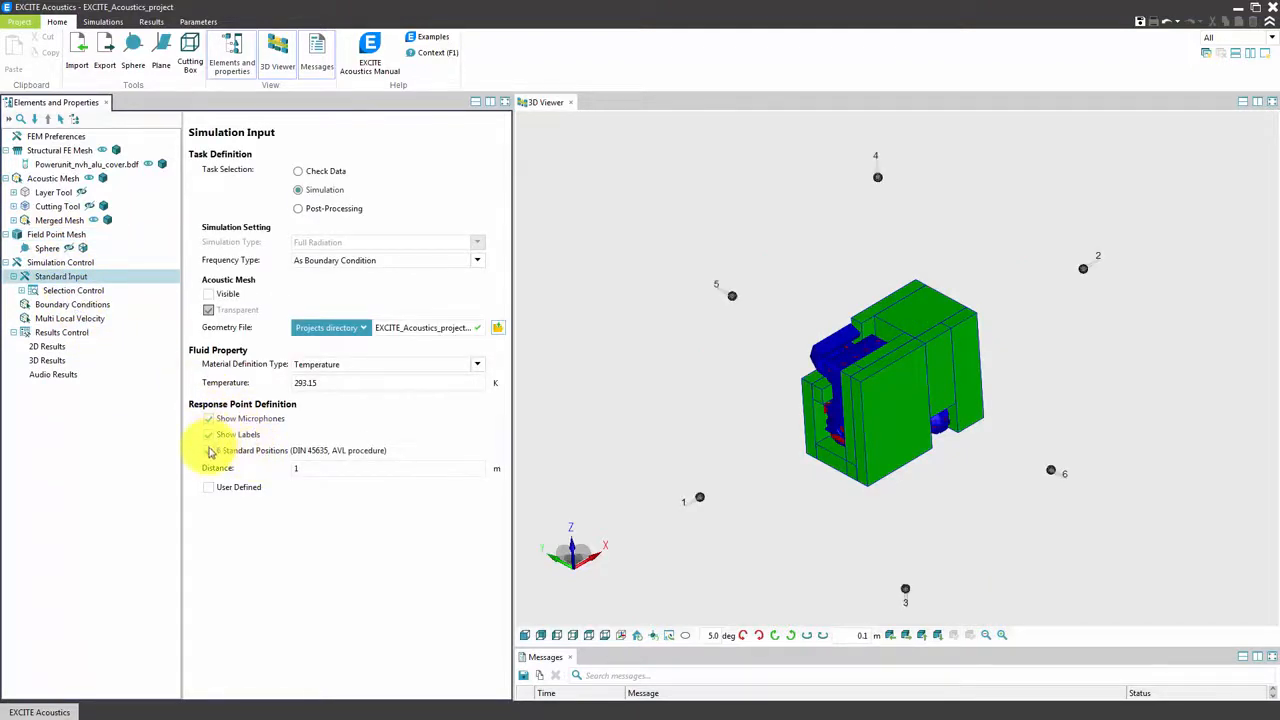
{"action": "left_click", "coordinate": [209, 434]}
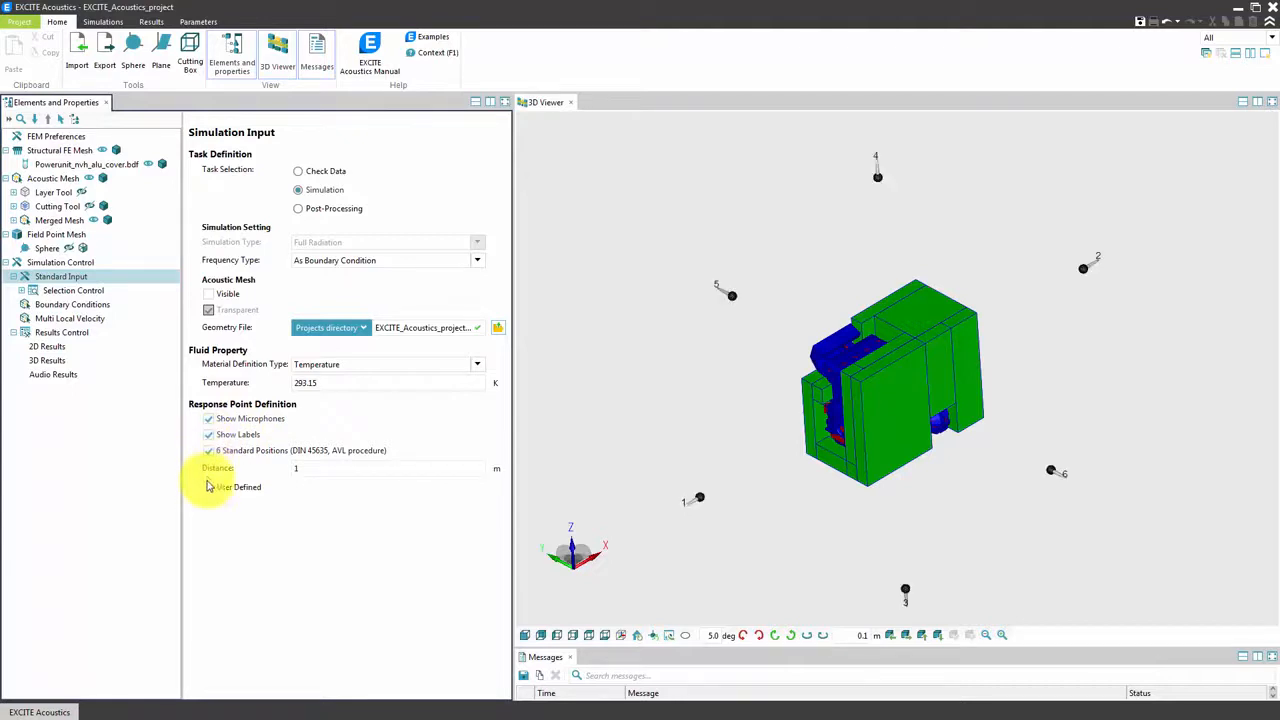
{"action": "left_click", "coordinate": [209, 487]}
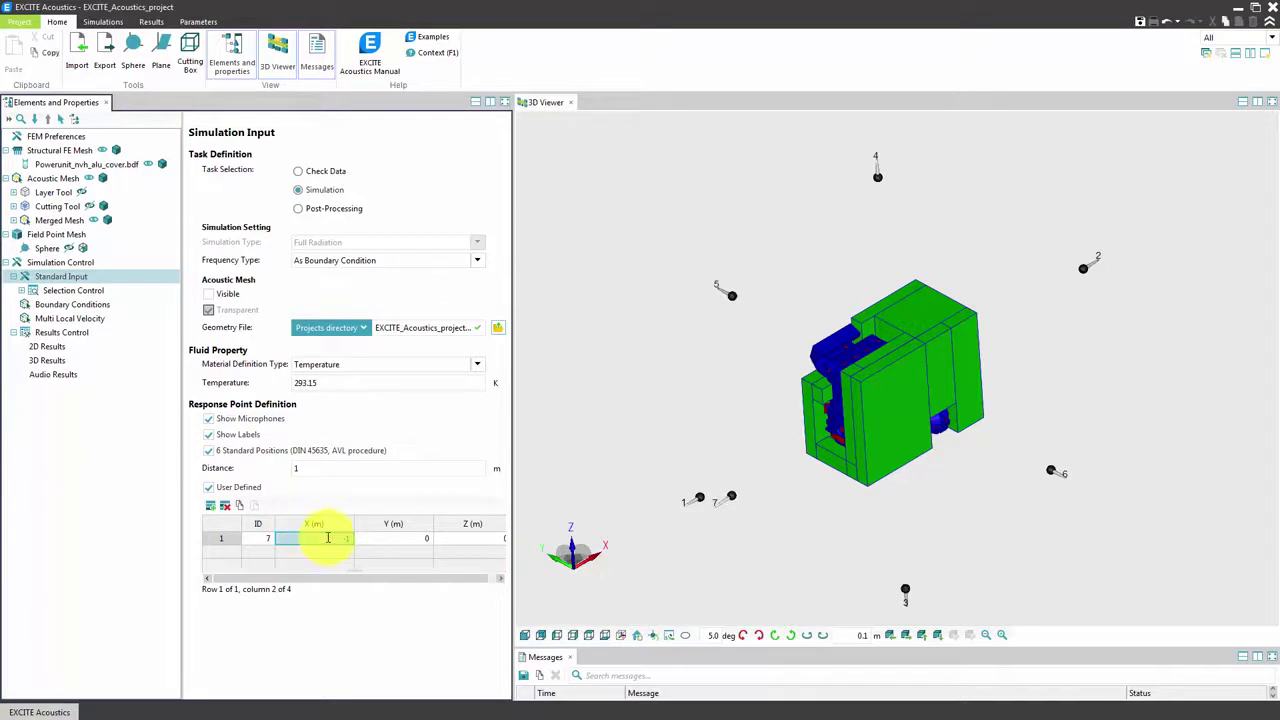
{"action": "left_click", "coordinate": [72, 304]}
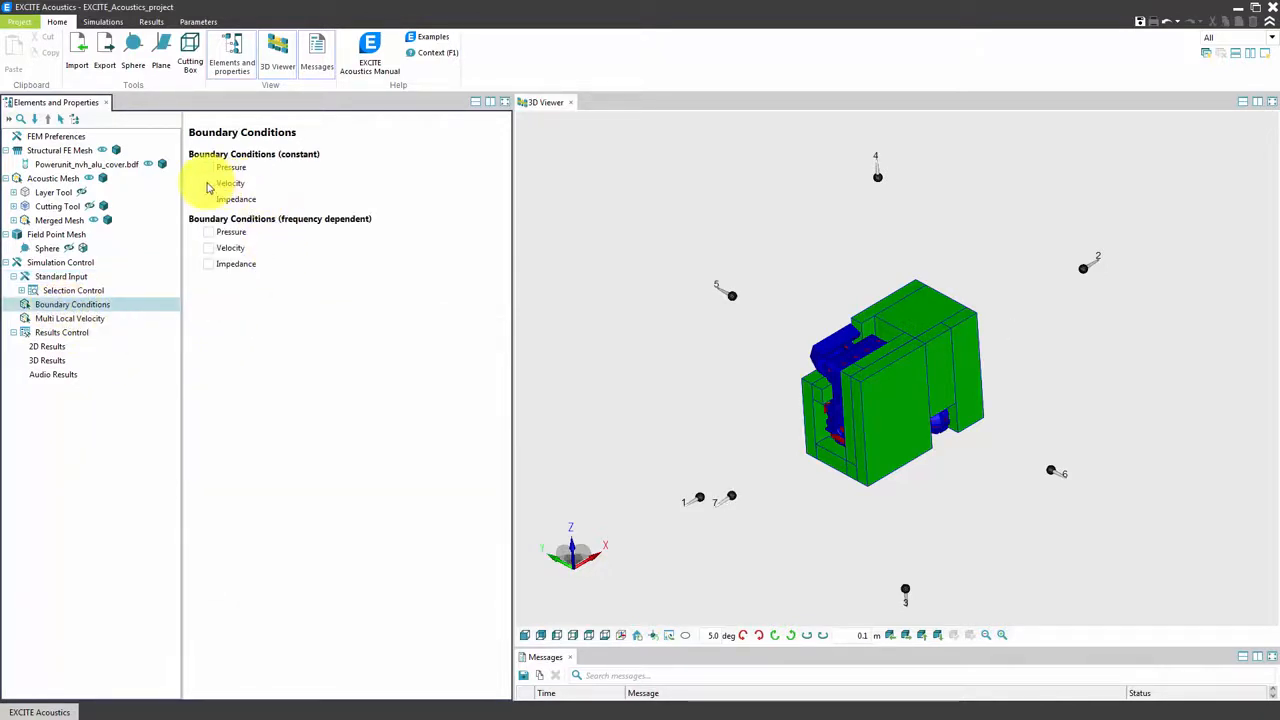
Enable constant Velocity boundary condition and add a row with 0 real, 0 imaginary
{"action": "left_click", "coordinate": [208, 183]}
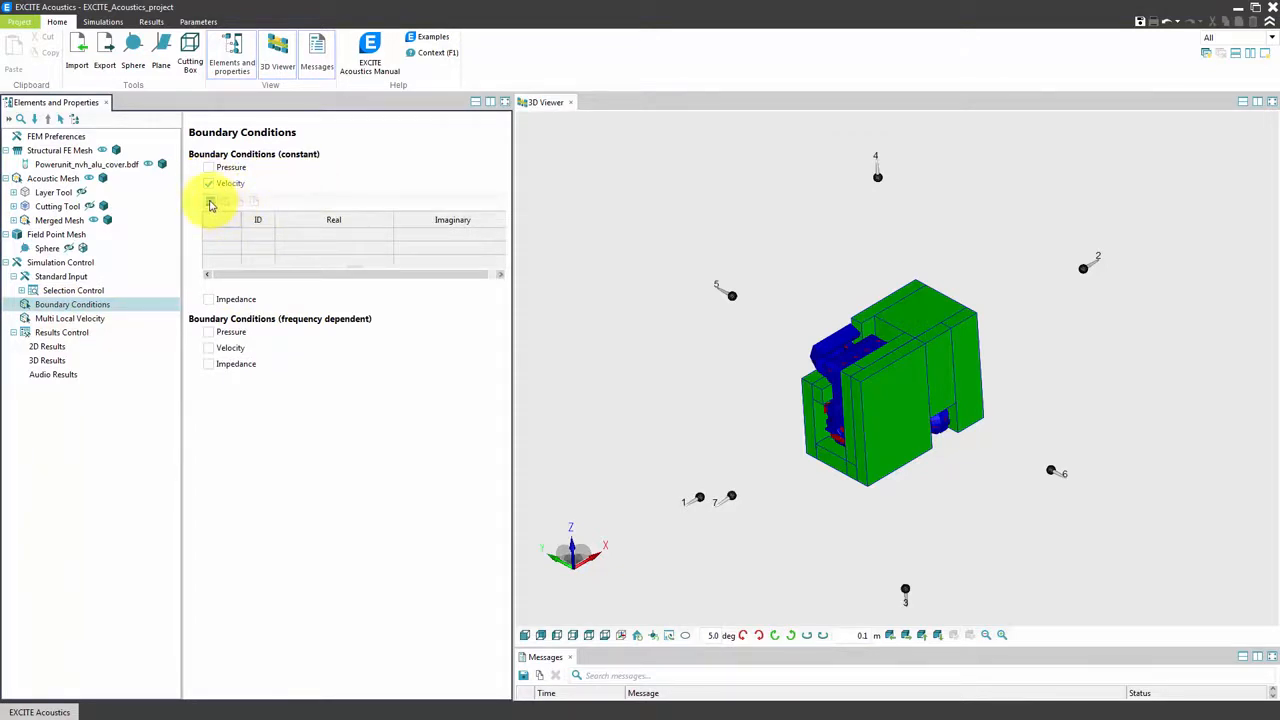
{"action": "left_click", "coordinate": [211, 201]}
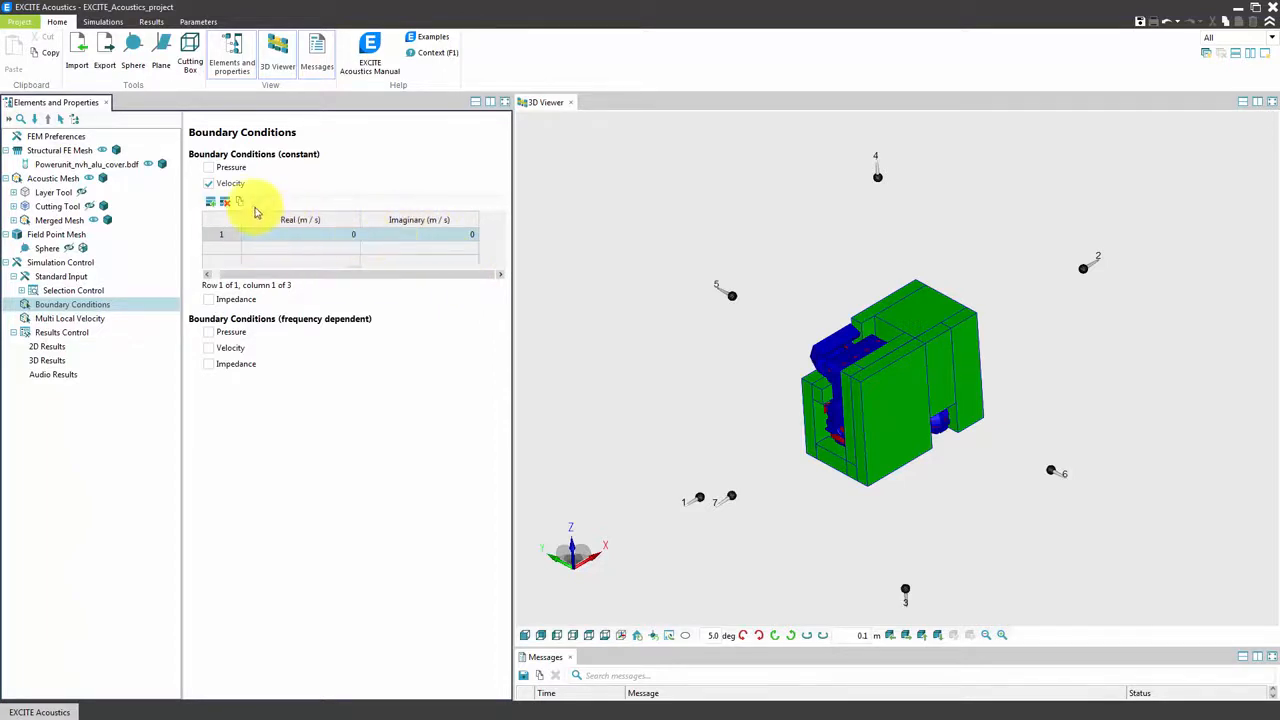
{"action": "left_click", "coordinate": [70, 318]}
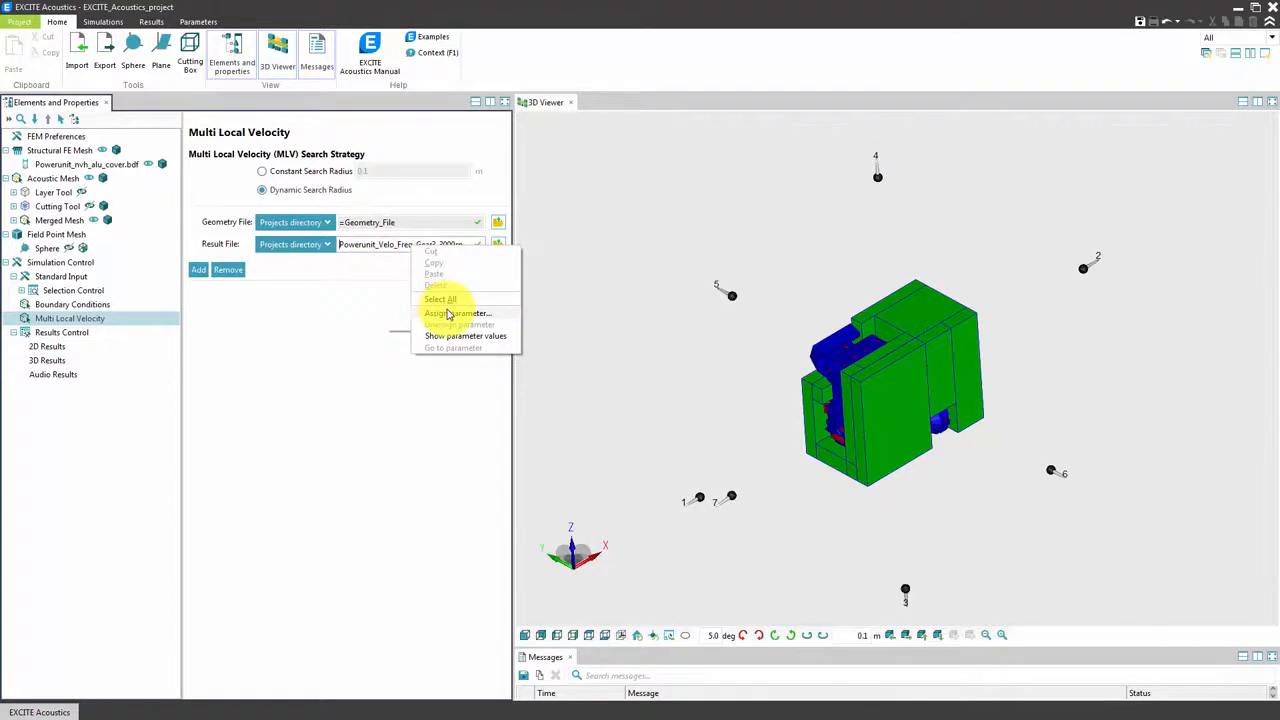
Assign the Multi Local Velocity result file to a new Result_File parameter
{"action": "left_click", "coordinate": [457, 313]}
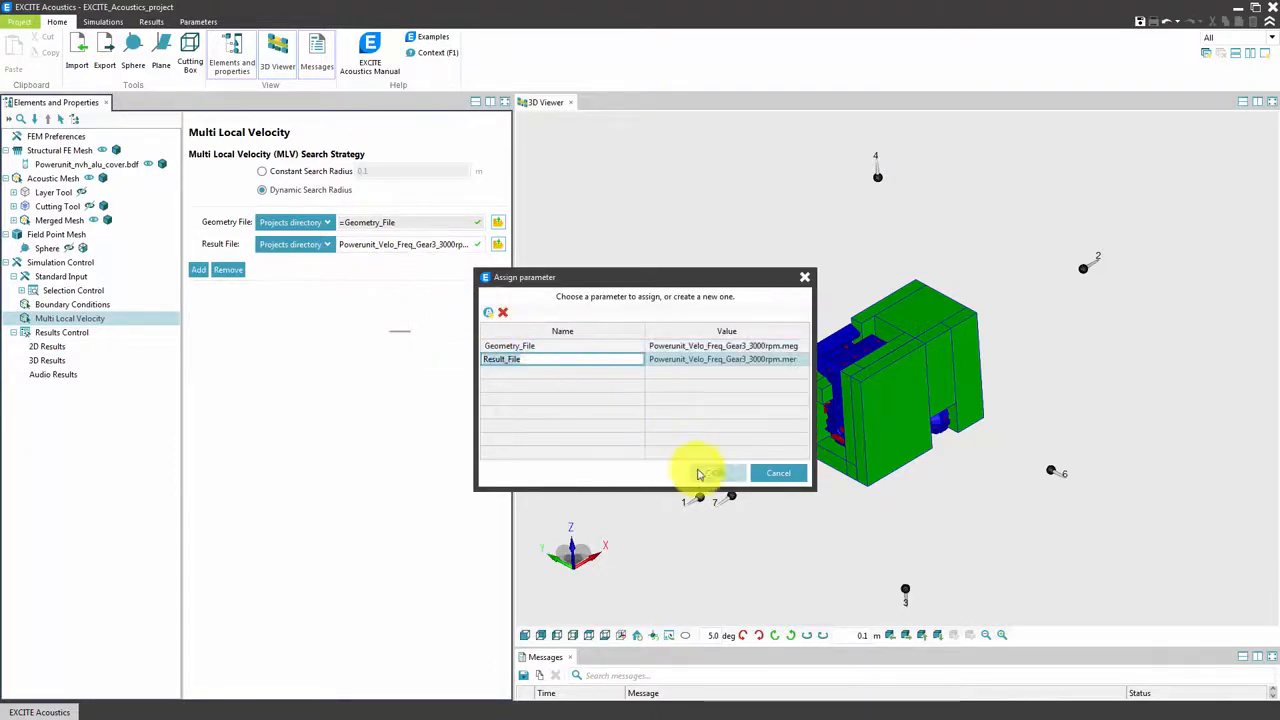
{"action": "left_click", "coordinate": [708, 472]}
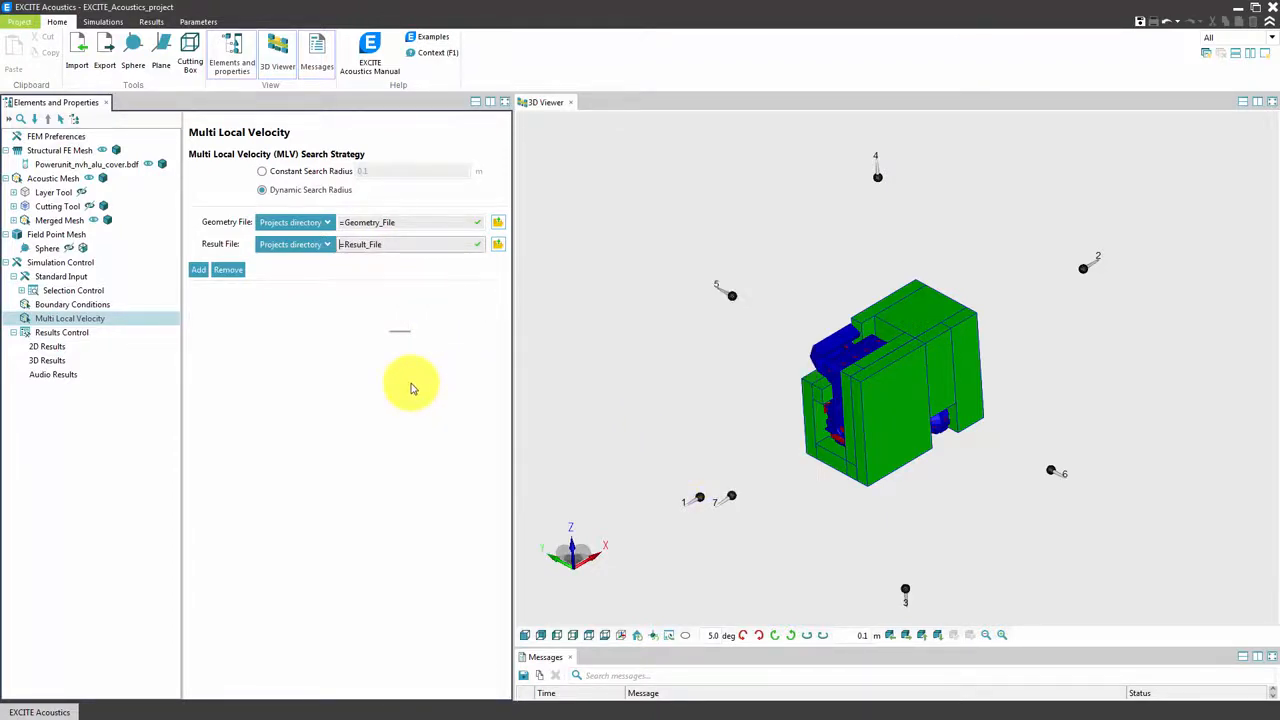
{"action": "left_click", "coordinate": [61, 332]}
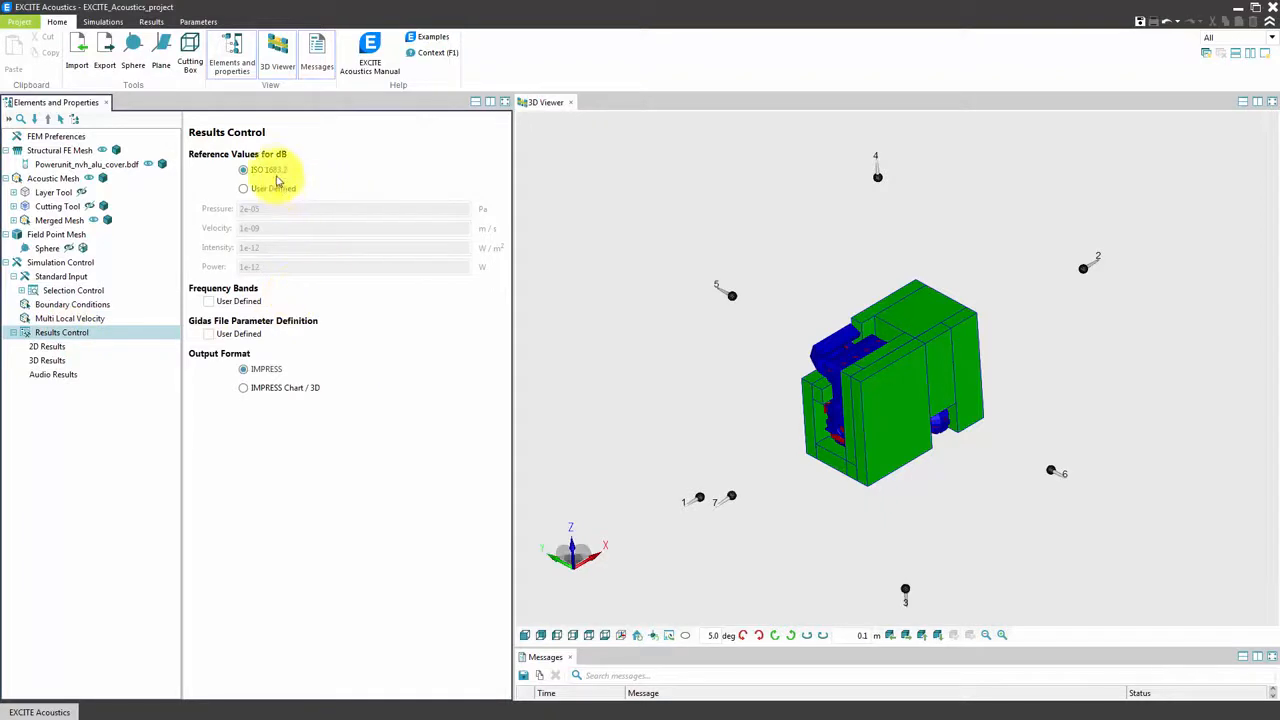
Use User Defined dB reference values with velocity reference 5e-08 m/s
{"action": "left_click", "coordinate": [243, 189]}
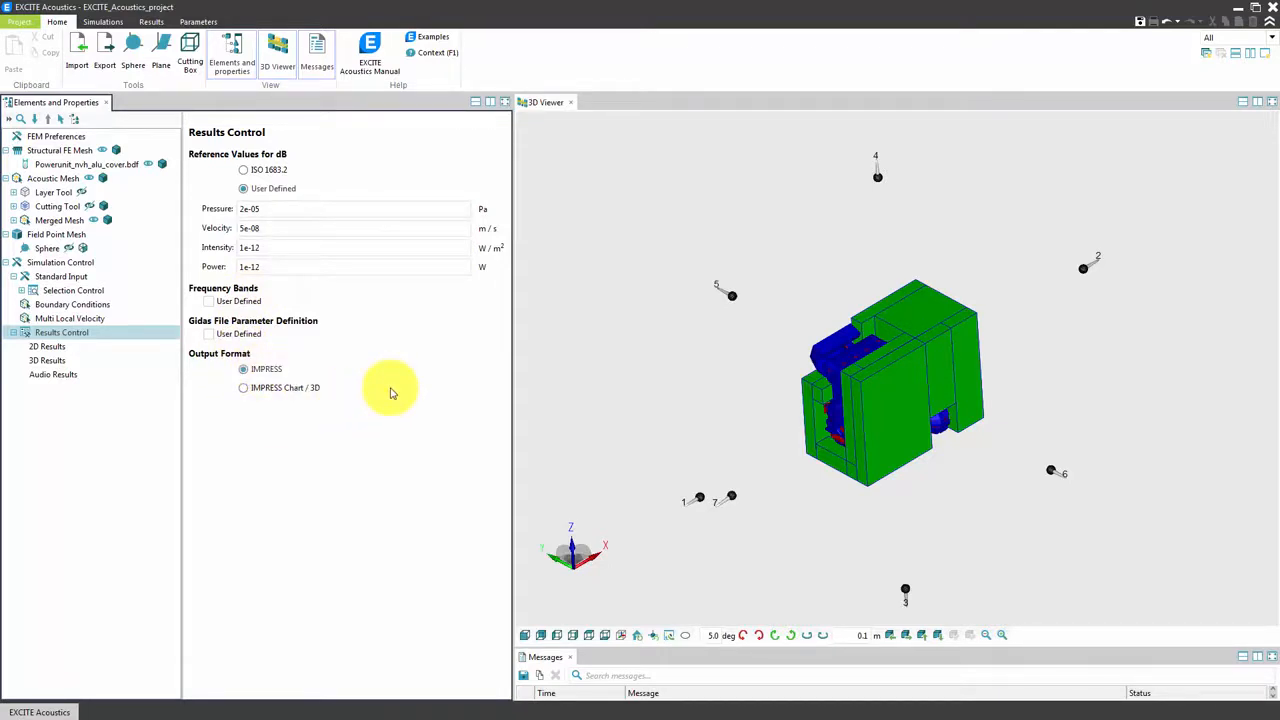
{"action": "left_click", "coordinate": [47, 346]}
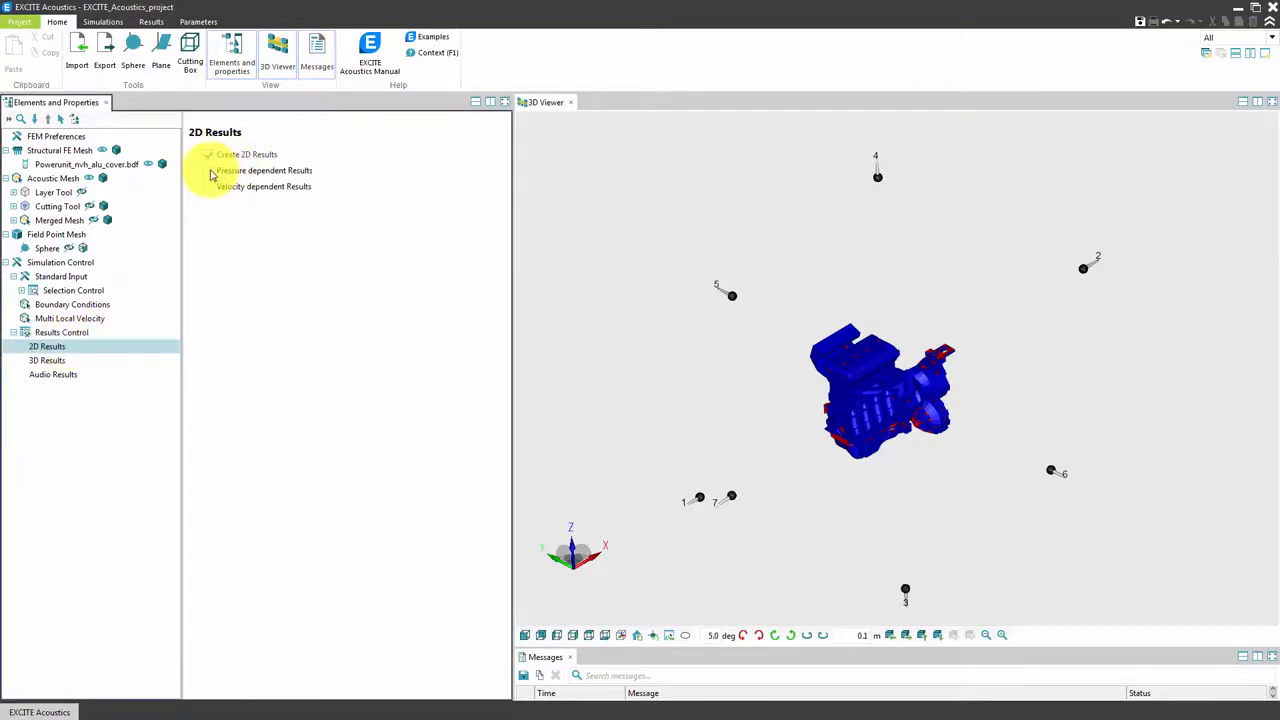
Tick pressure-dependent, velocity-dependent and output power 2D results, and untick Visible sphere
{"action": "left_click", "coordinate": [209, 170]}
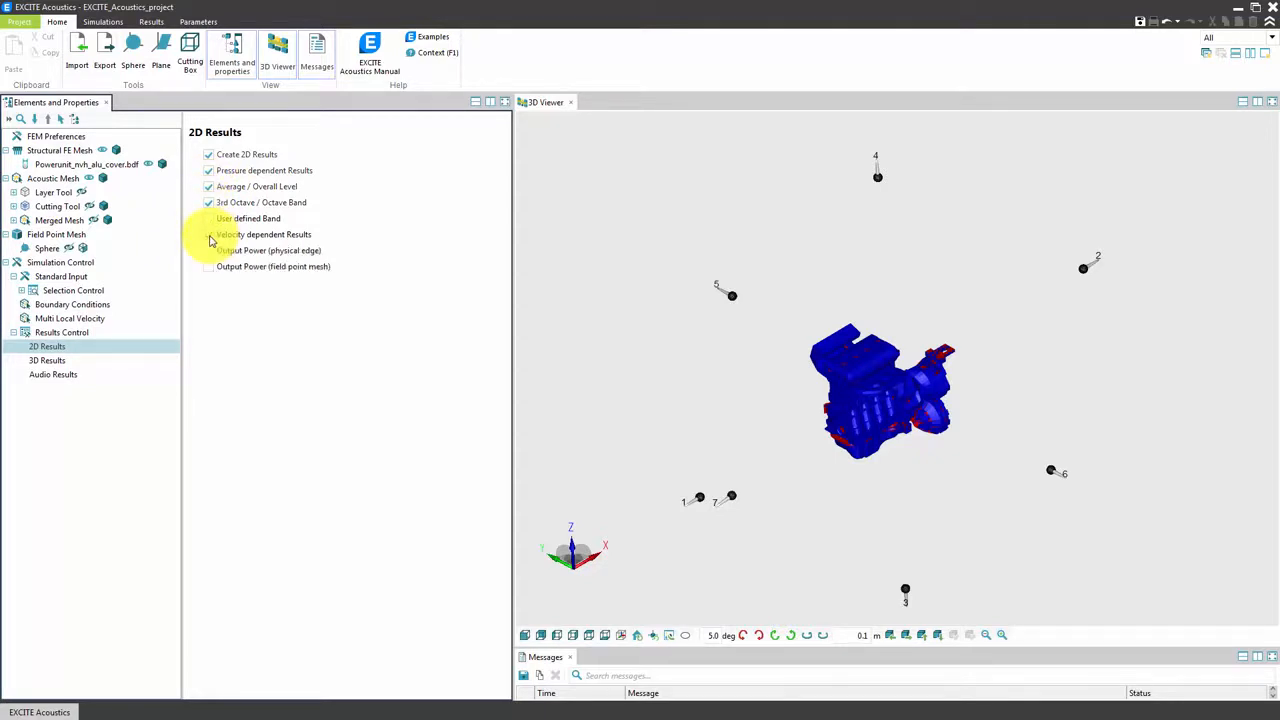
{"action": "left_click", "coordinate": [209, 250]}
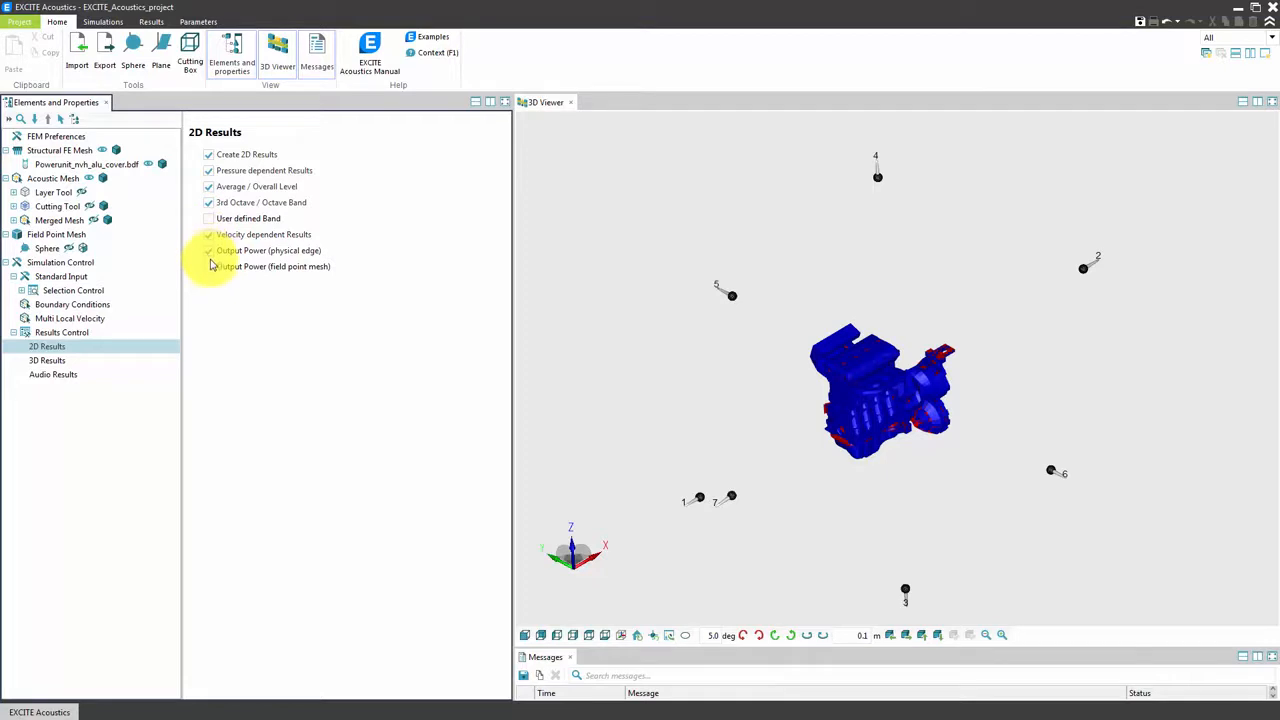
{"action": "left_click", "coordinate": [209, 266]}
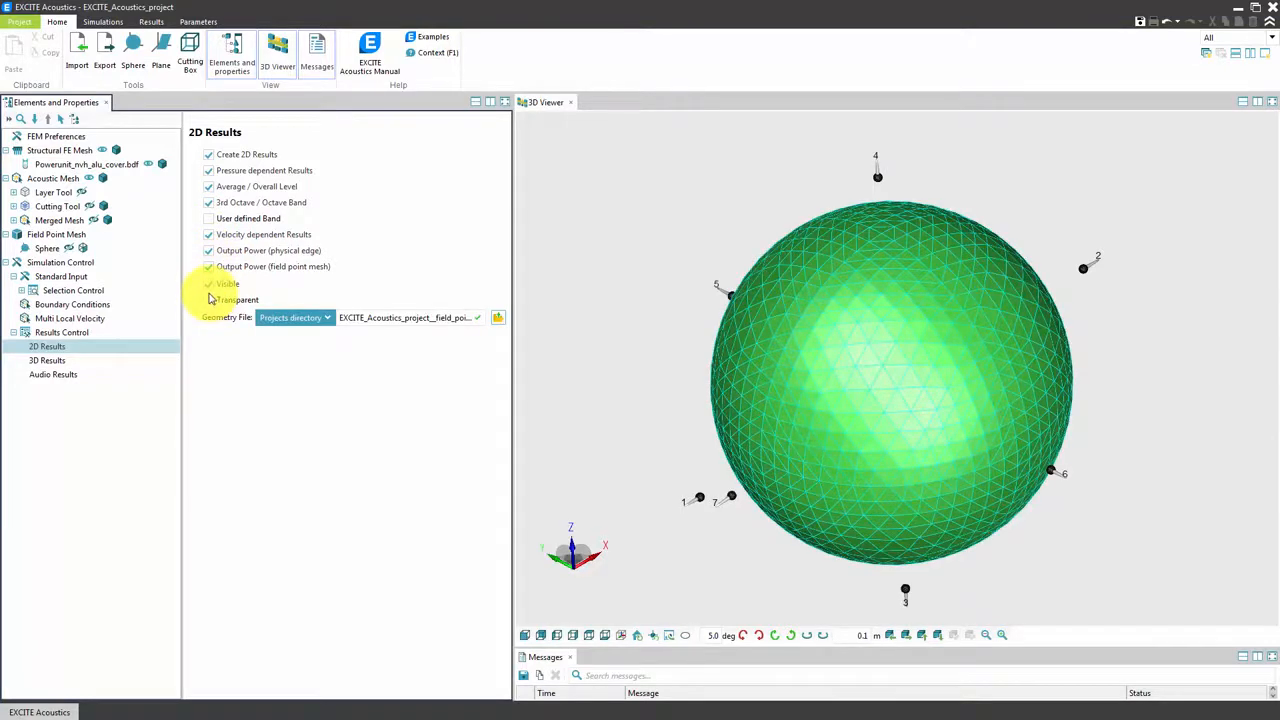
{"action": "left_click", "coordinate": [209, 283]}
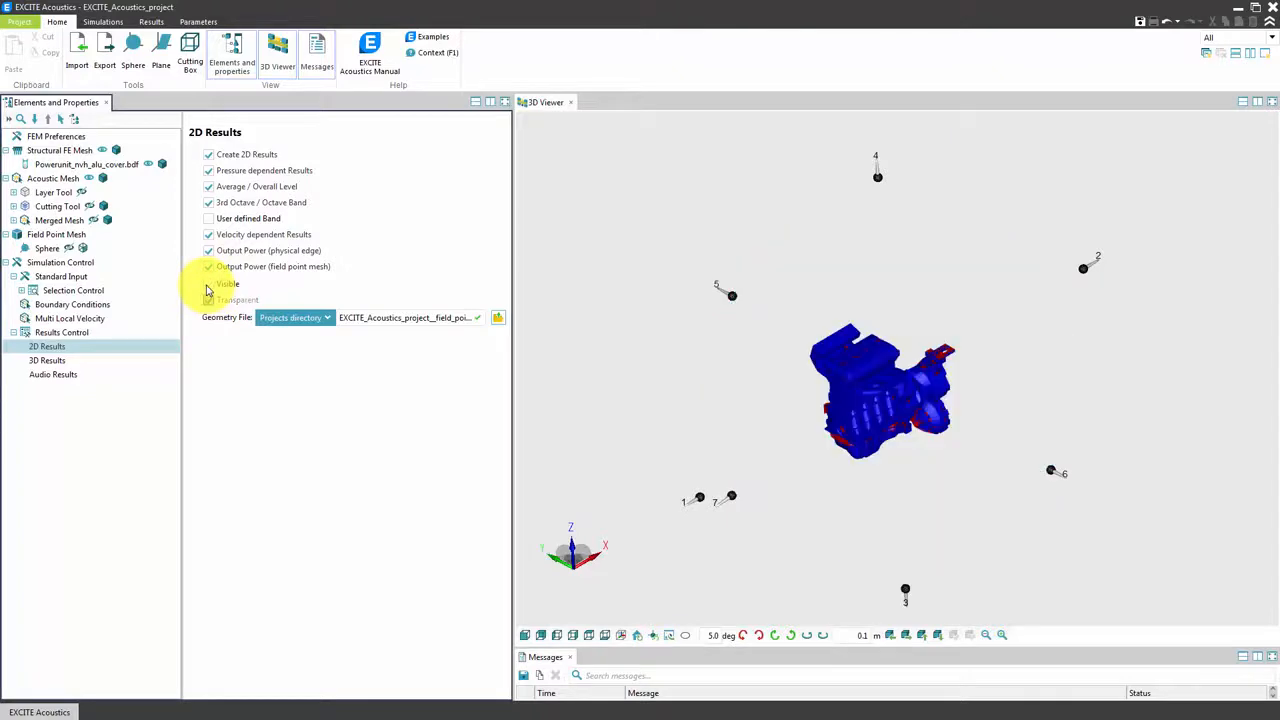
{"action": "left_click", "coordinate": [497, 317]}
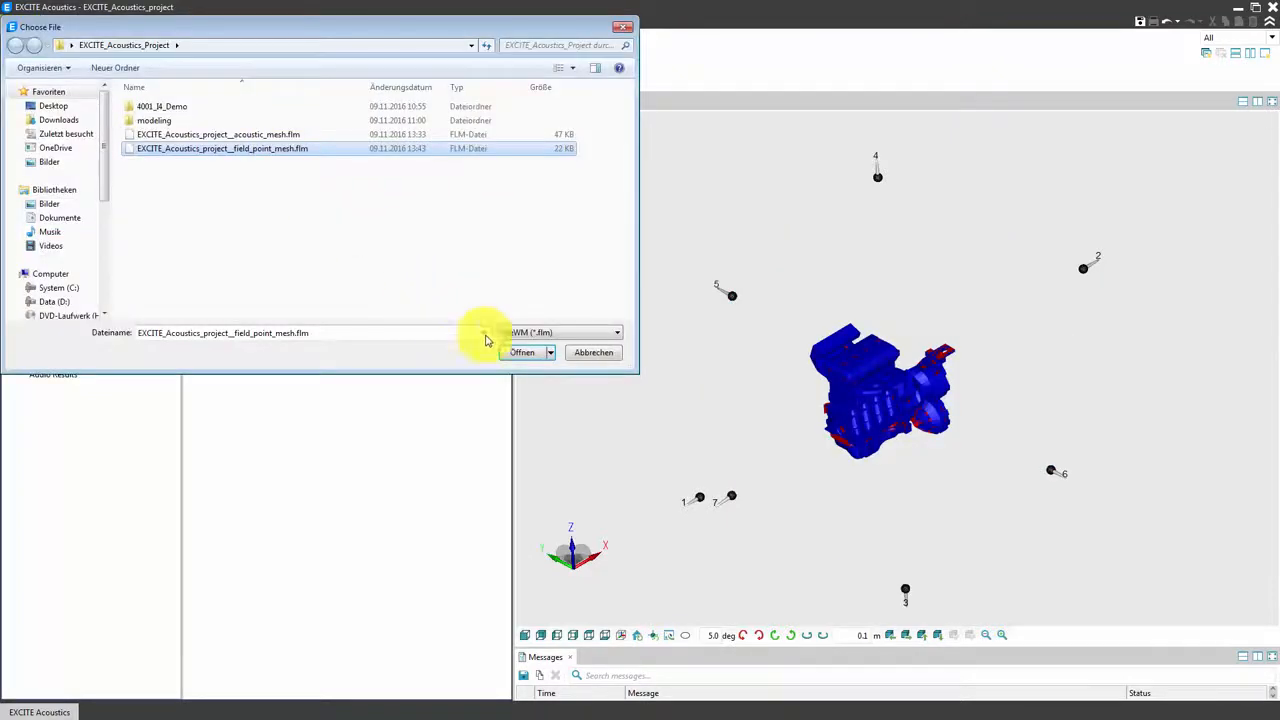
Load field_point_mesh.flm and request 3rd-octave, octave pressure and velocity 3D results
{"action": "left_click", "coordinate": [522, 352]}
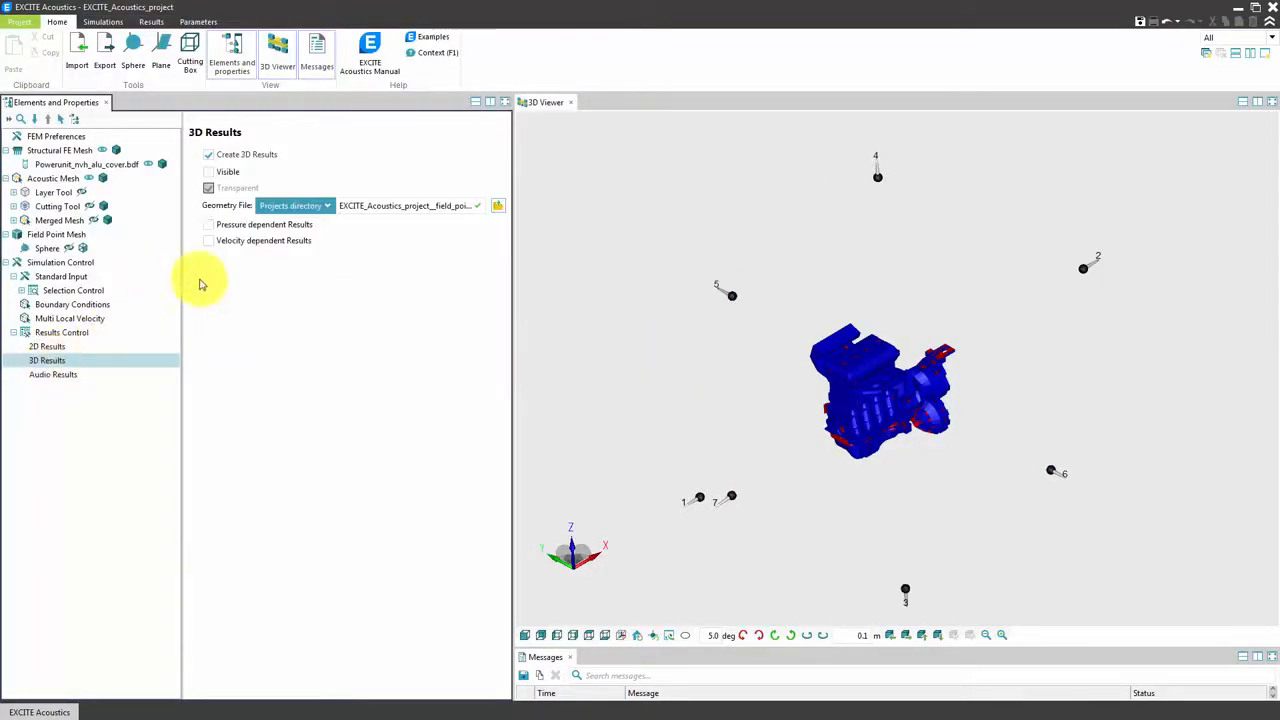
{"action": "mouse_move", "coordinate": [367, 205]}
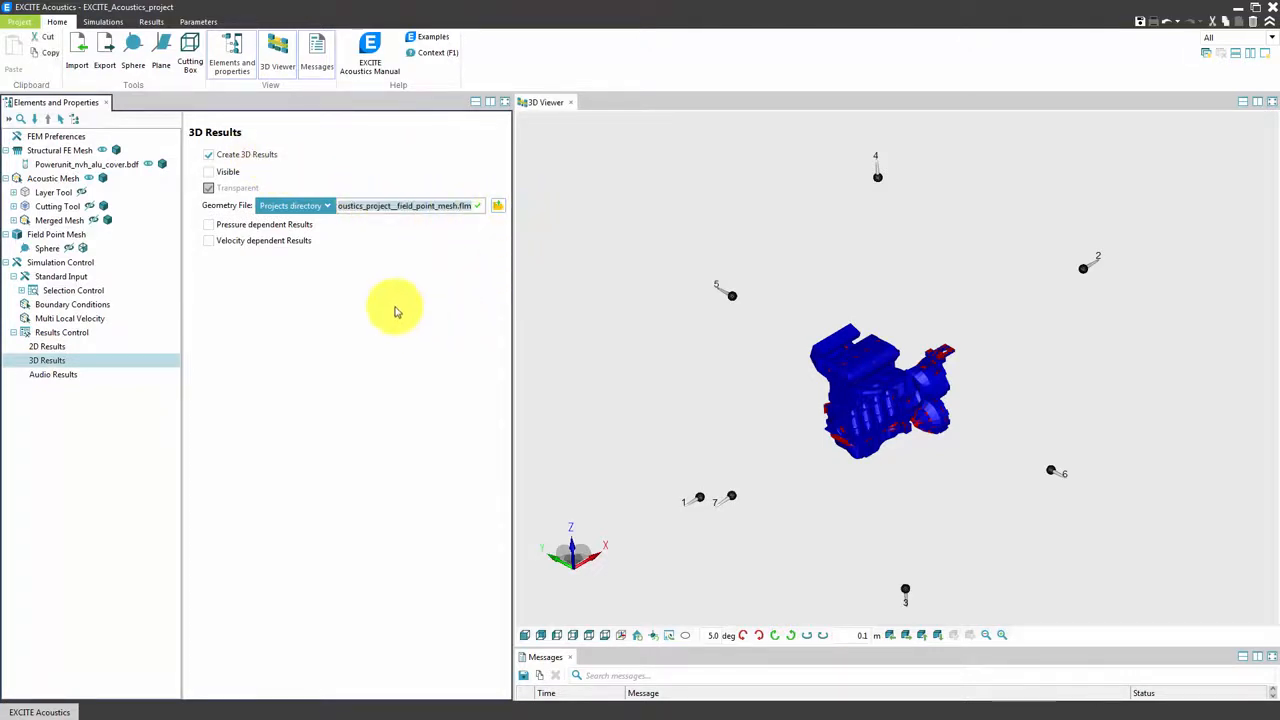
{"action": "left_click", "coordinate": [209, 224]}
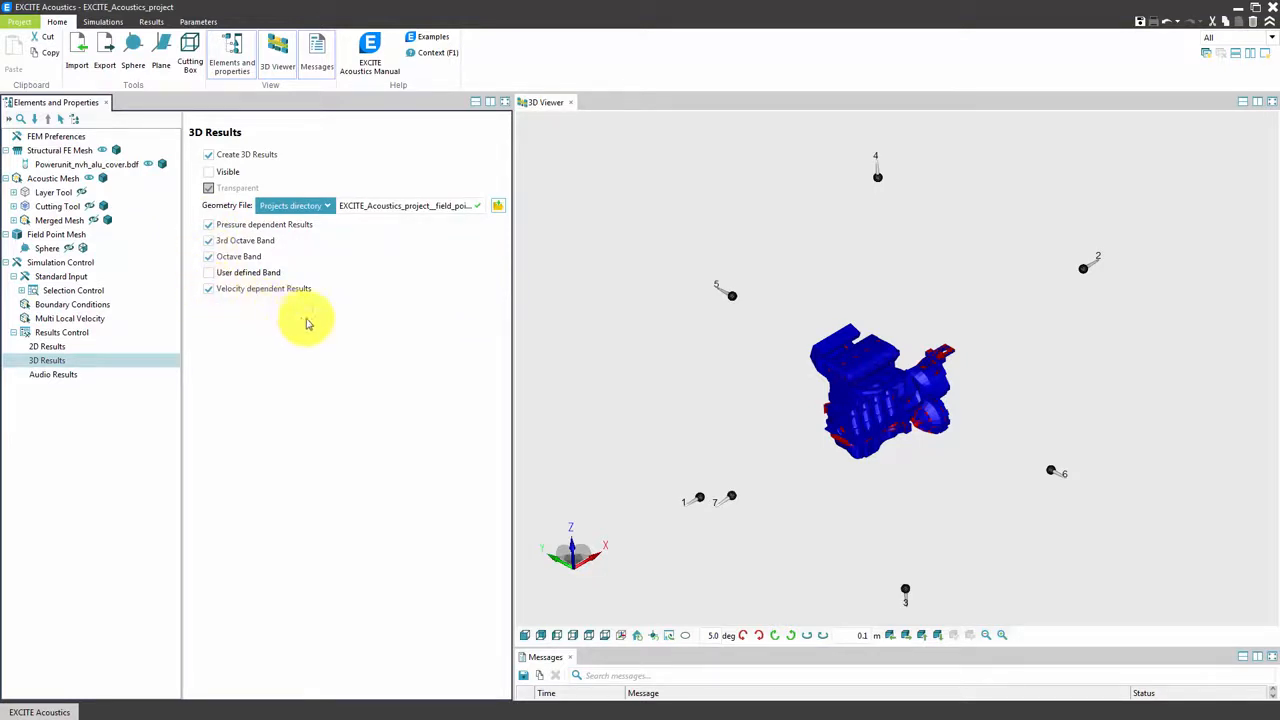
{"action": "mouse_move", "coordinate": [418, 354]}
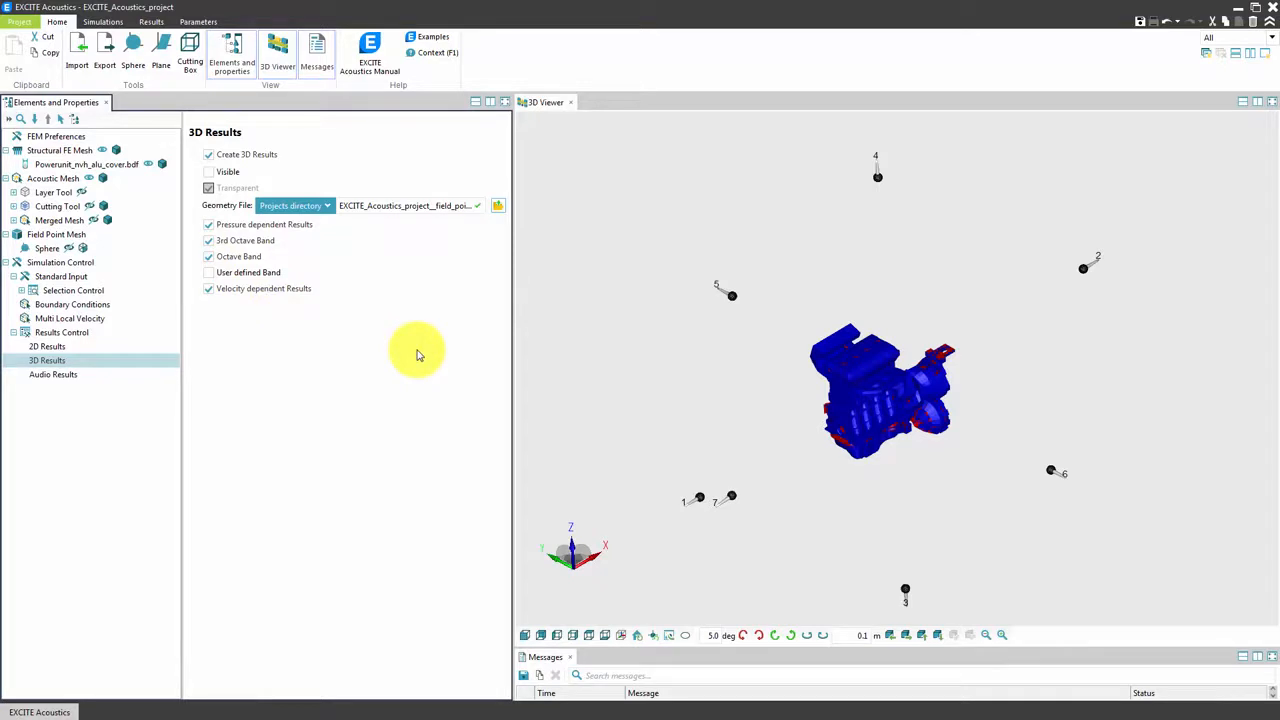
{"action": "left_click", "coordinate": [52, 374]}
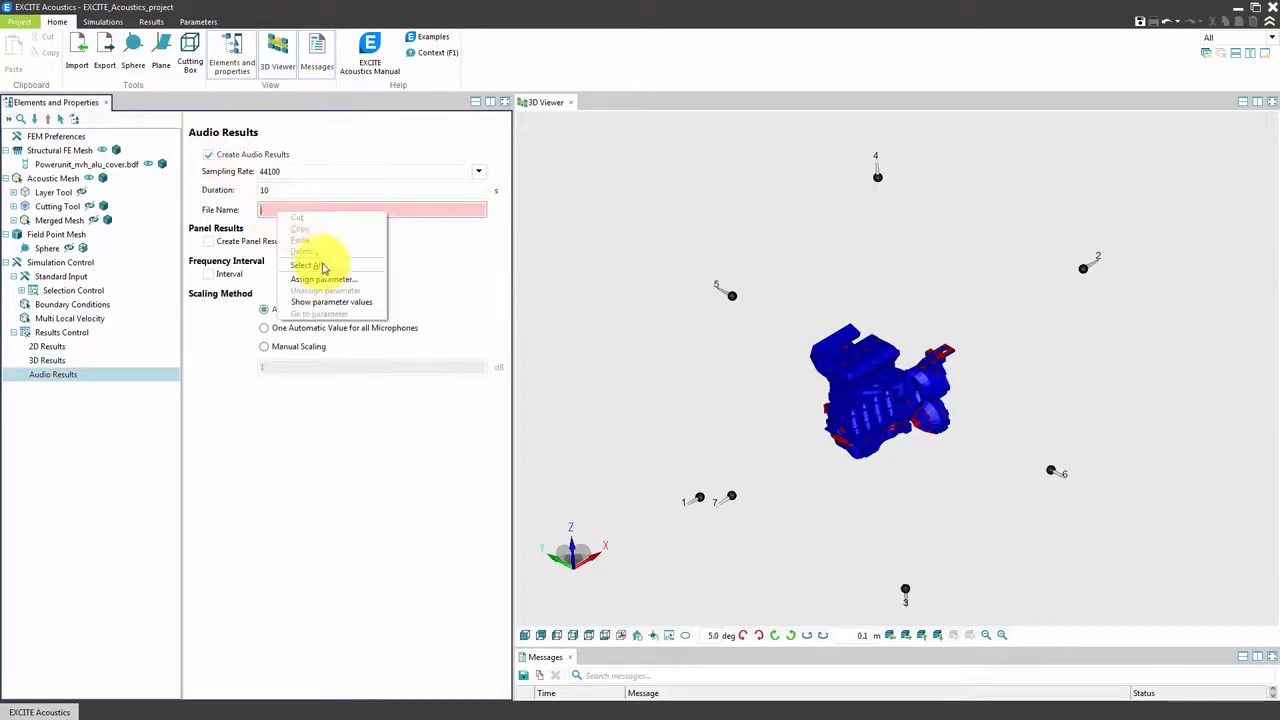
Assign the Audio Results file name to a new Audio_filename parameter
{"action": "left_click", "coordinate": [322, 279]}
{"action": "type", "text": "Audio_filename"}
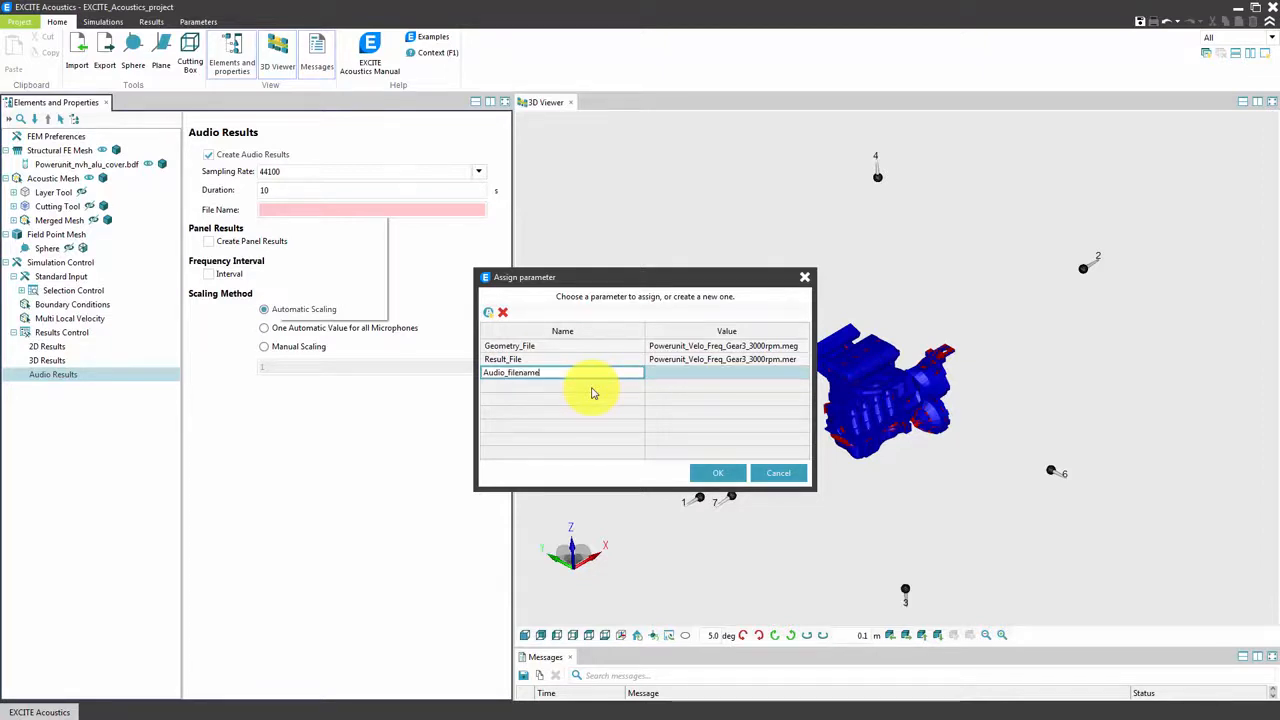
{"action": "left_click", "coordinate": [203, 22]}
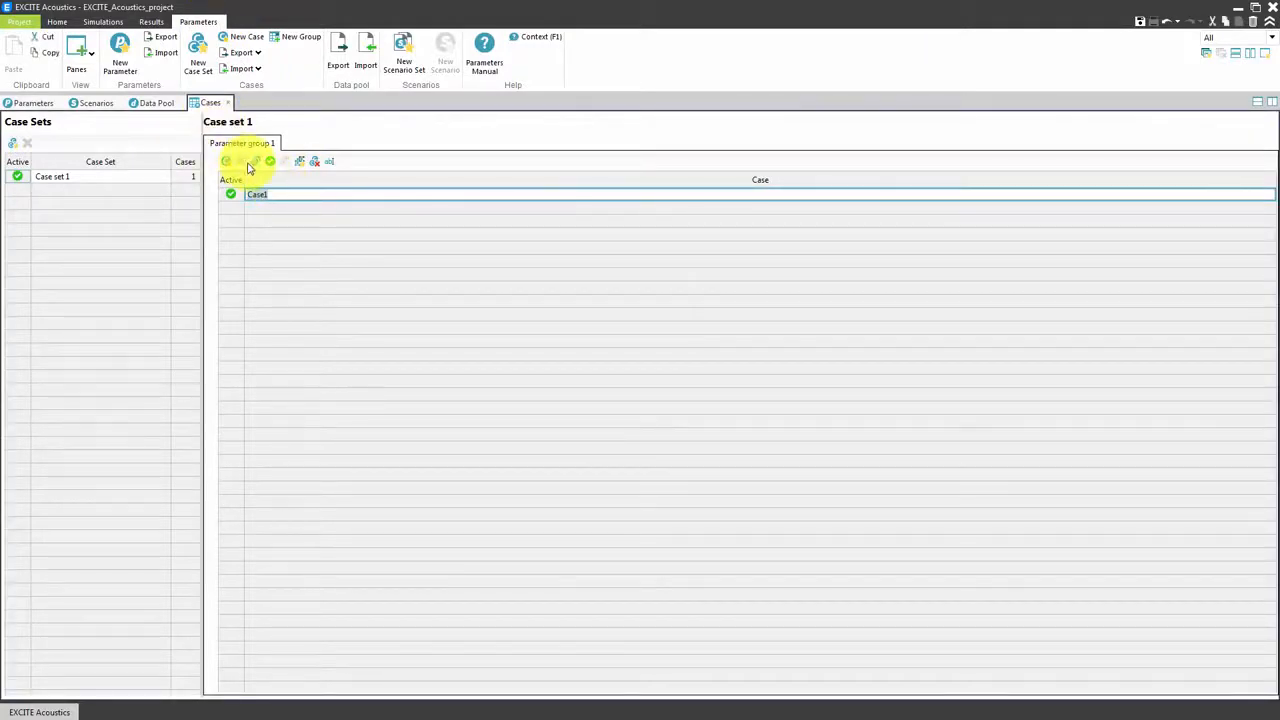
Add parameter columns to the case set, enter audio file 3000rpm, and rename a copied case
{"action": "type", "text": "3000rpm"}
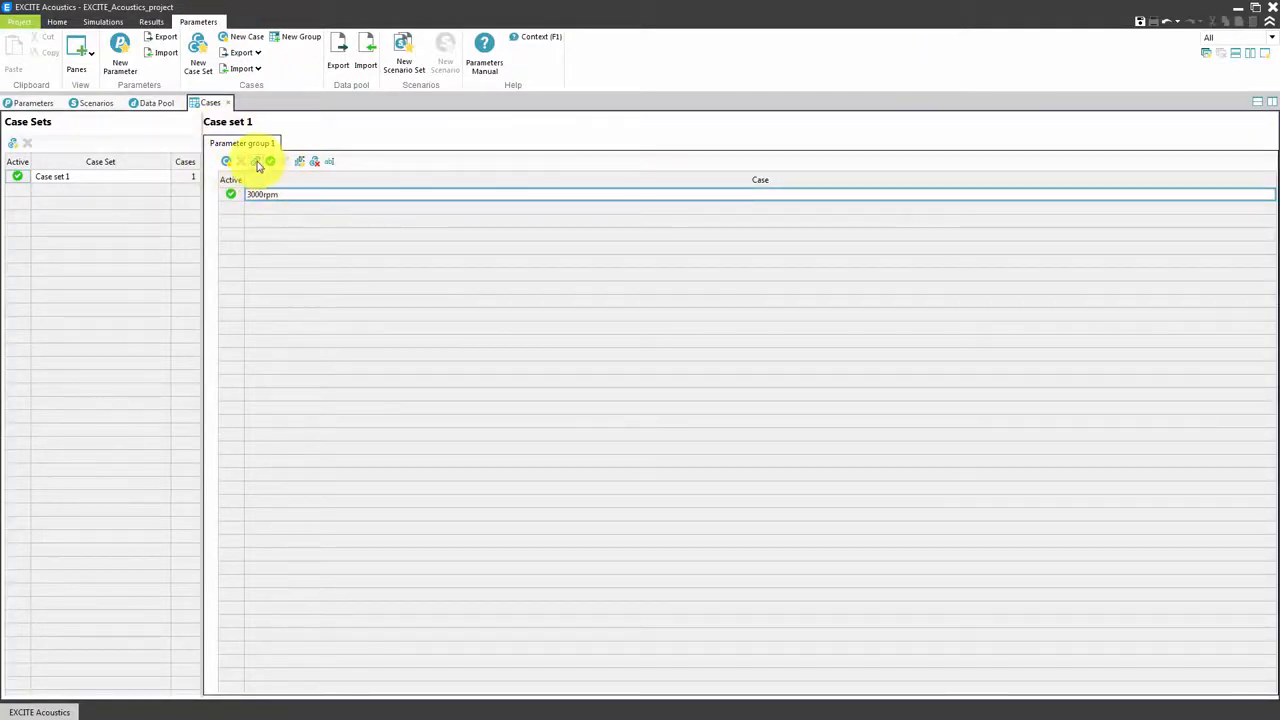
{"action": "left_click", "coordinate": [284, 161]}
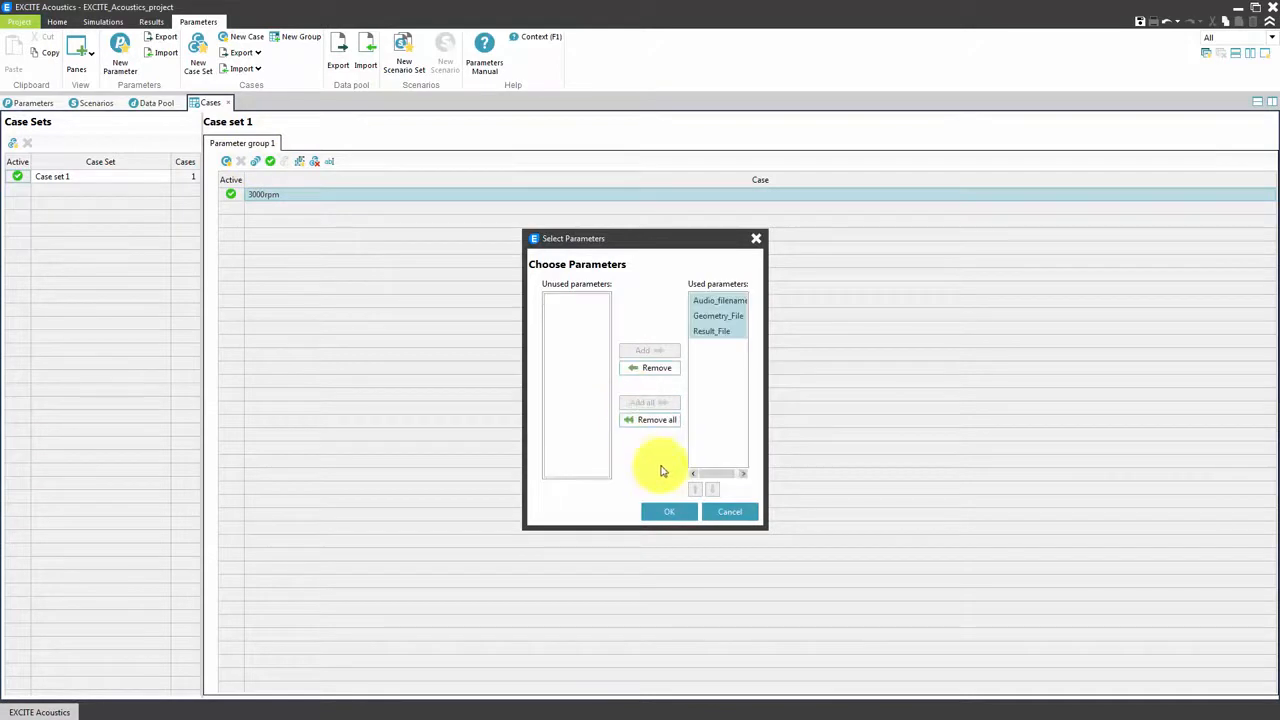
{"action": "left_click", "coordinate": [668, 511]}
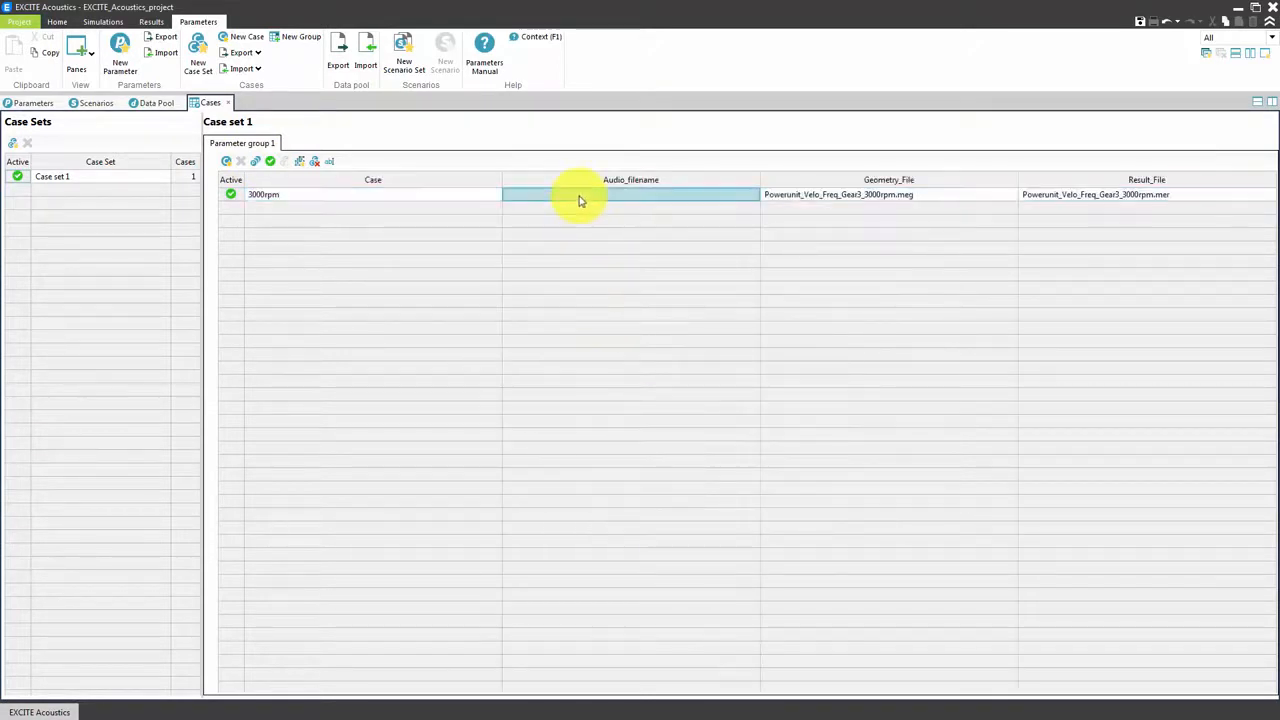
{"action": "left_click", "coordinate": [580, 194]}
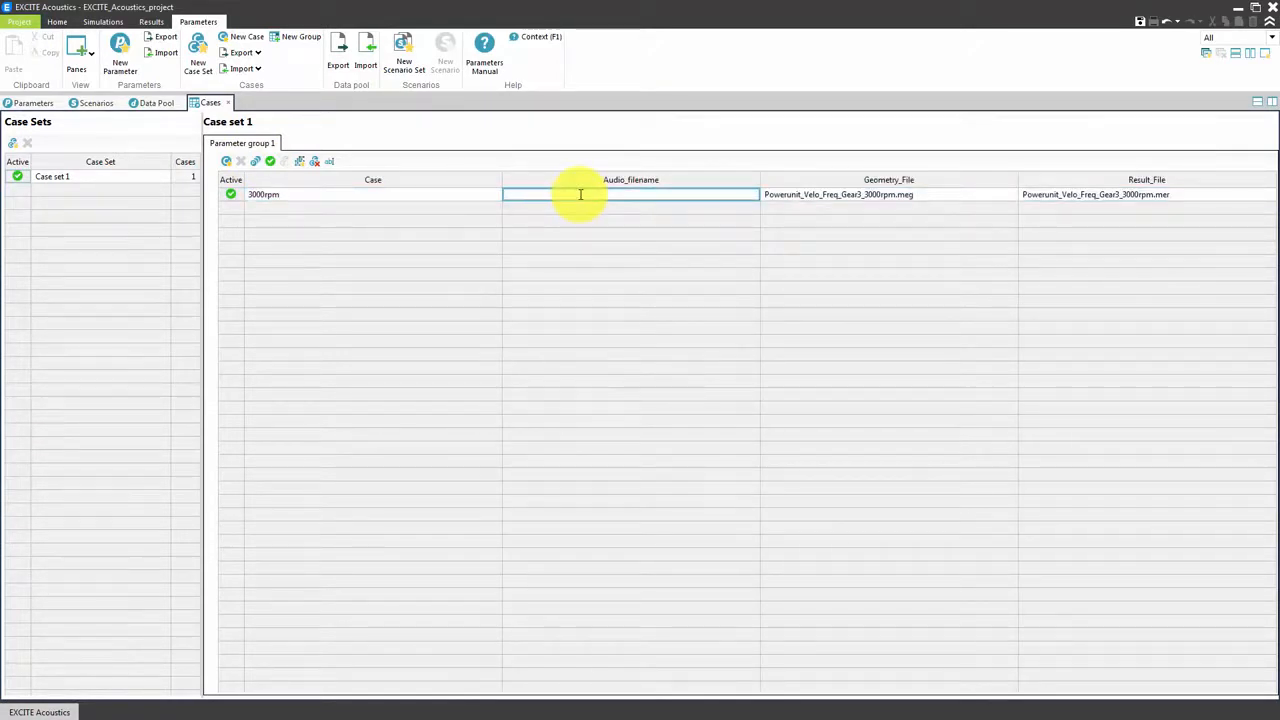
{"action": "type", "text": "3000rpl"}
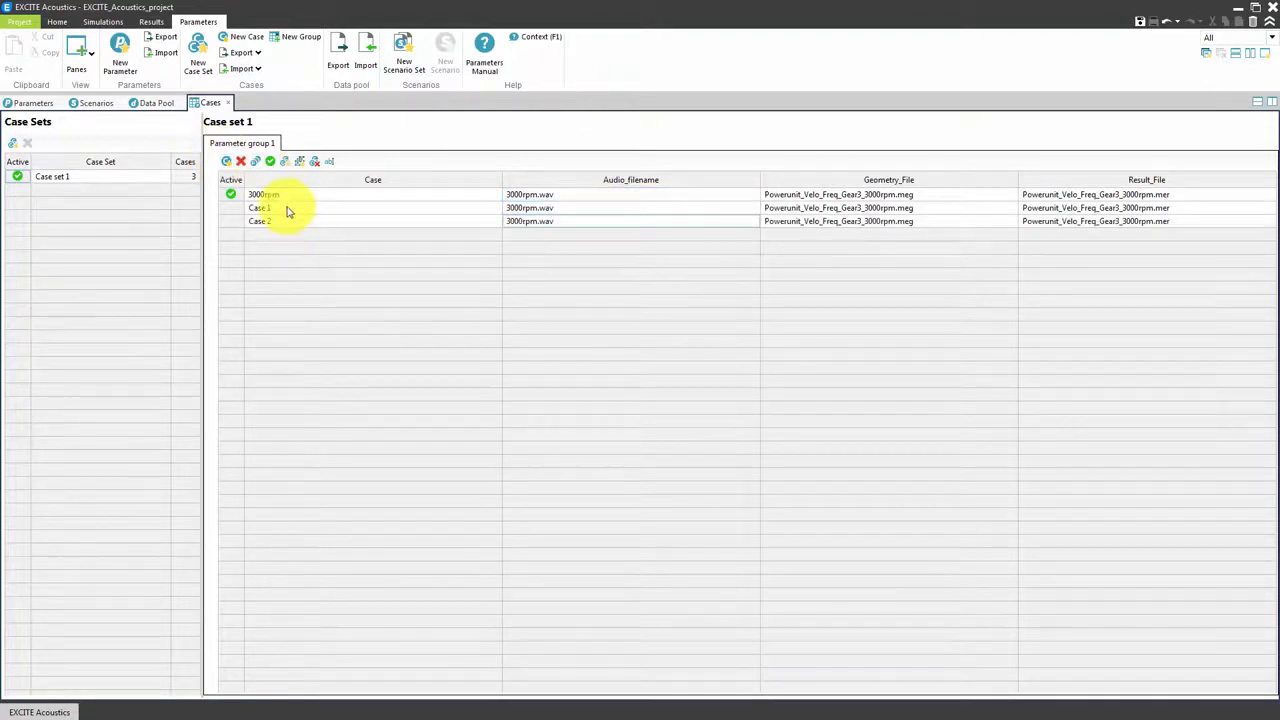
{"action": "double_click", "coordinate": [263, 207]}
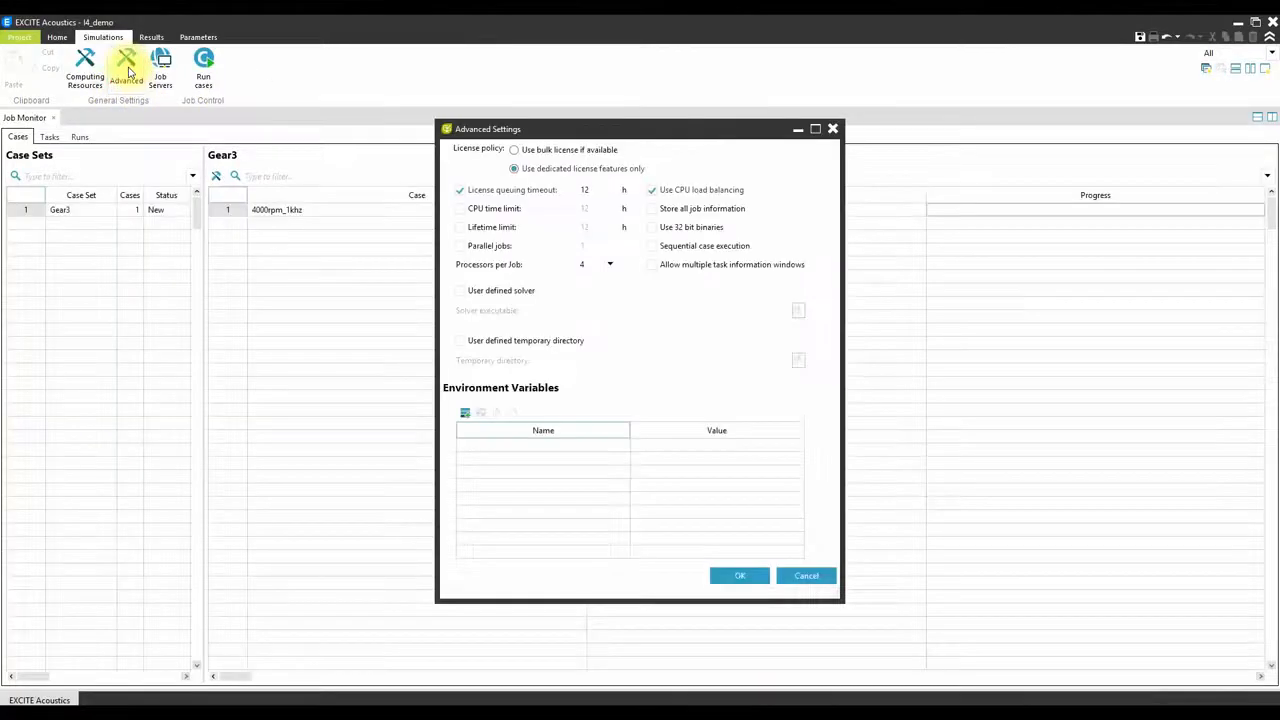
Accept the advanced job settings and run case Gear3.4000rpm_1khz
{"action": "left_click", "coordinate": [610, 264]}
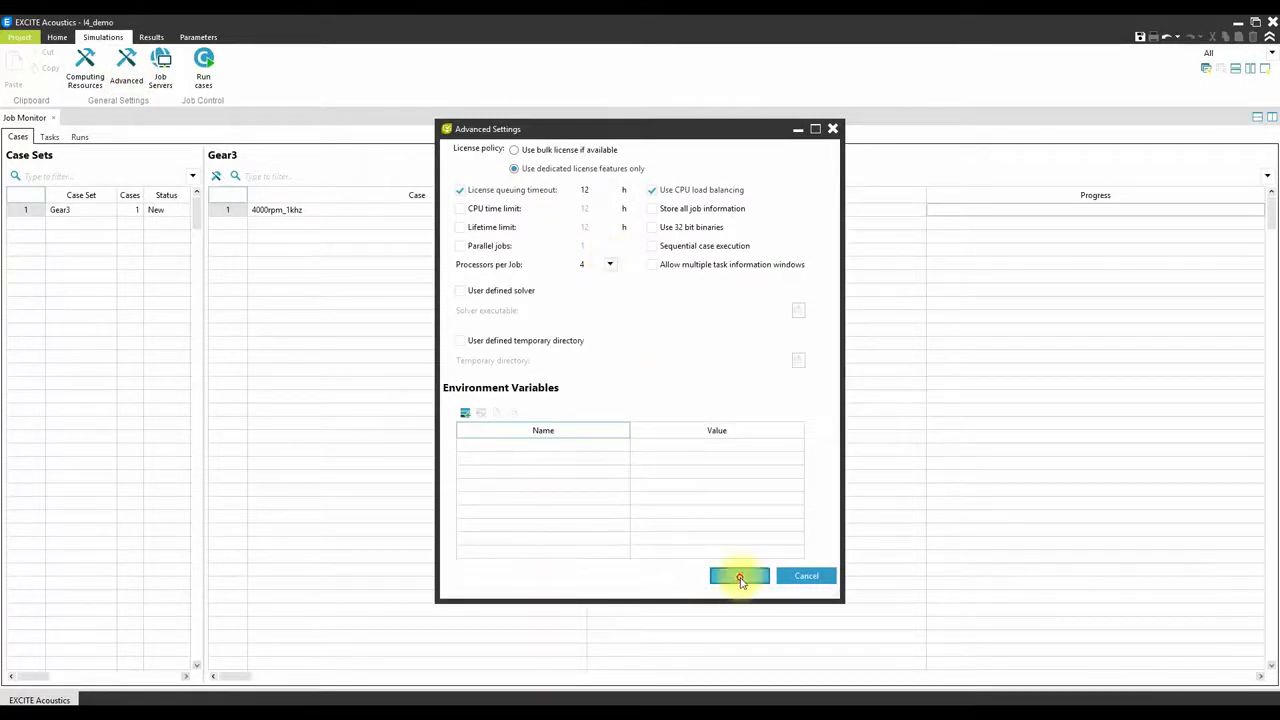
{"action": "left_click", "coordinate": [737, 576]}
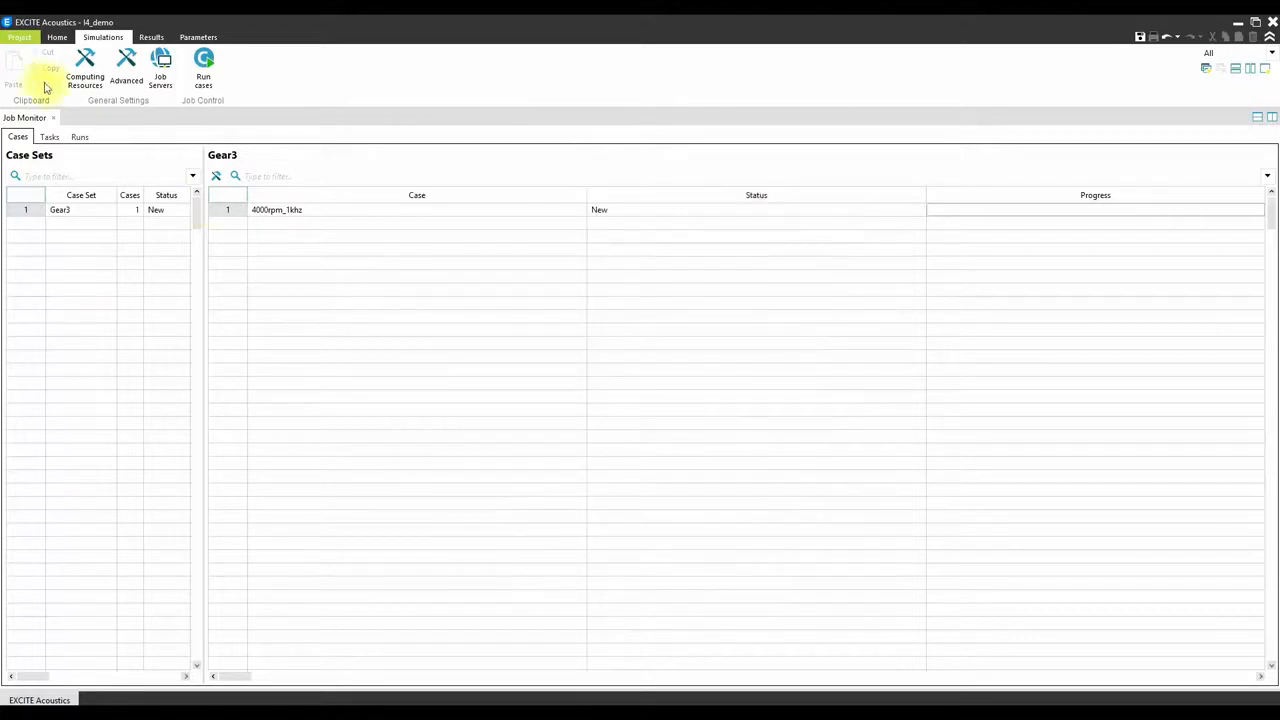
{"action": "left_click", "coordinate": [203, 62]}
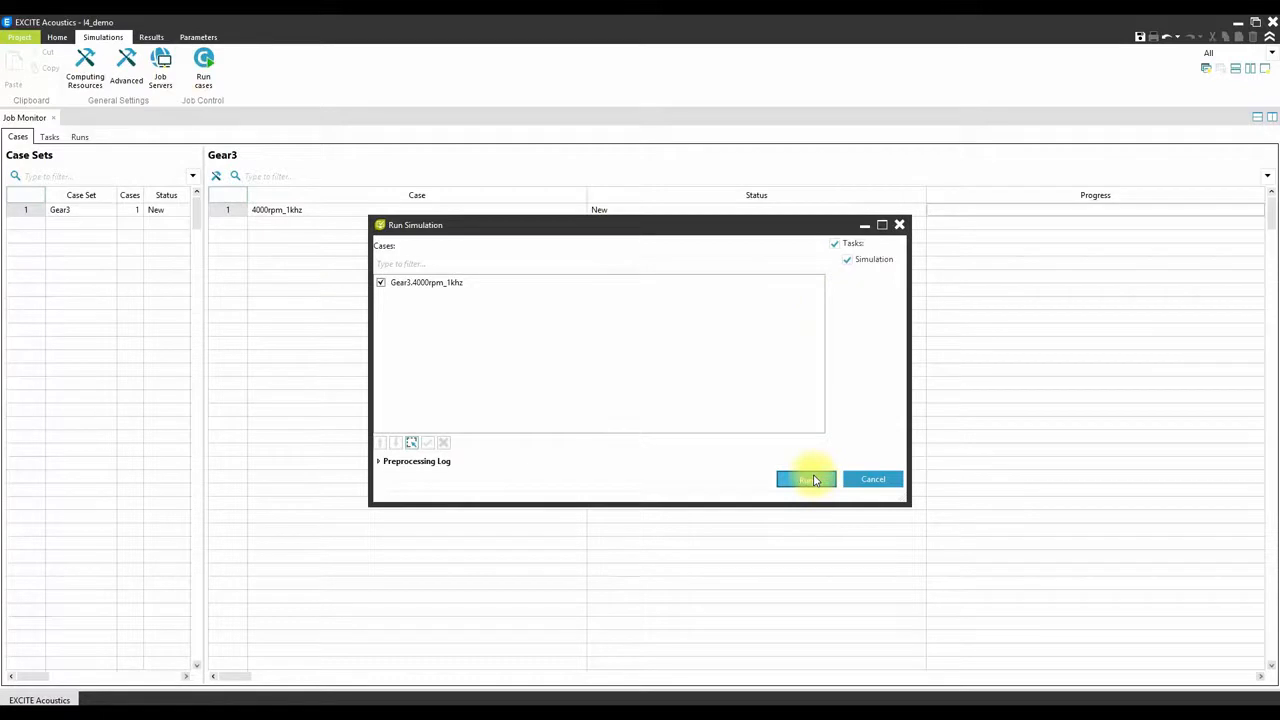
{"action": "left_click", "coordinate": [805, 479]}
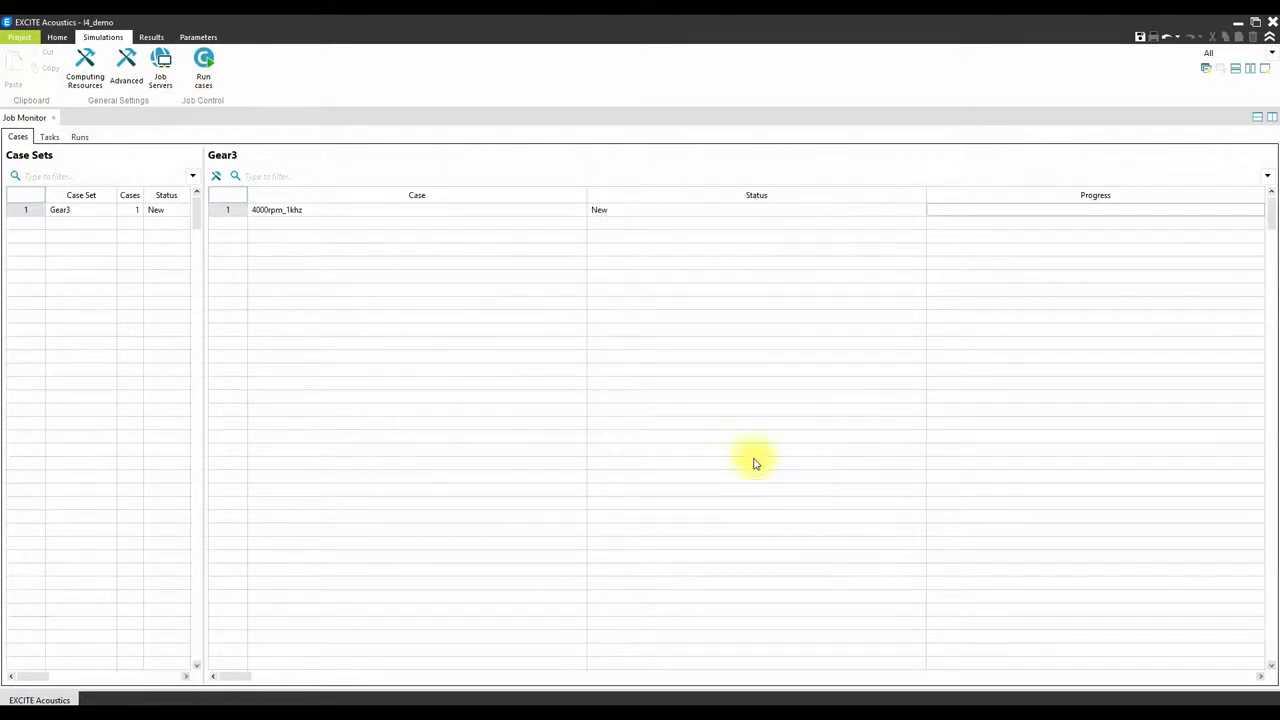
{"action": "left_click", "coordinate": [74, 137]}
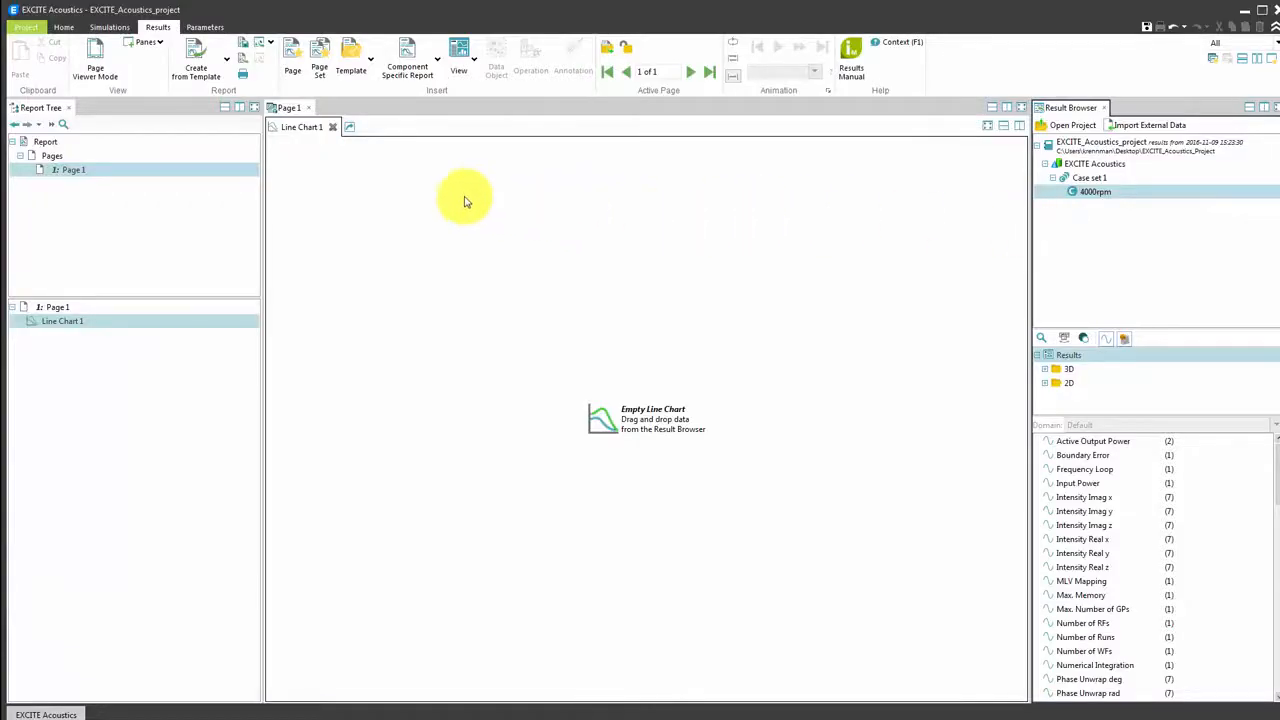
Create a report from the E_AC_Report_001 template and browse its Narrow Band 1, Narrow Band 2, 3rd Octave and Octave Band pages
{"action": "left_click", "coordinate": [198, 55]}
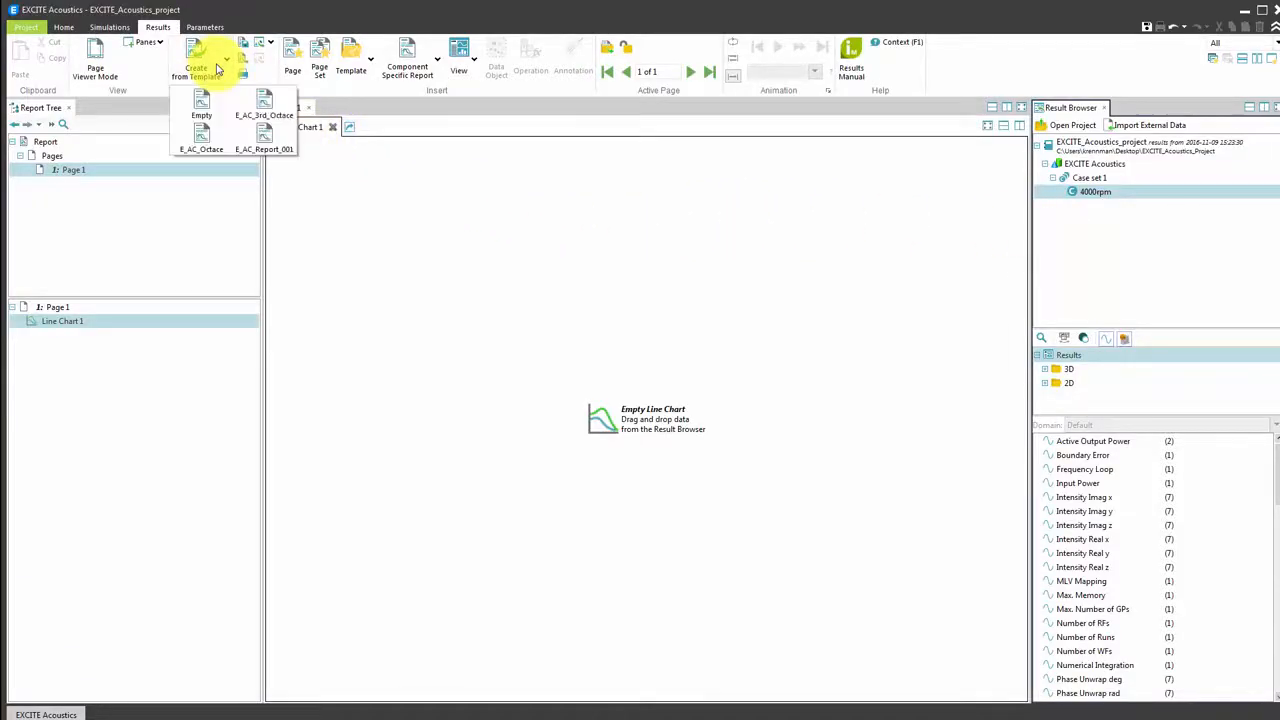
{"action": "mouse_move", "coordinate": [264, 140]}
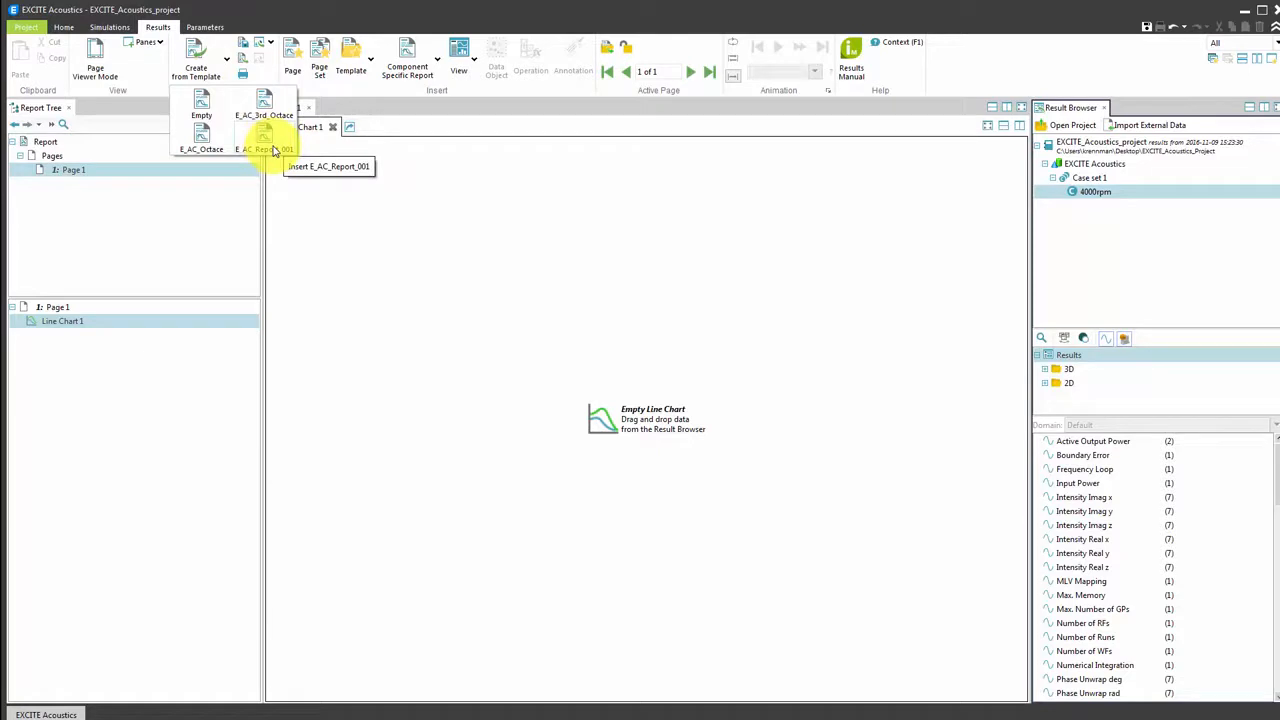
{"action": "left_click", "coordinate": [263, 137]}
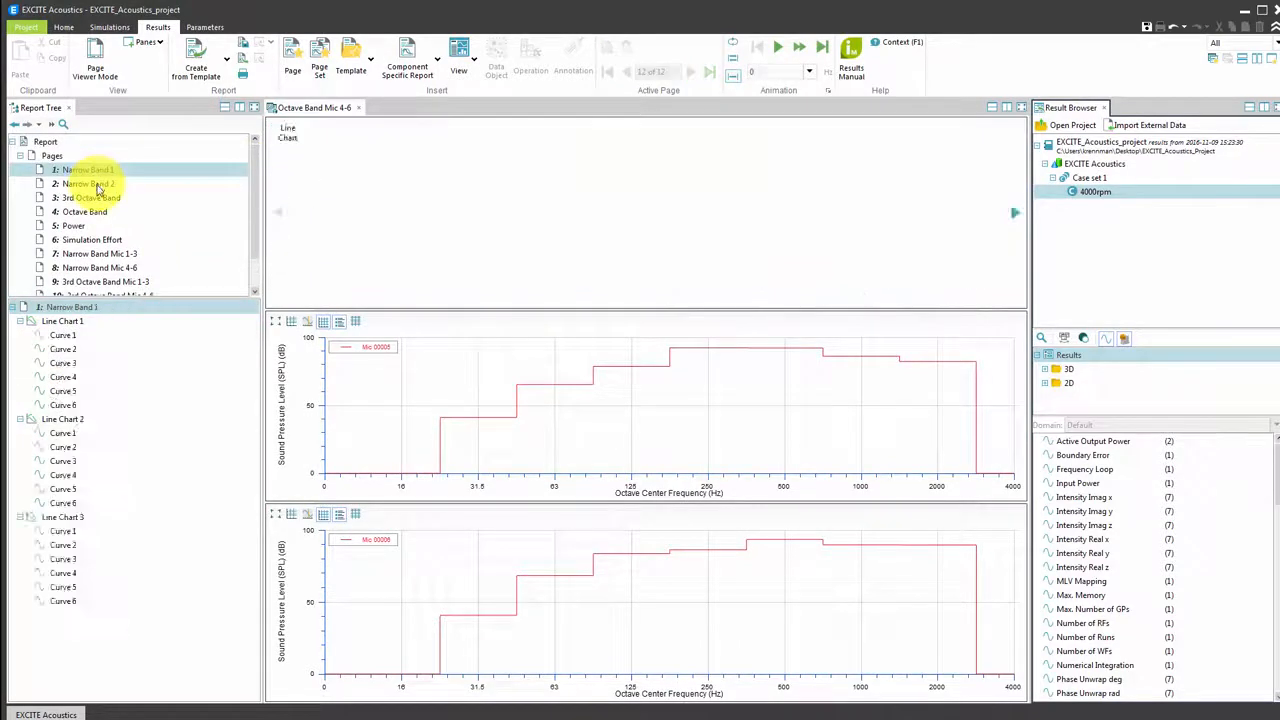
{"action": "left_click", "coordinate": [88, 183]}
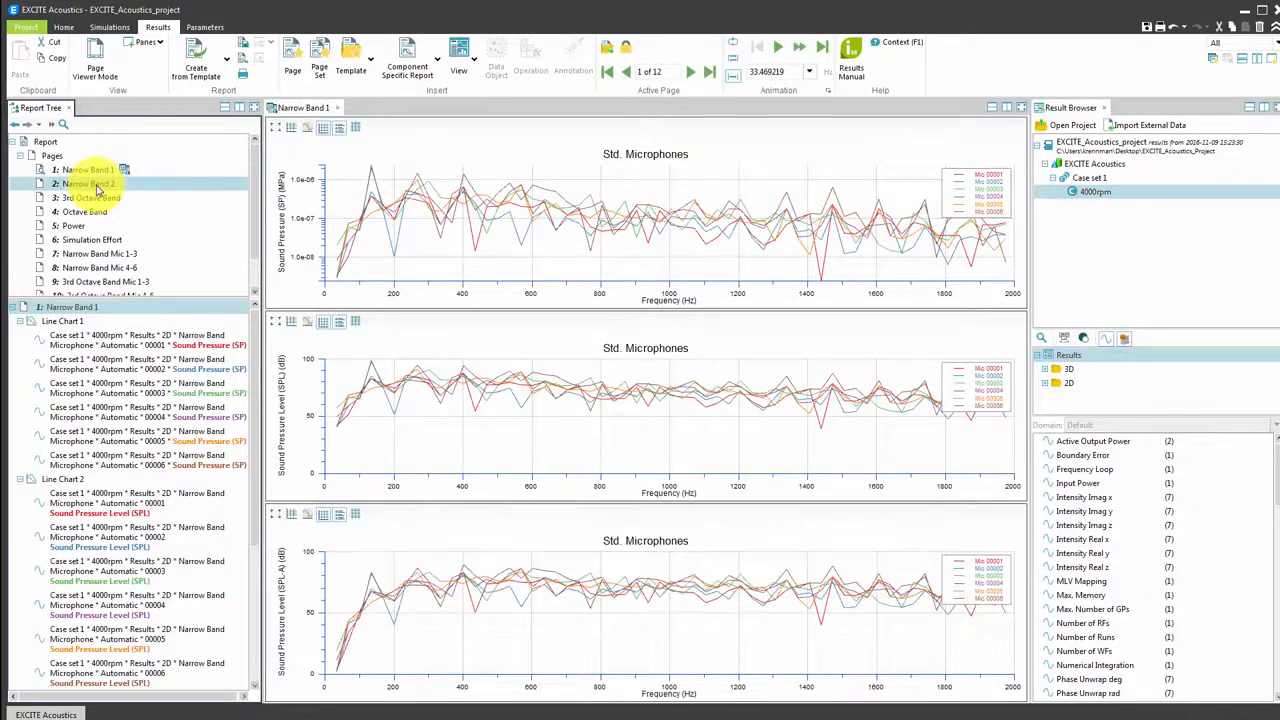
{"action": "left_click", "coordinate": [92, 197]}
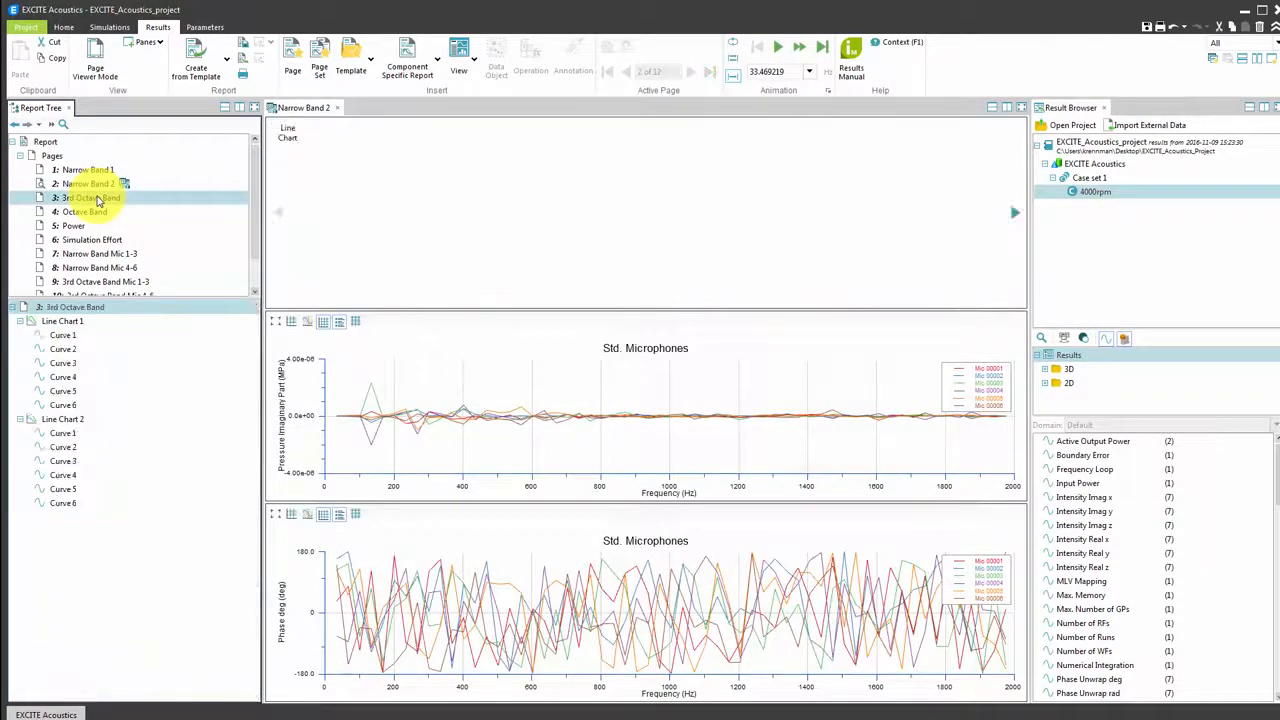
{"action": "left_click", "coordinate": [86, 211]}
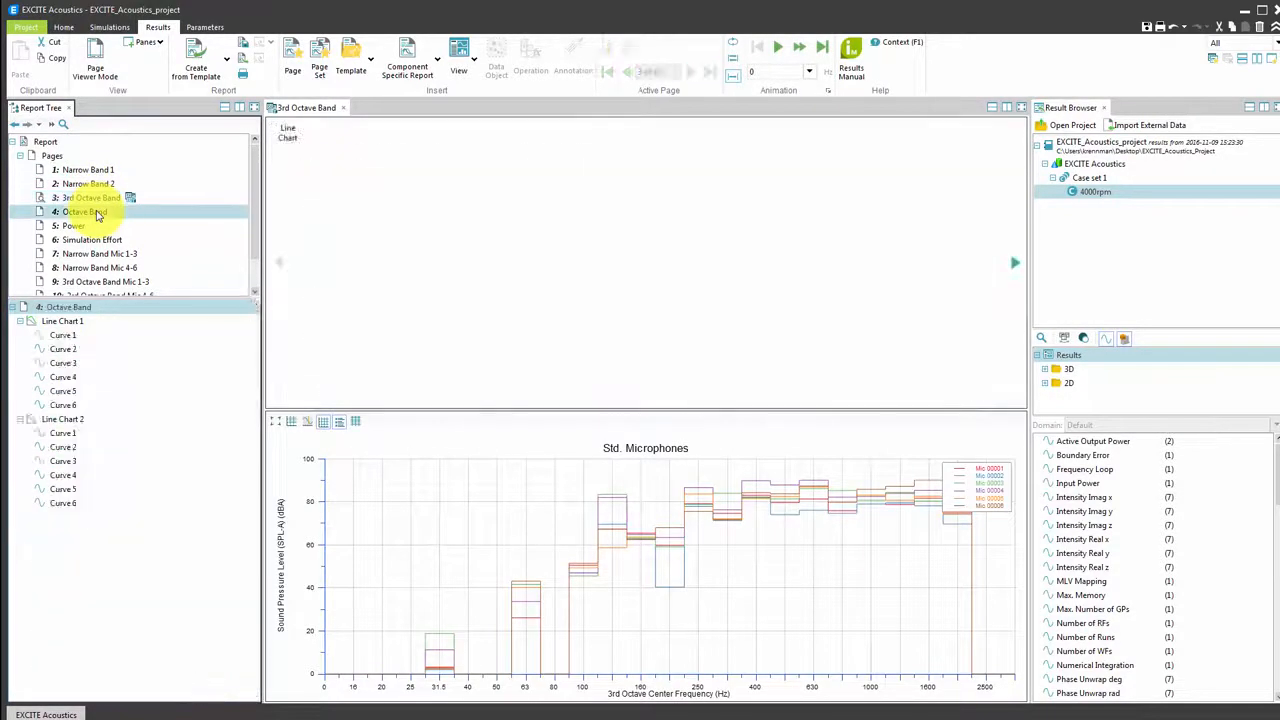
{"action": "left_click", "coordinate": [85, 211]}
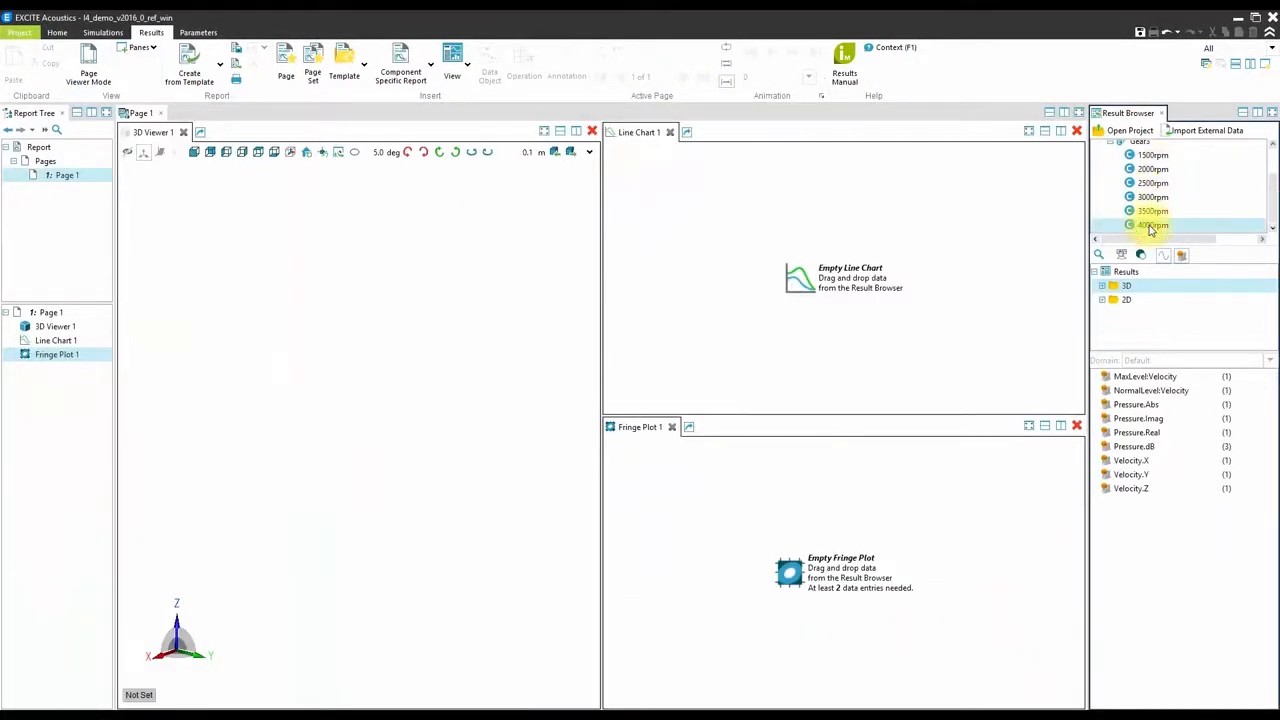
Show 4000rpm MLV Part 1 velocity level and Narrow Band Pressure.dB in 3D Viewer 1, then add a clip plane
{"action": "left_click", "coordinate": [1127, 285]}
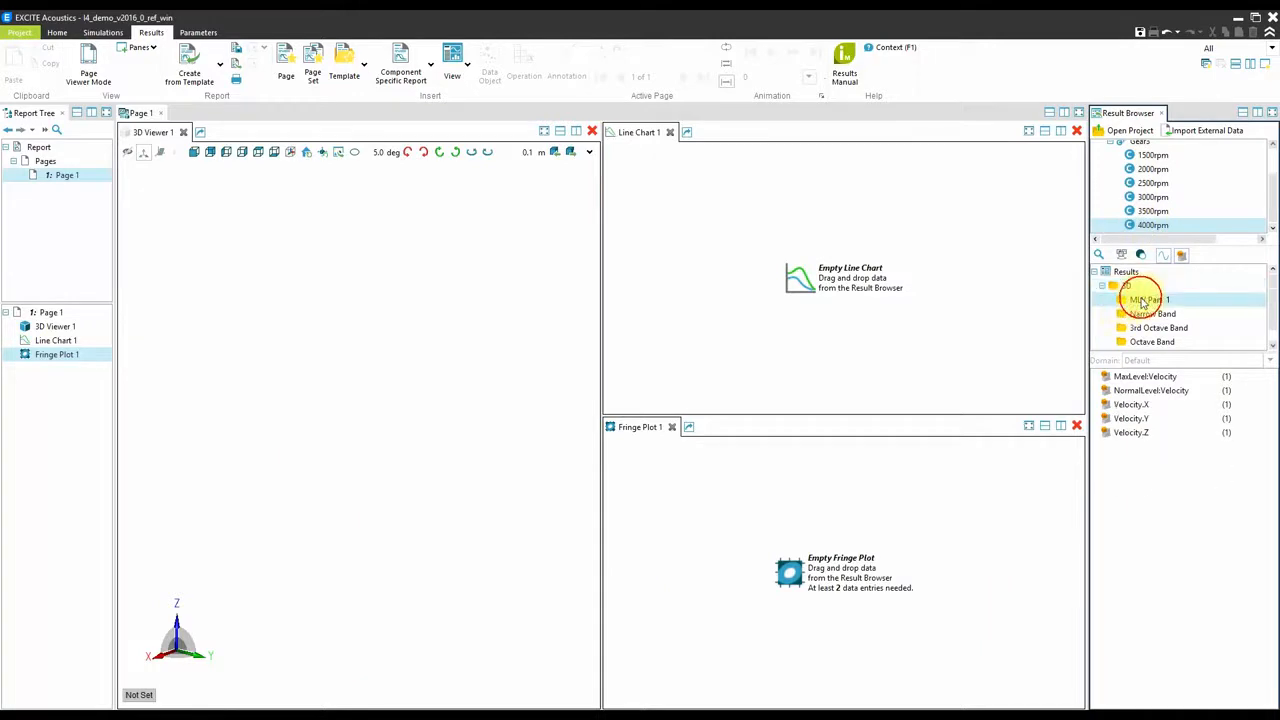
{"action": "right_click", "coordinate": [1152, 390]}
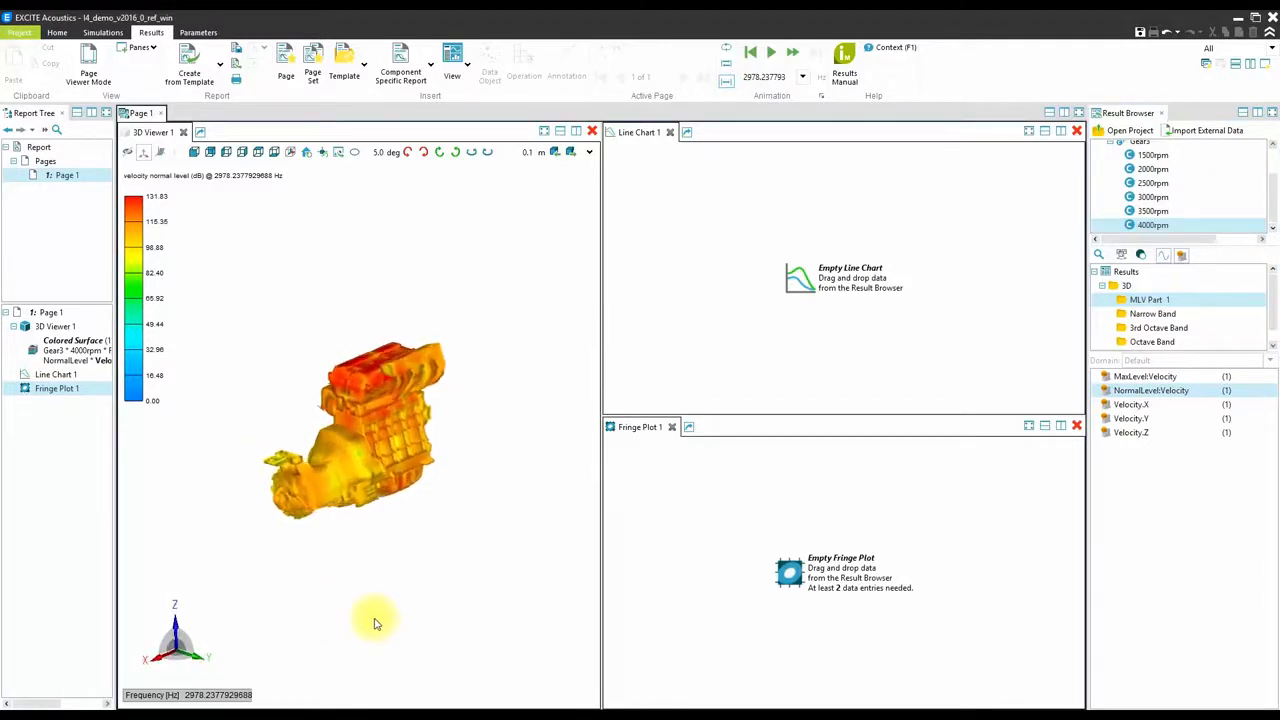
{"action": "left_click", "coordinate": [1153, 313]}
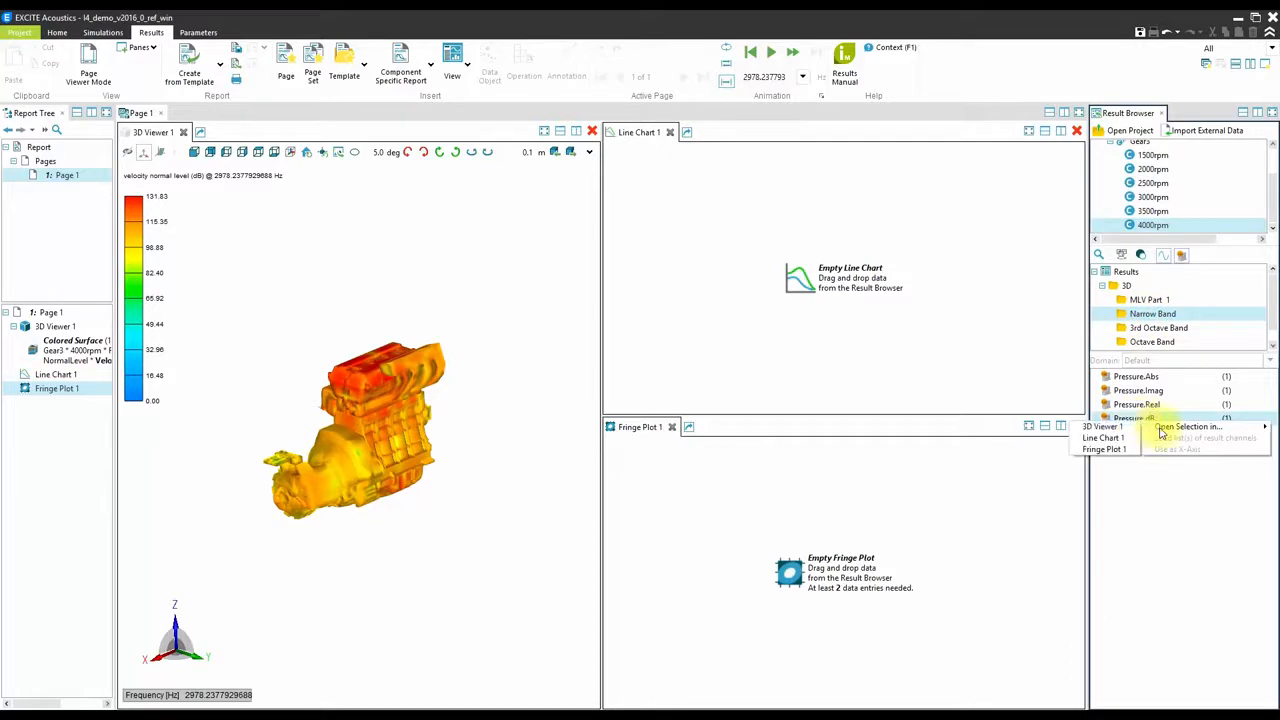
{"action": "left_click", "coordinate": [1137, 418]}
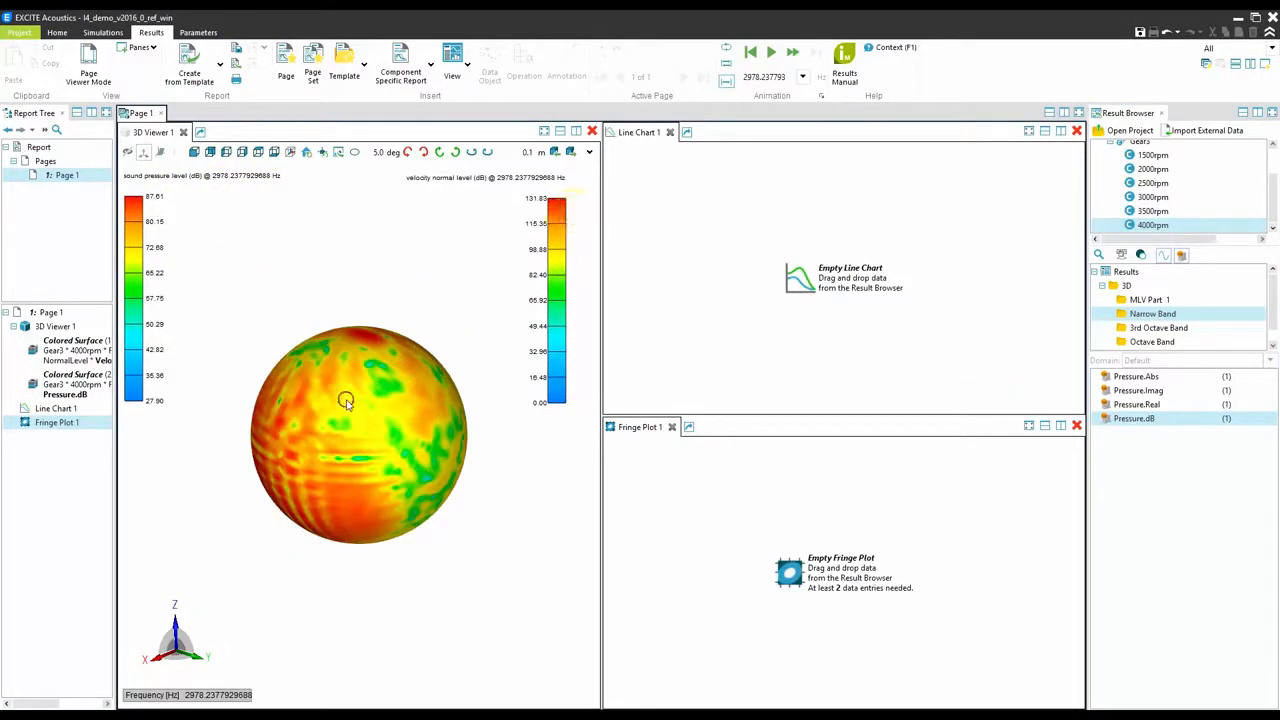
{"action": "left_click", "coordinate": [176, 152]}
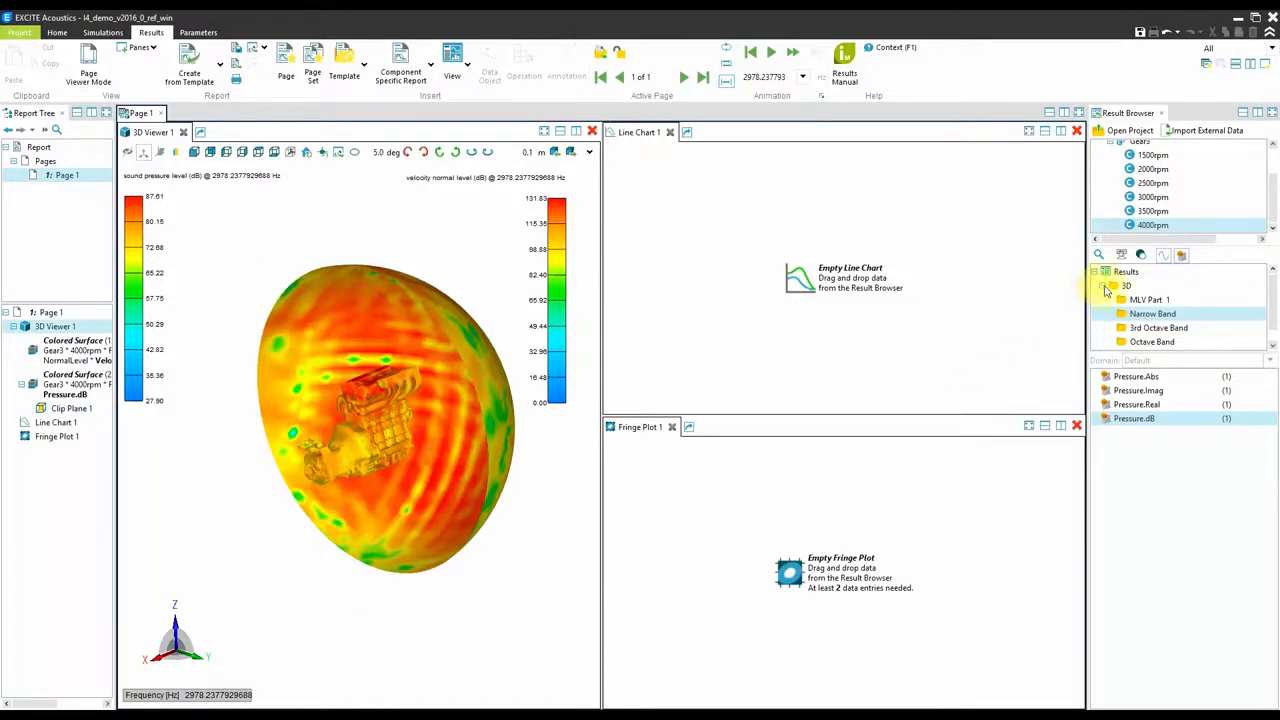
Select the Sound Pressure Level (SPL) result under 2D Narrow Band microphone 00001
{"action": "left_click", "coordinate": [1106, 285]}
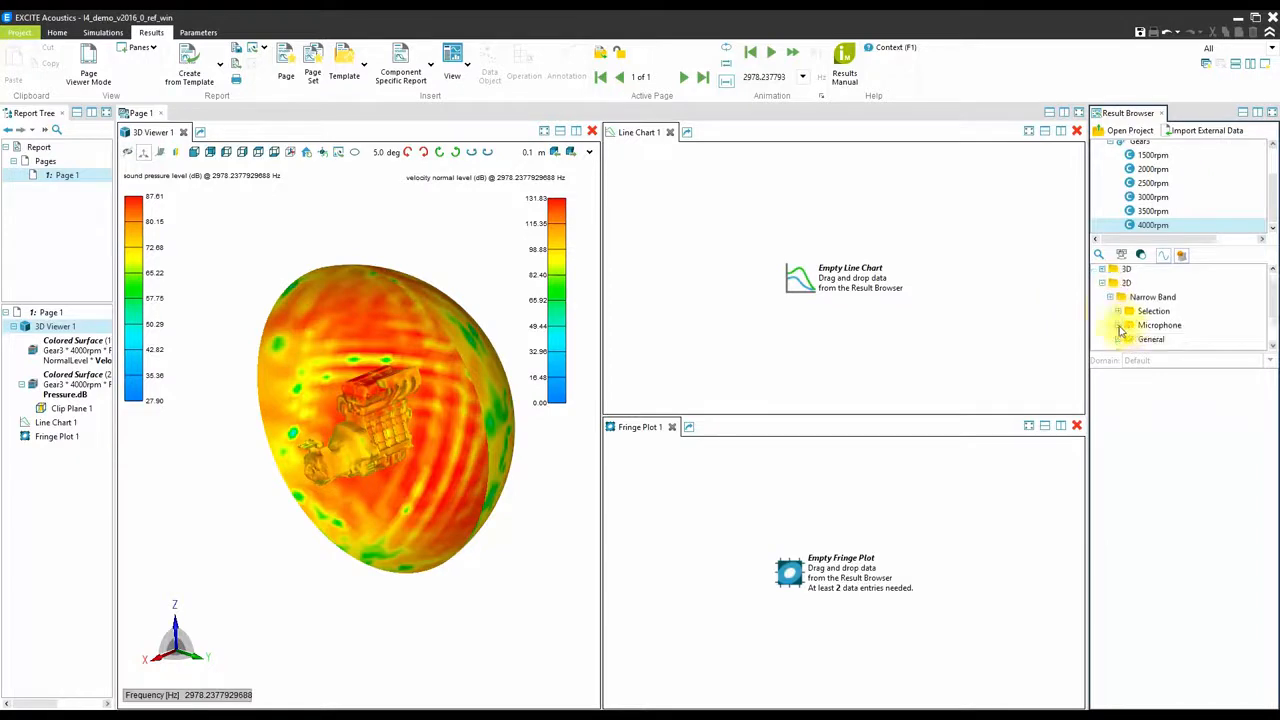
{"action": "left_click", "coordinate": [1122, 325]}
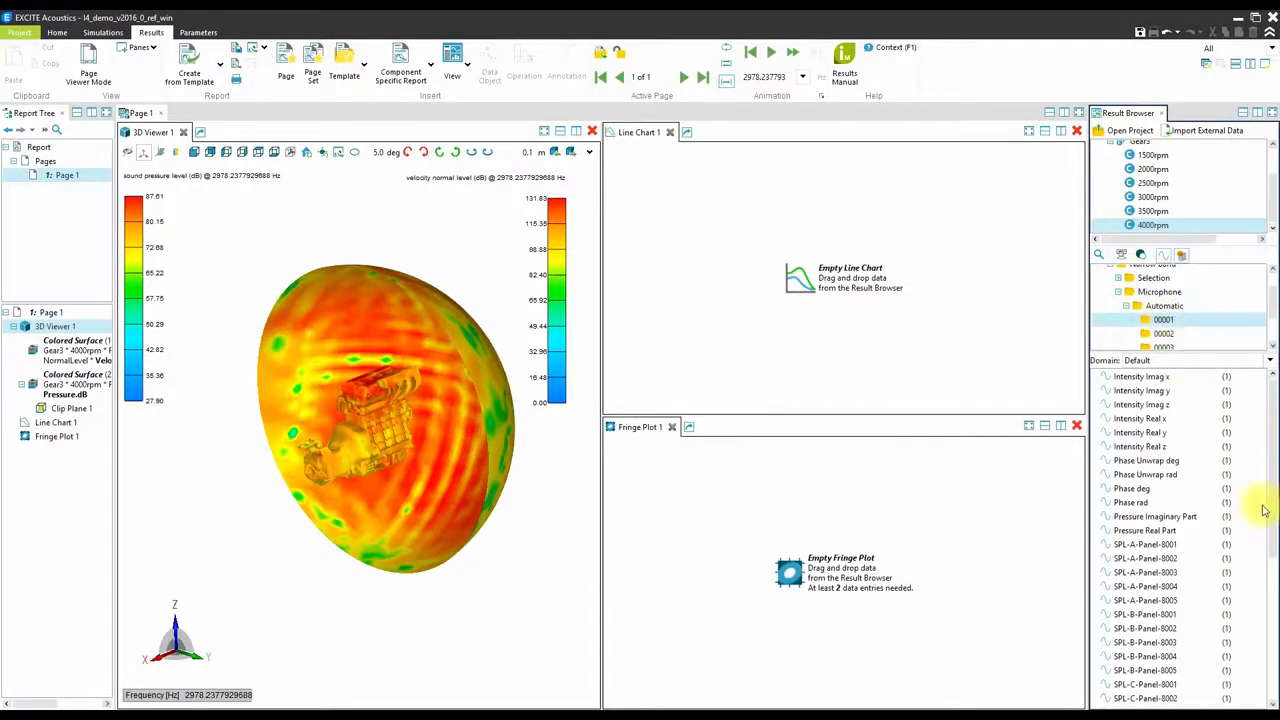
{"action": "scroll", "scroll_direction": "down", "scroll_amount": 3}
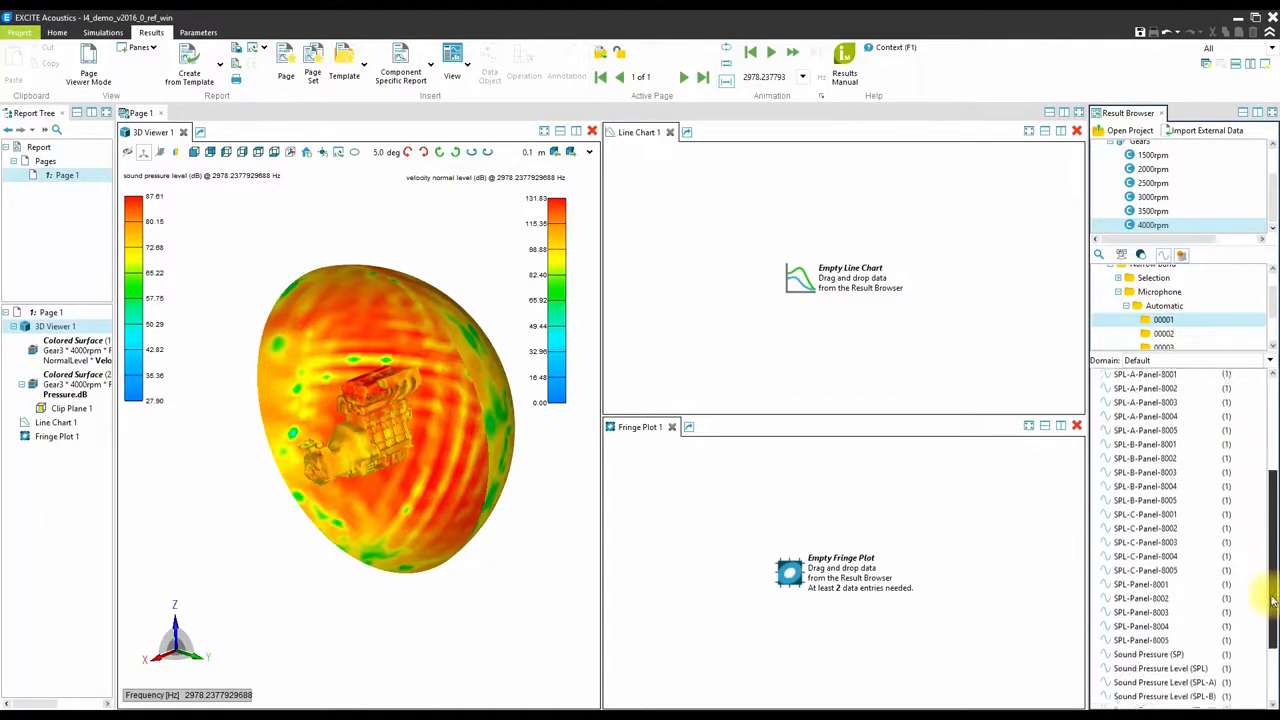
{"action": "left_click", "coordinate": [1130, 668]}
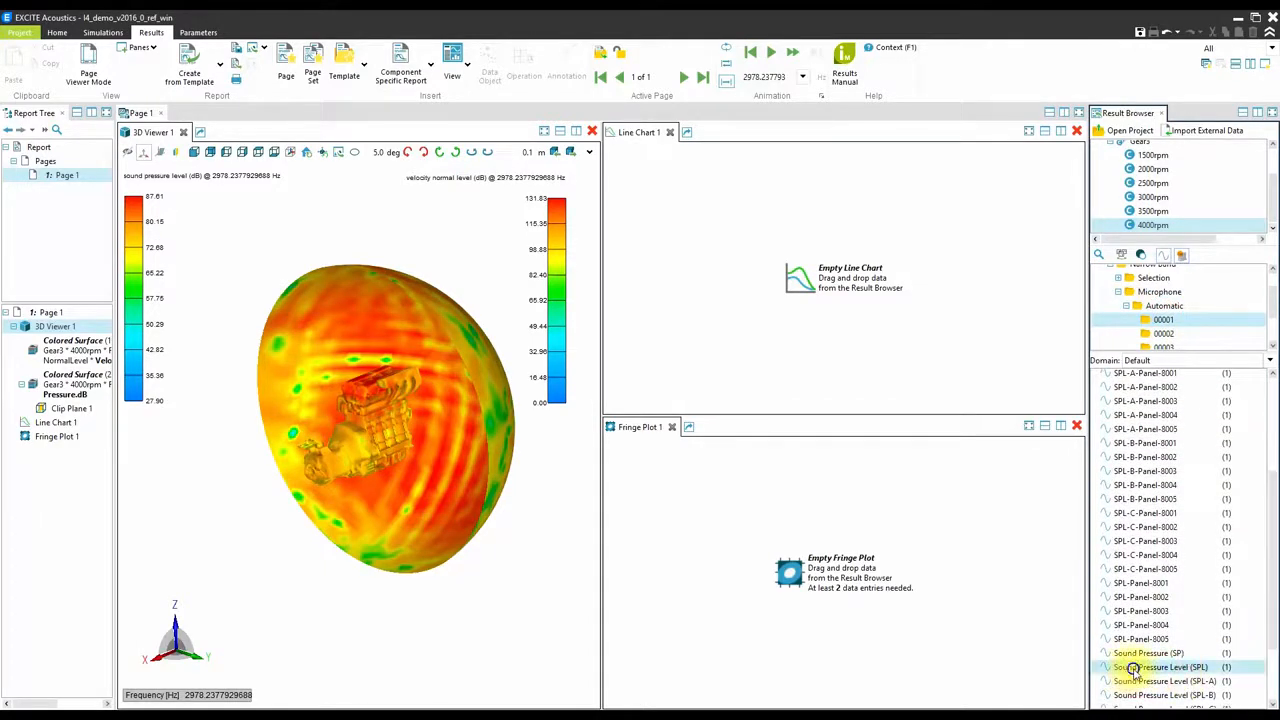